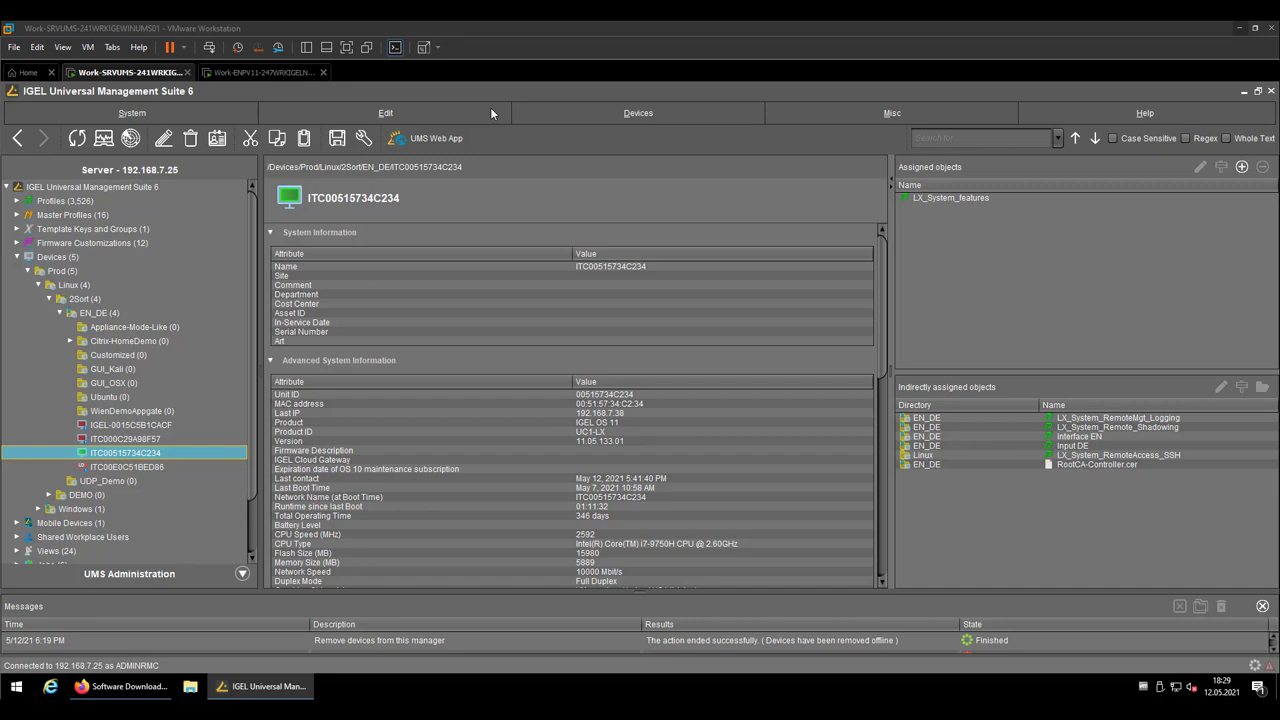
pyautogui.moveTo(271, 222)
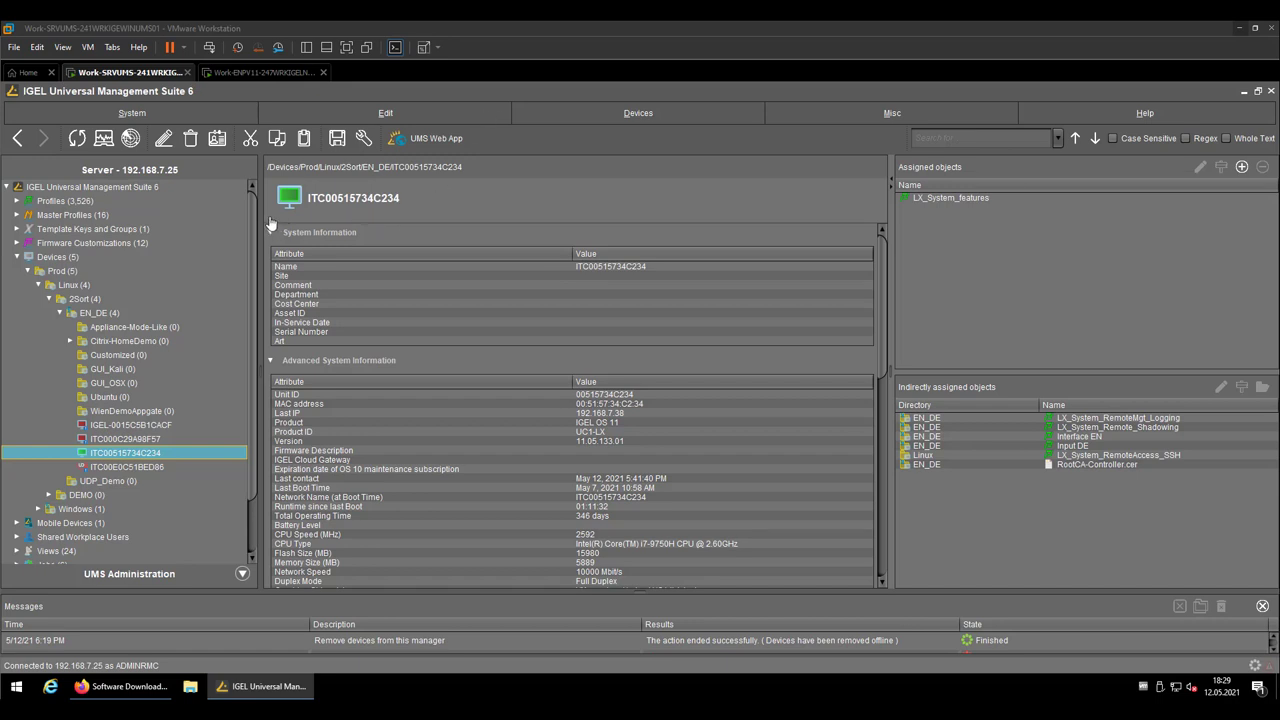
pyautogui.moveTo(270, 221)
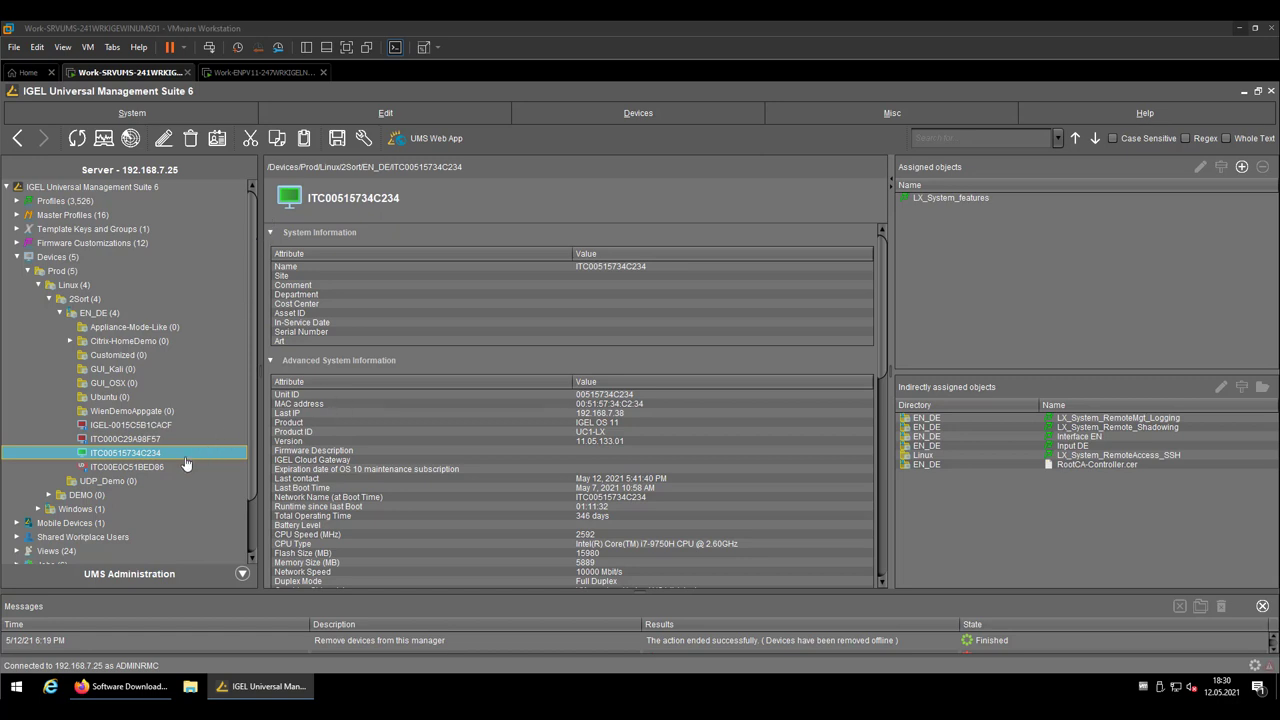
pyautogui.moveTo(527, 458)
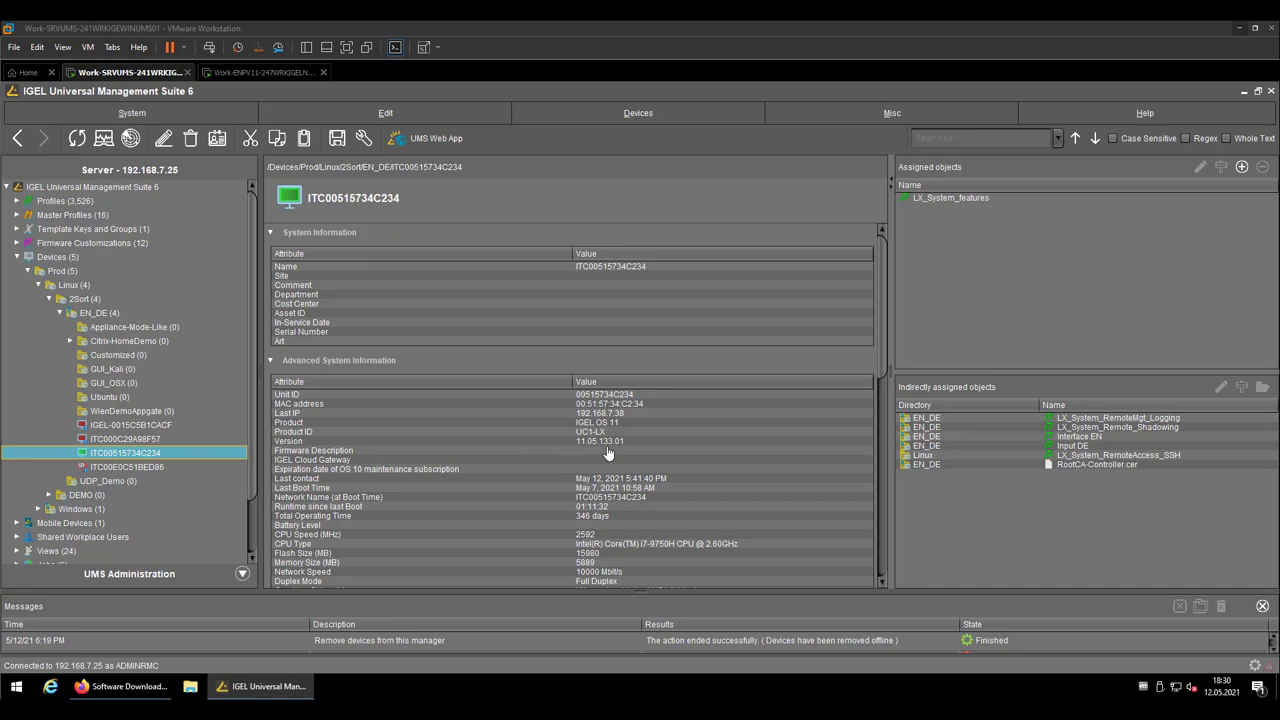
pyautogui.moveTo(622, 448)
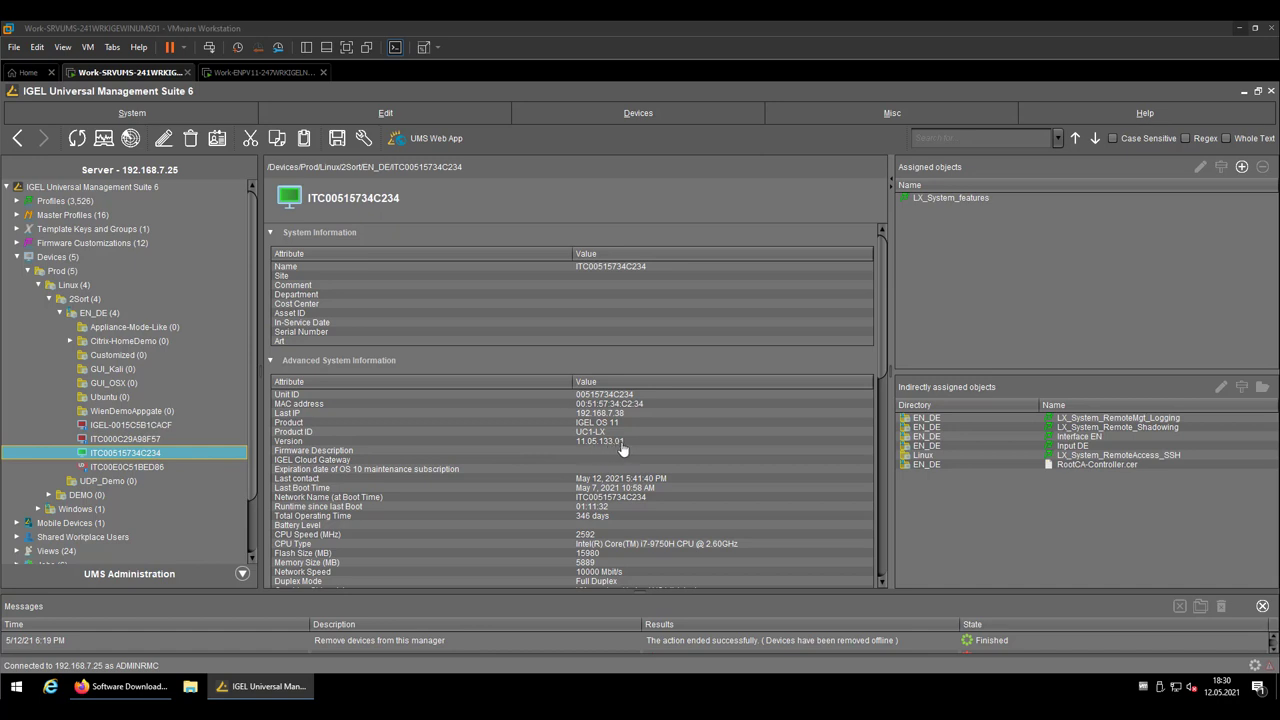
pyautogui.moveTo(617, 441)
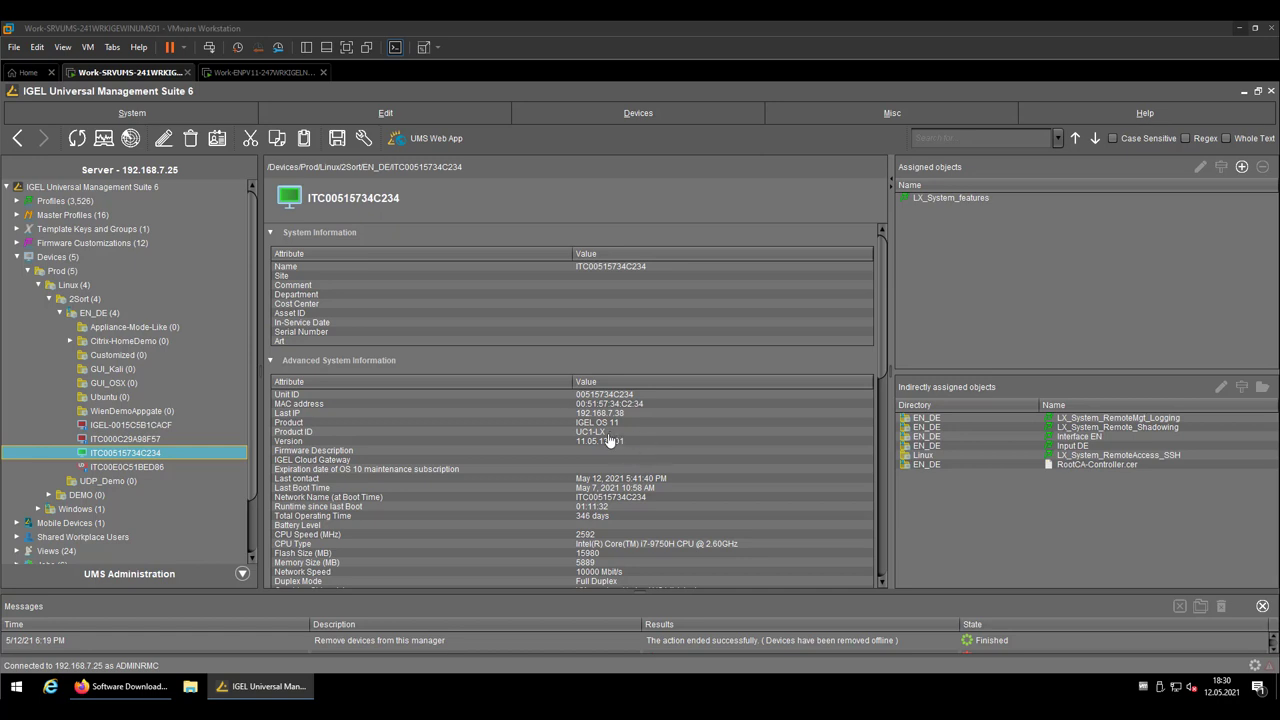
pyautogui.moveTo(642, 438)
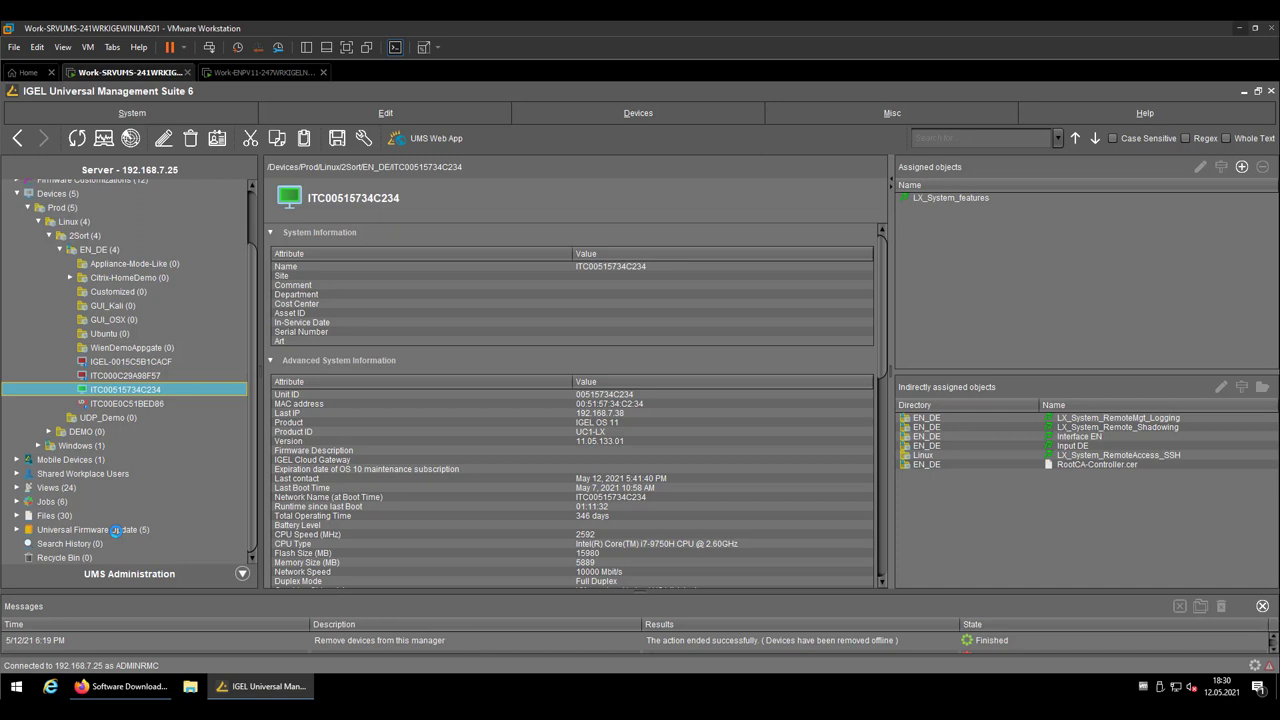
# Check for new firmware updates, set IGEL OS 11 to 11.05.120 and tick it
pyautogui.rightClick(73, 529)
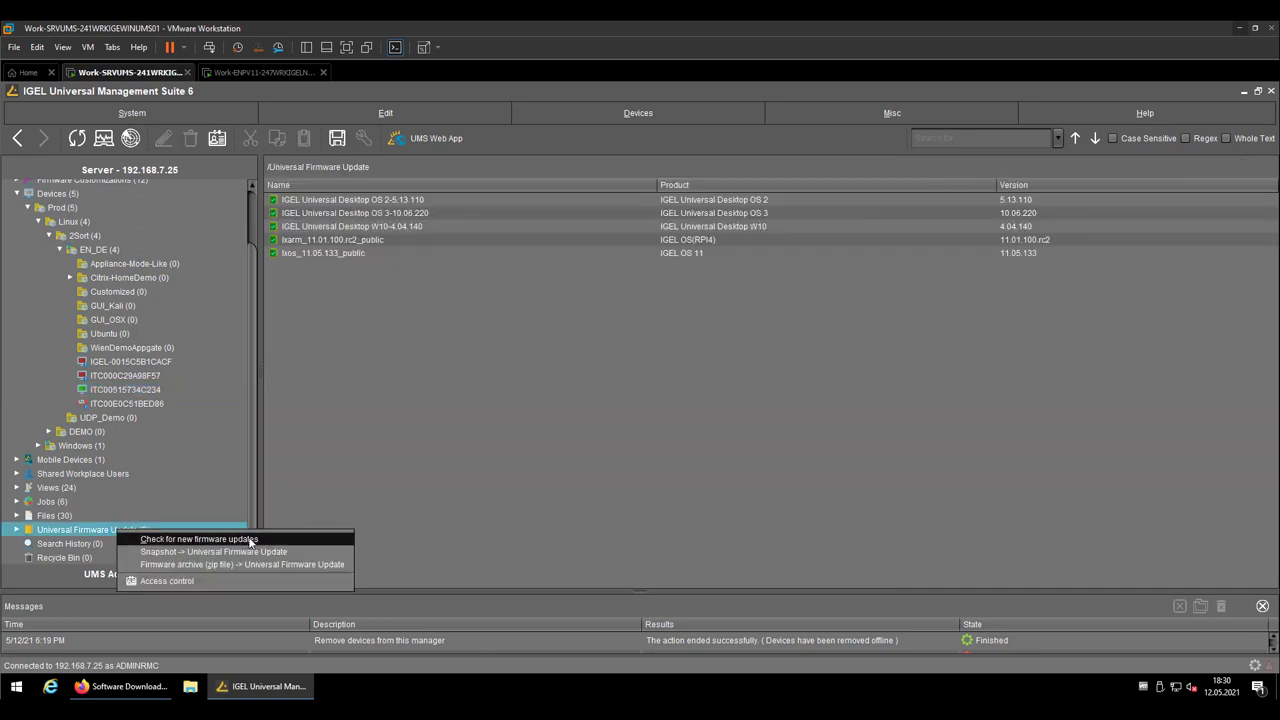
pyautogui.click(199, 539)
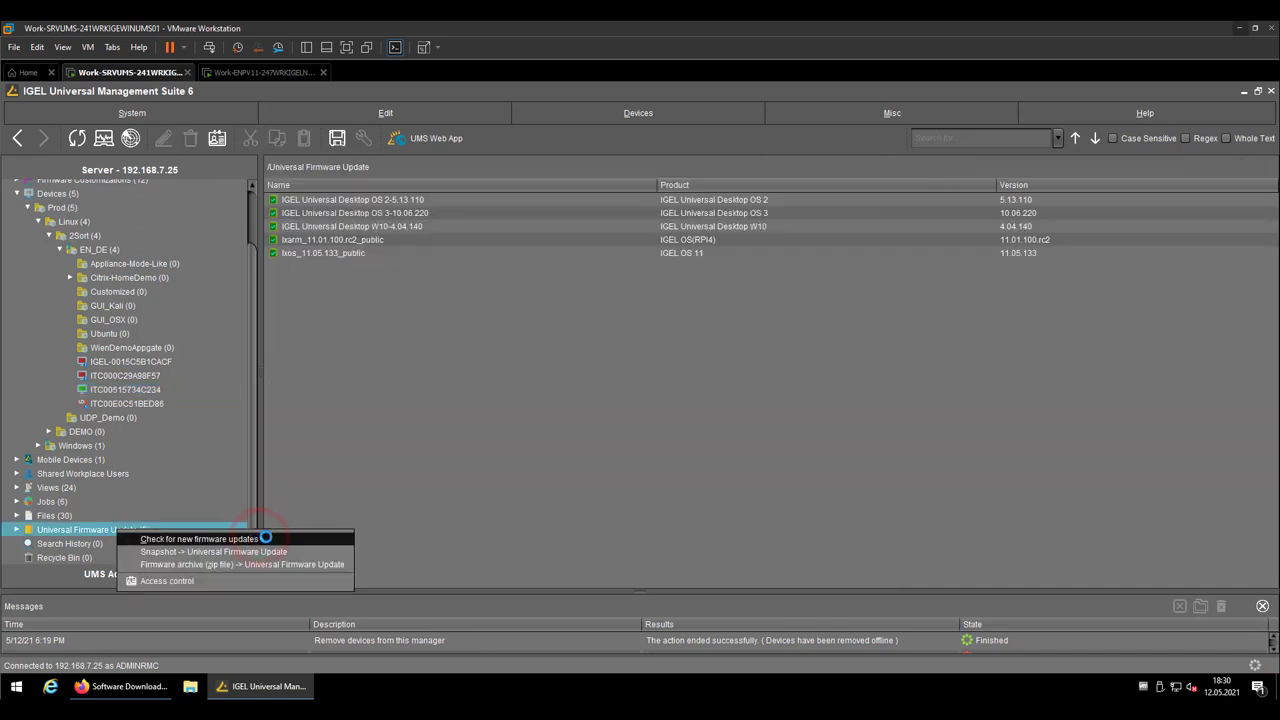
pyautogui.click(199, 539)
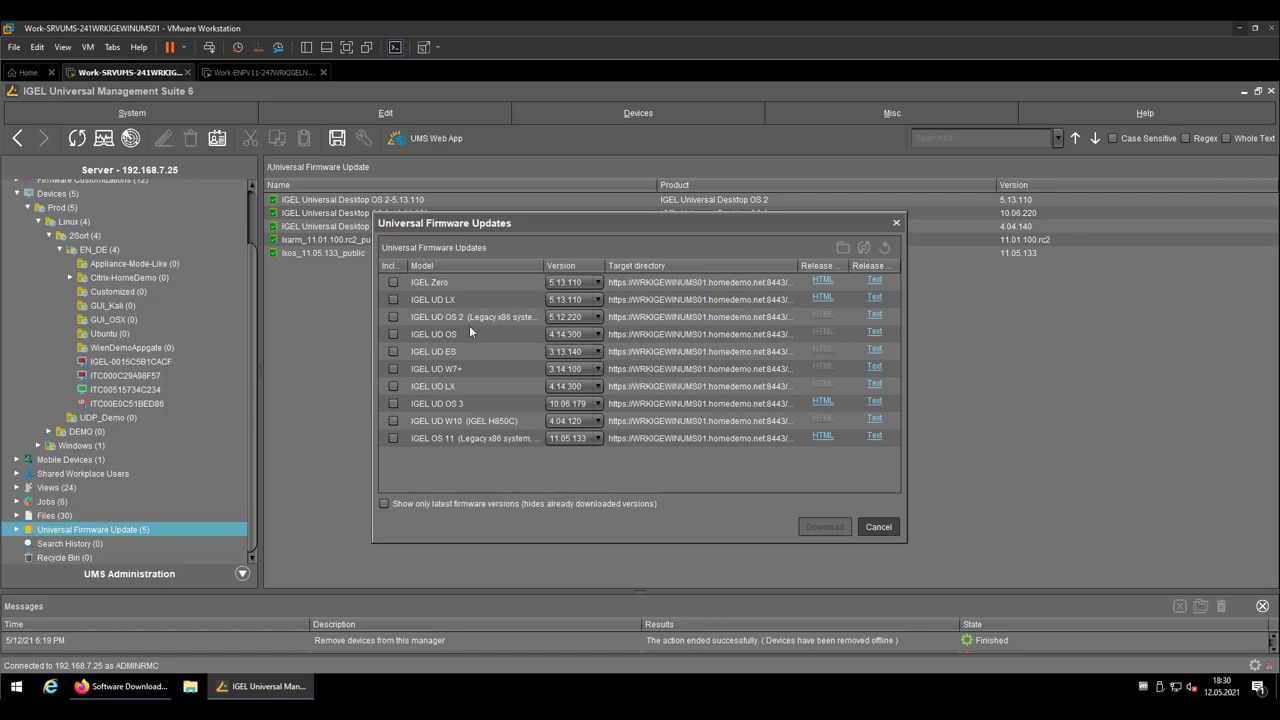
pyautogui.moveTo(537, 471)
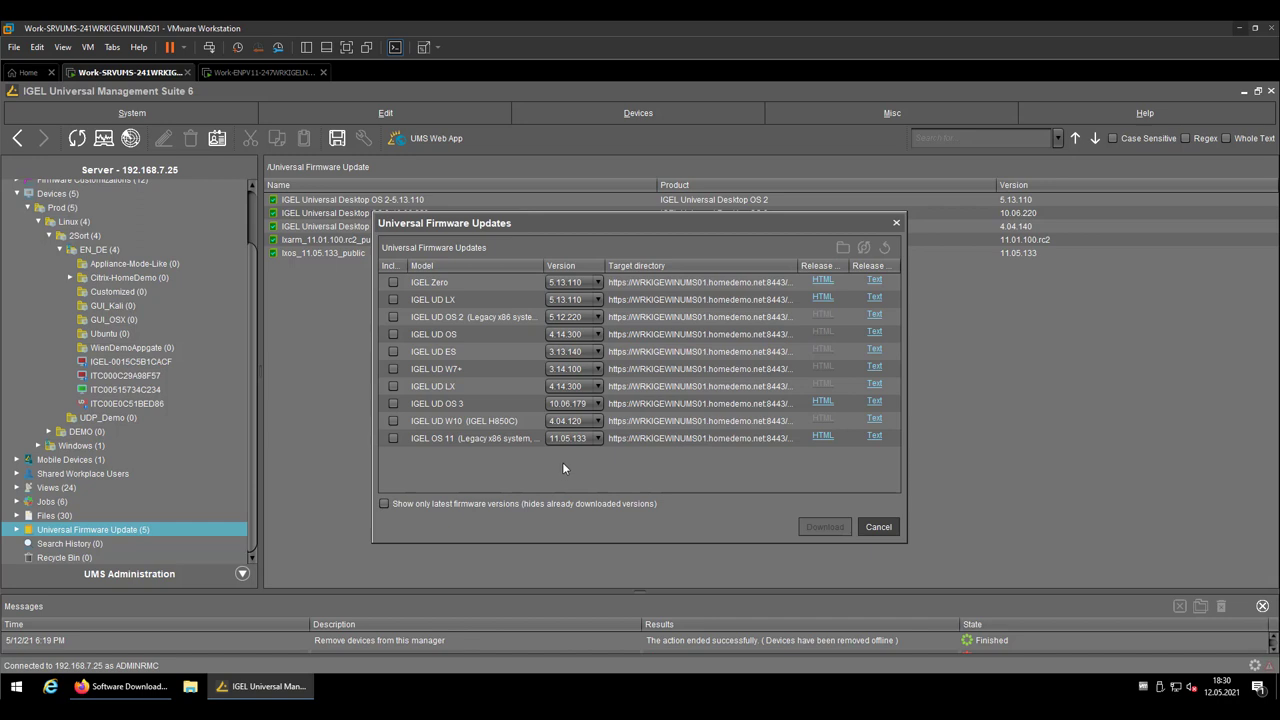
pyautogui.moveTo(570, 462)
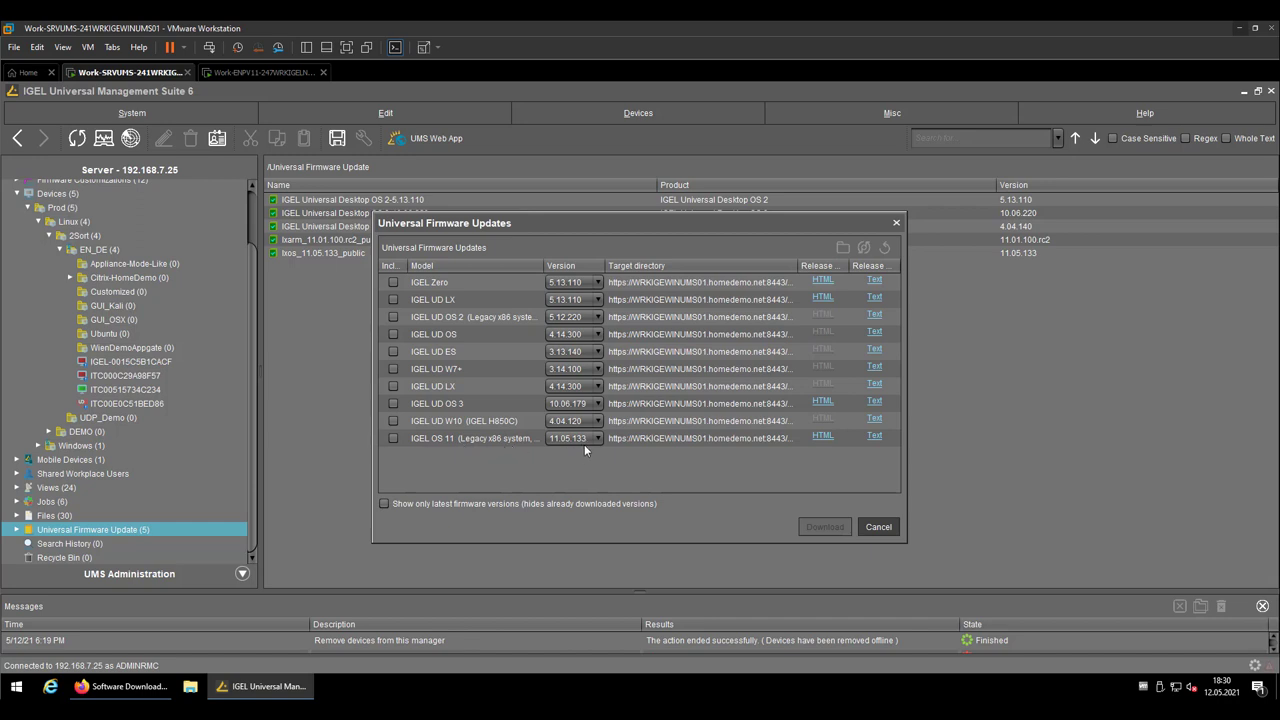
pyautogui.click(597, 438)
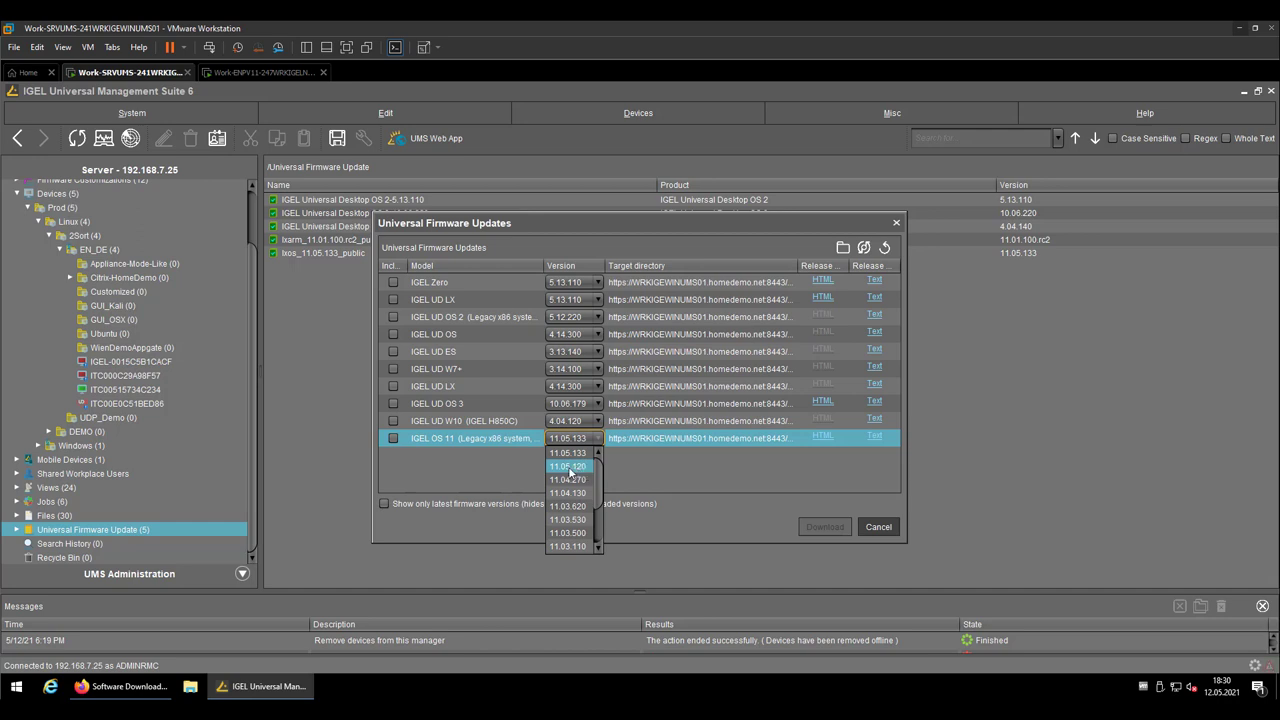
pyautogui.click(568, 466)
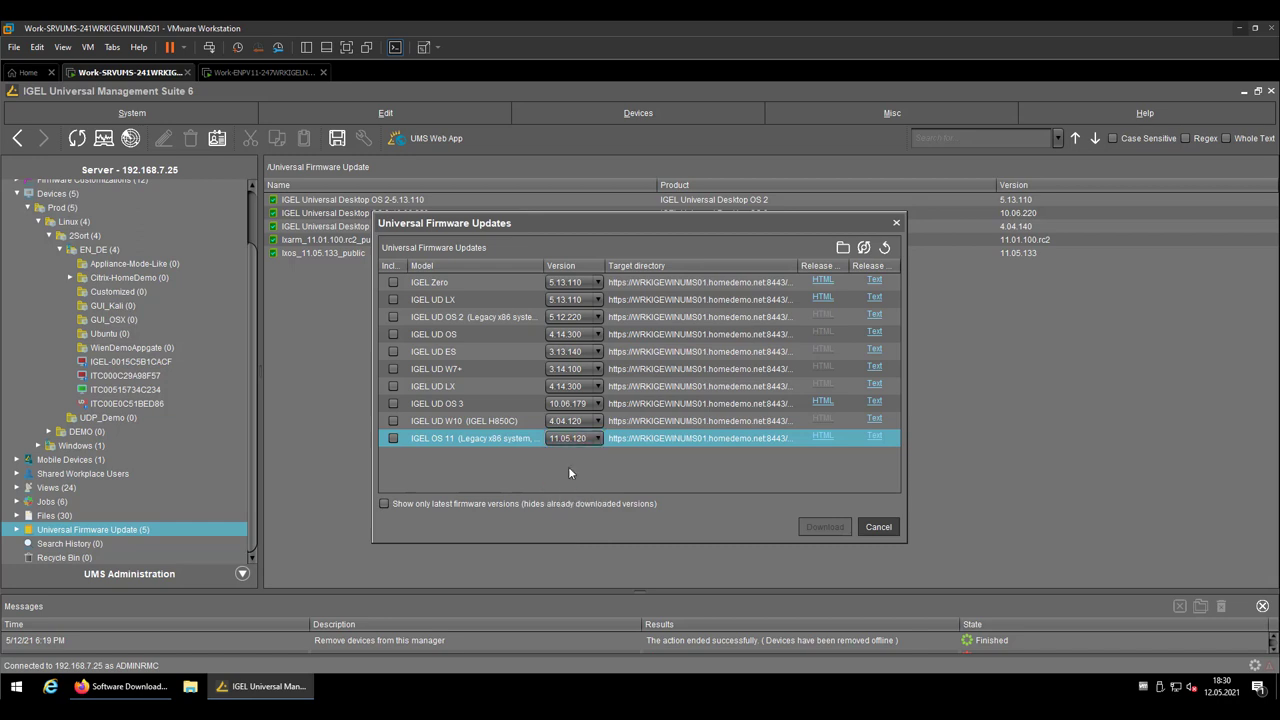
pyautogui.click(392, 438)
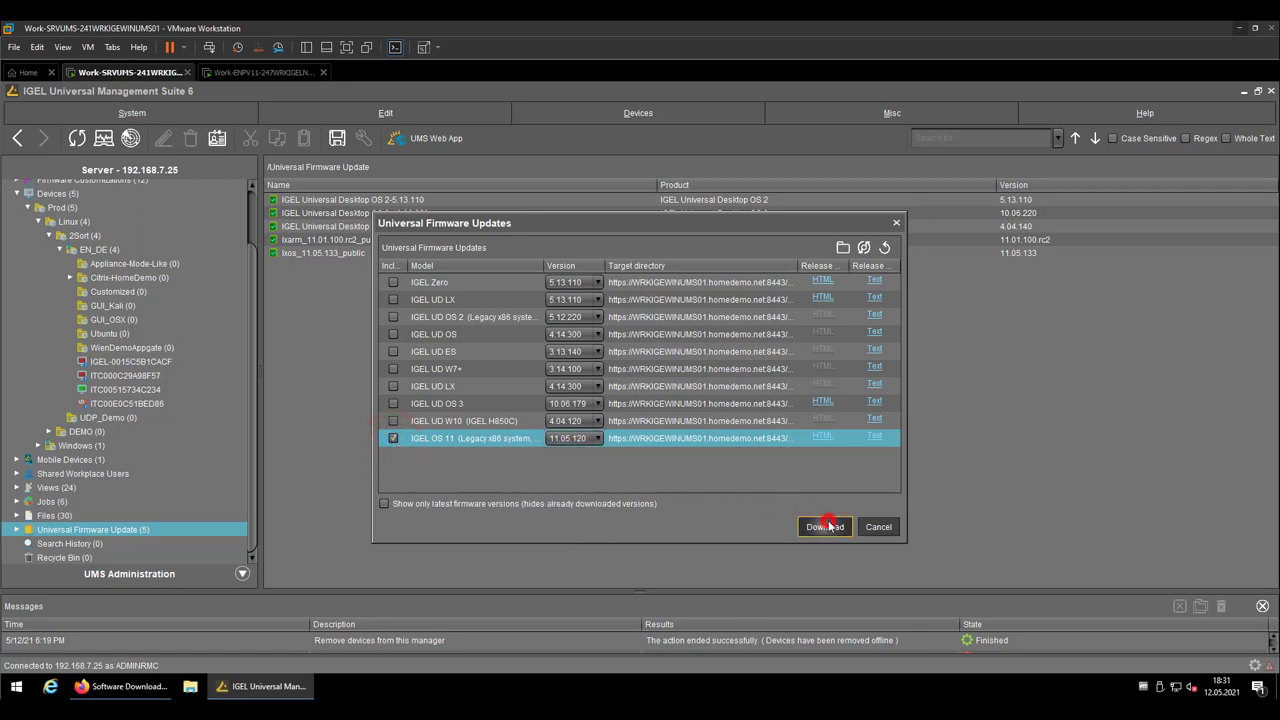
# Download IGEL OS 11 11.05.120, accepting the disclaimer and dismissing the download results
pyautogui.click(824, 527)
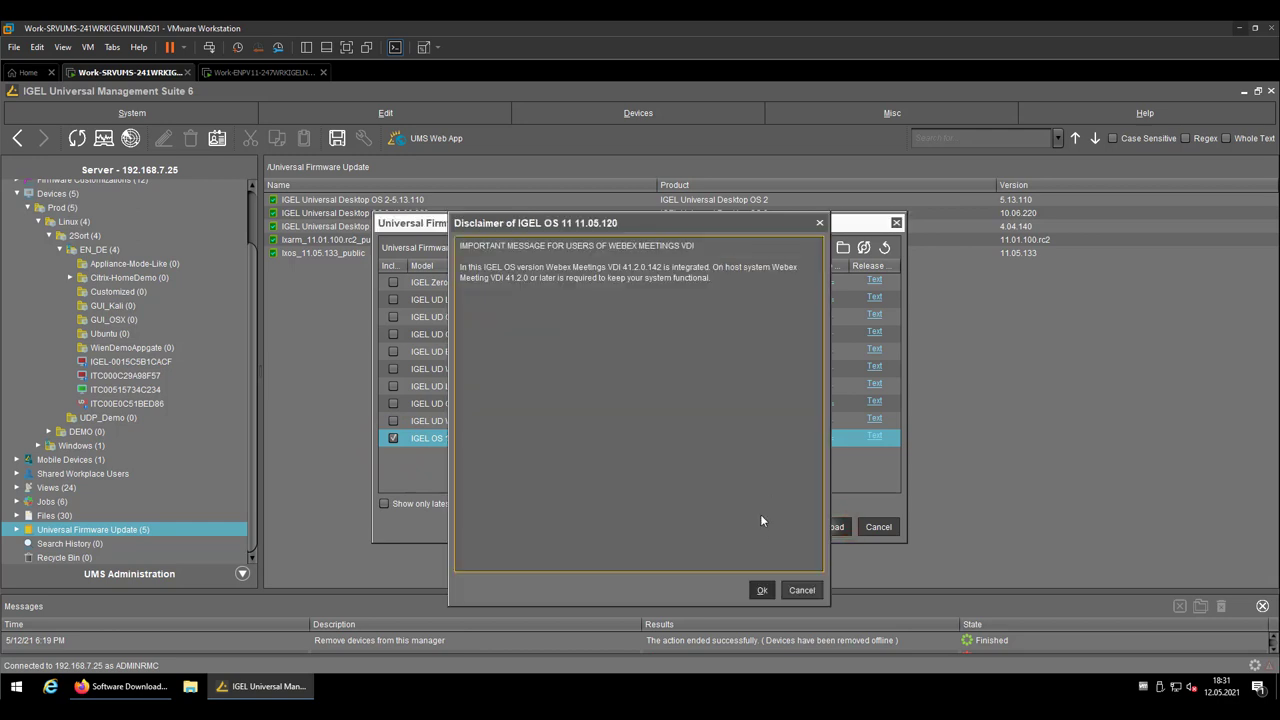
pyautogui.click(762, 590)
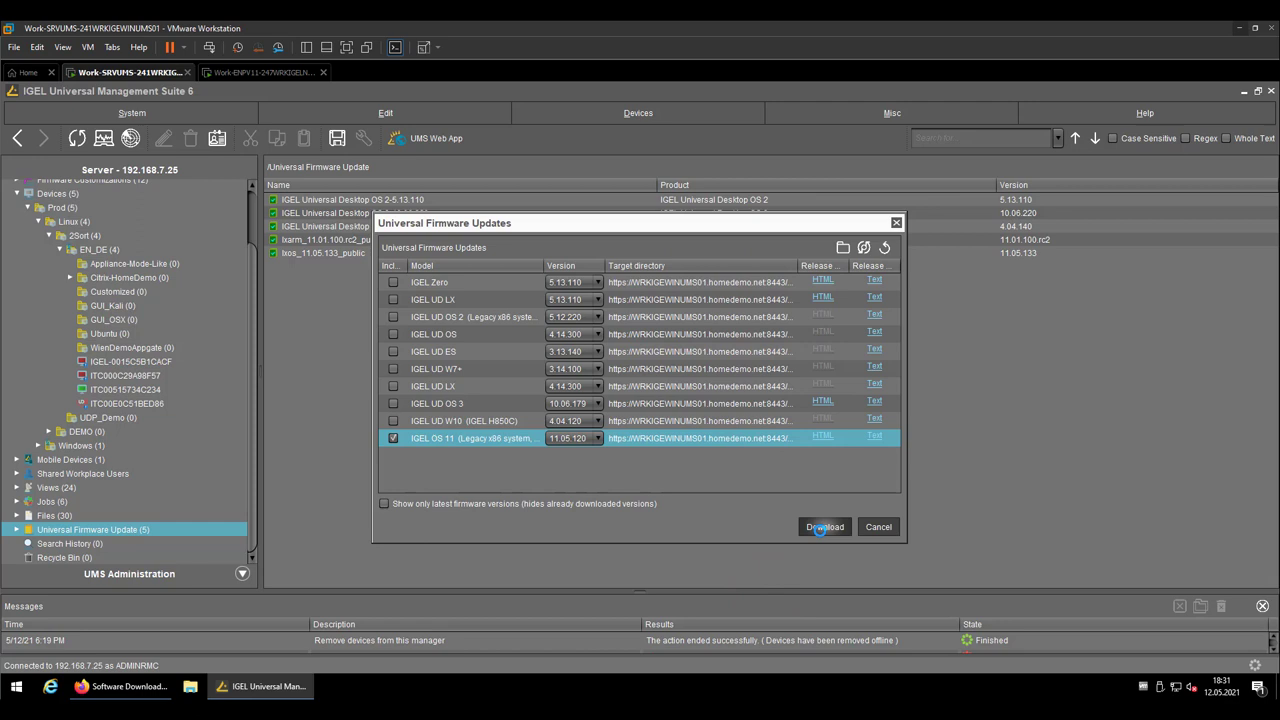
pyautogui.moveTo(800, 543)
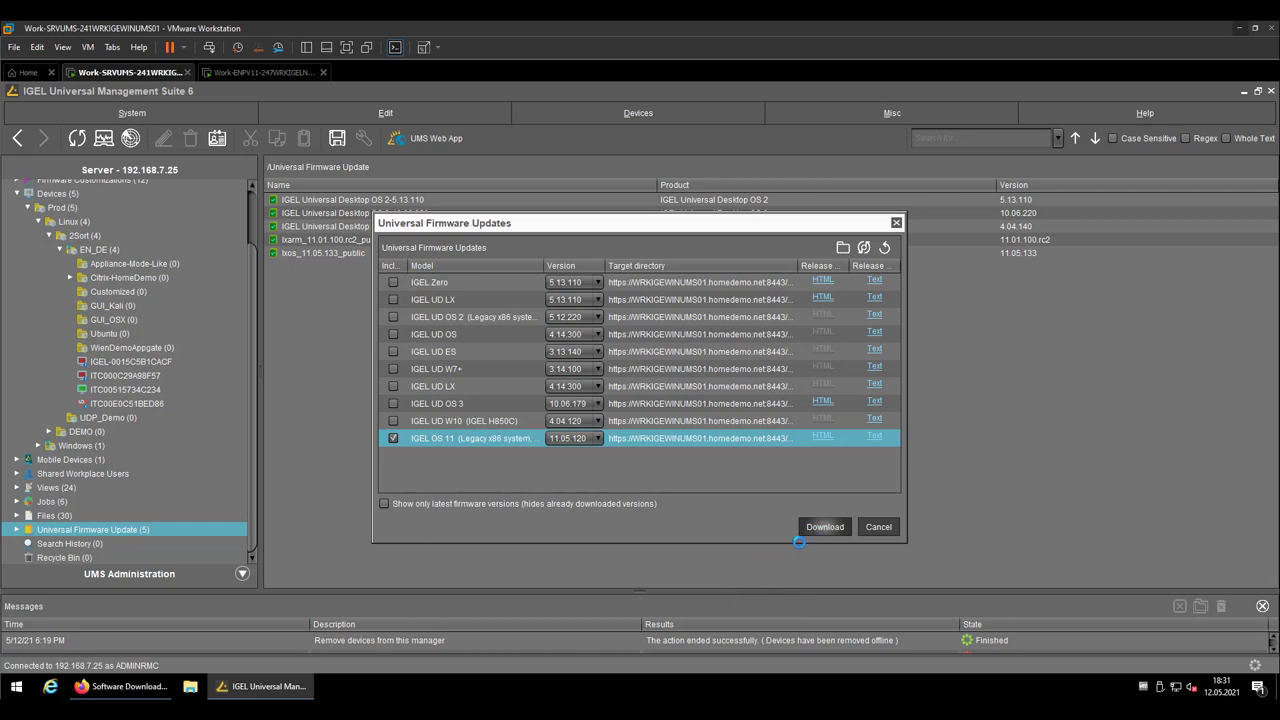
pyautogui.moveTo(790, 533)
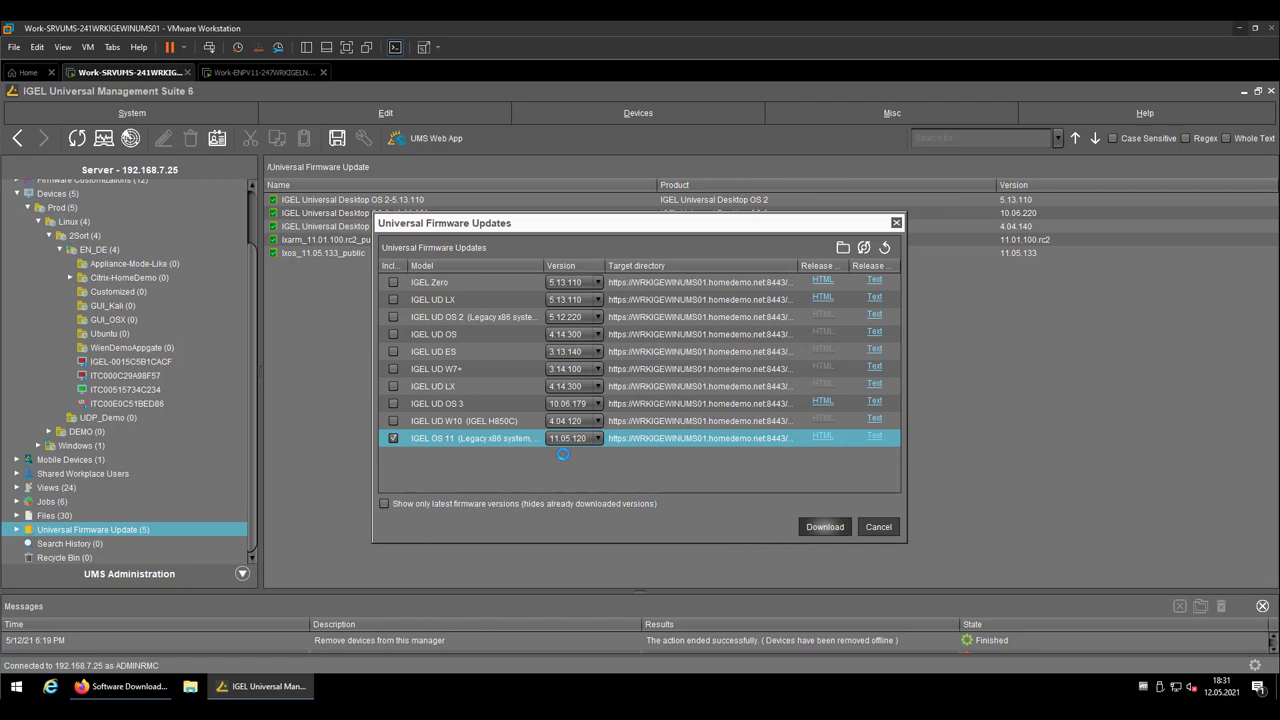
pyautogui.click(824, 526)
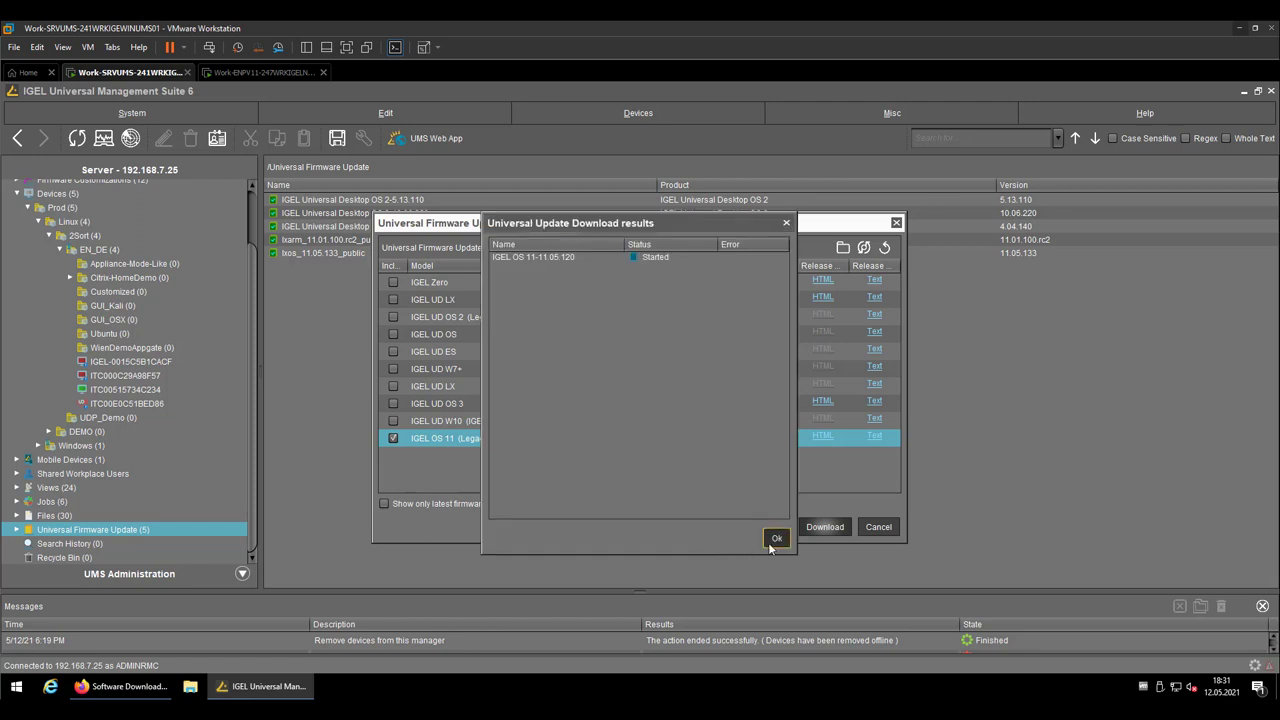
pyautogui.click(776, 538)
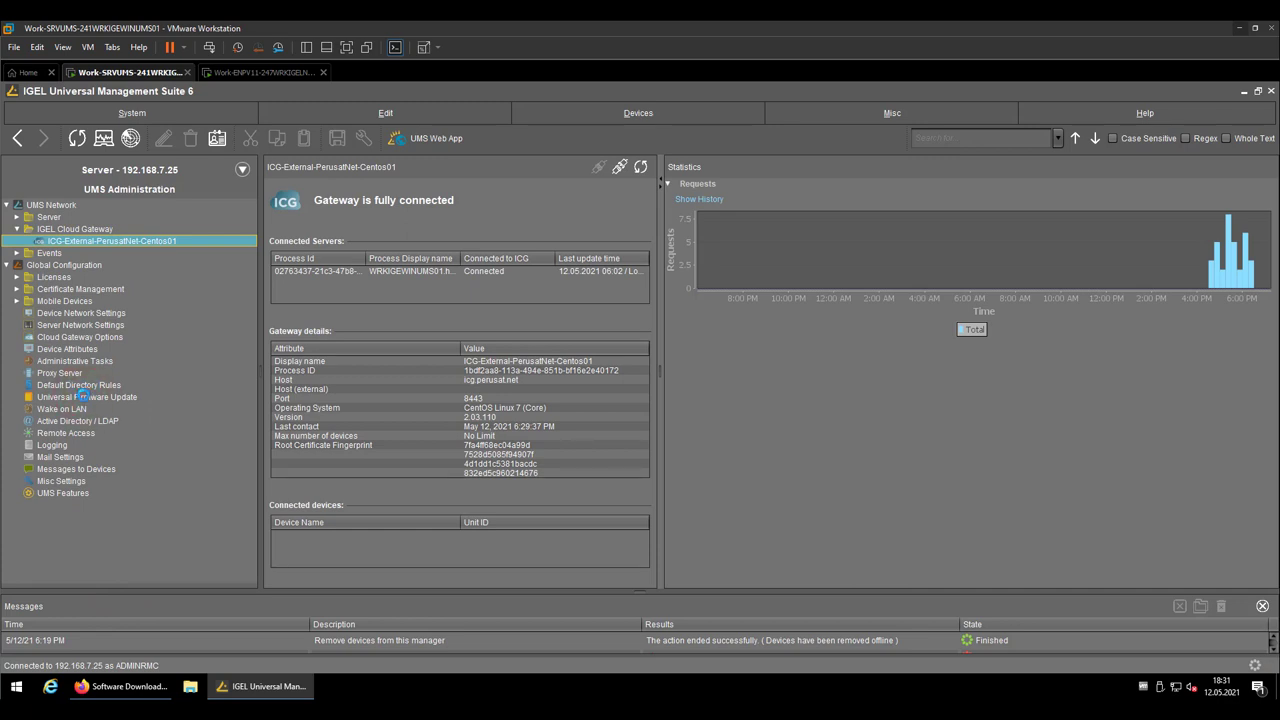
# Test the Universal Firmware Update server connection: update server succeeds, FTP login times out
pyautogui.click(86, 397)
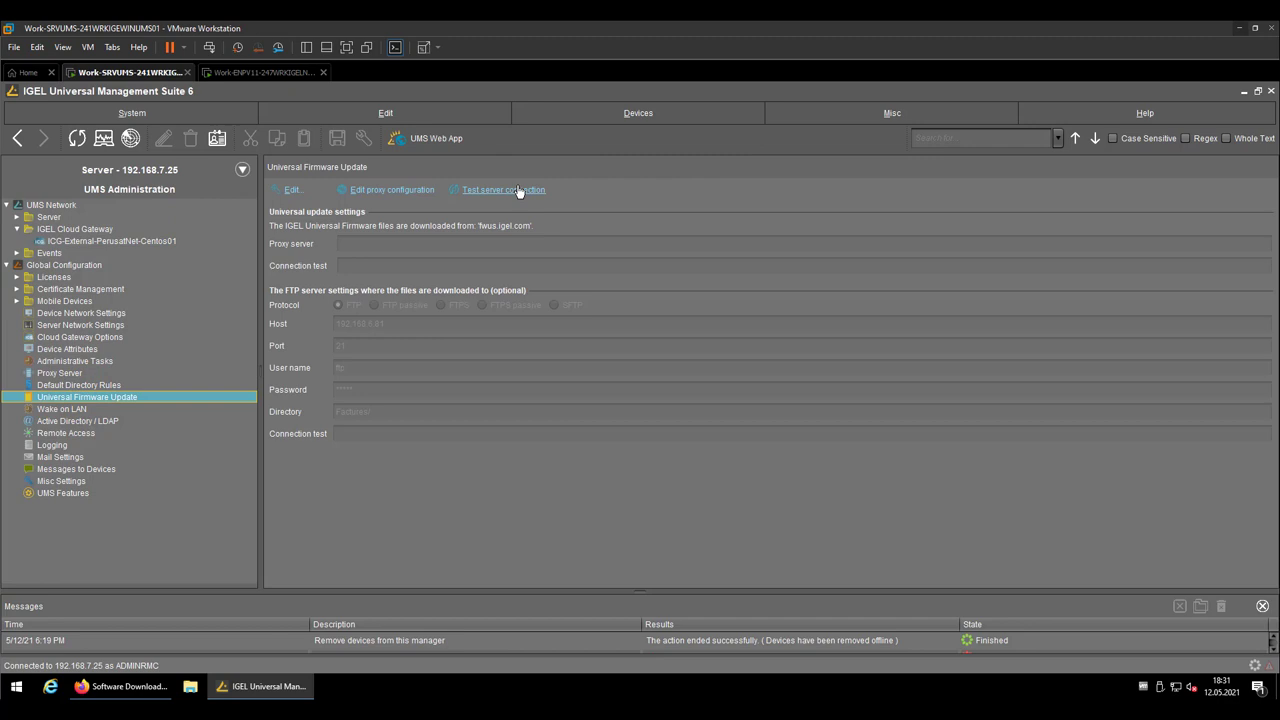
pyautogui.click(503, 190)
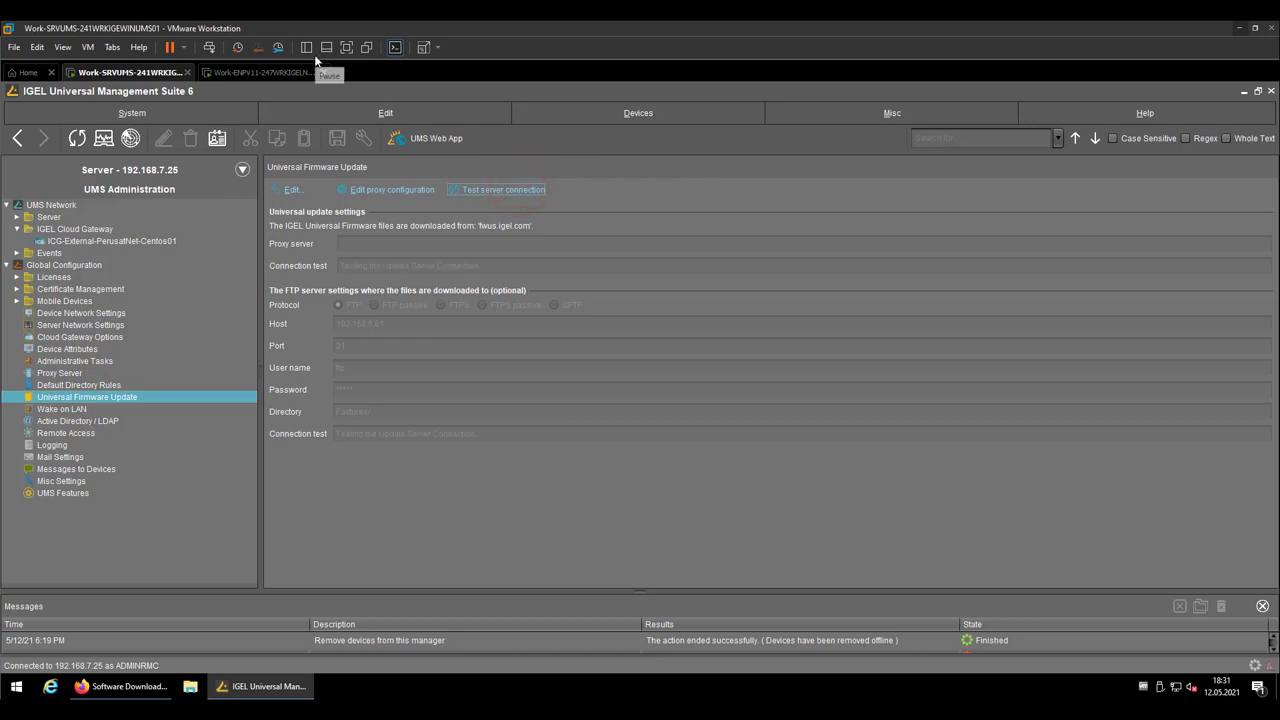
pyautogui.click(502, 189)
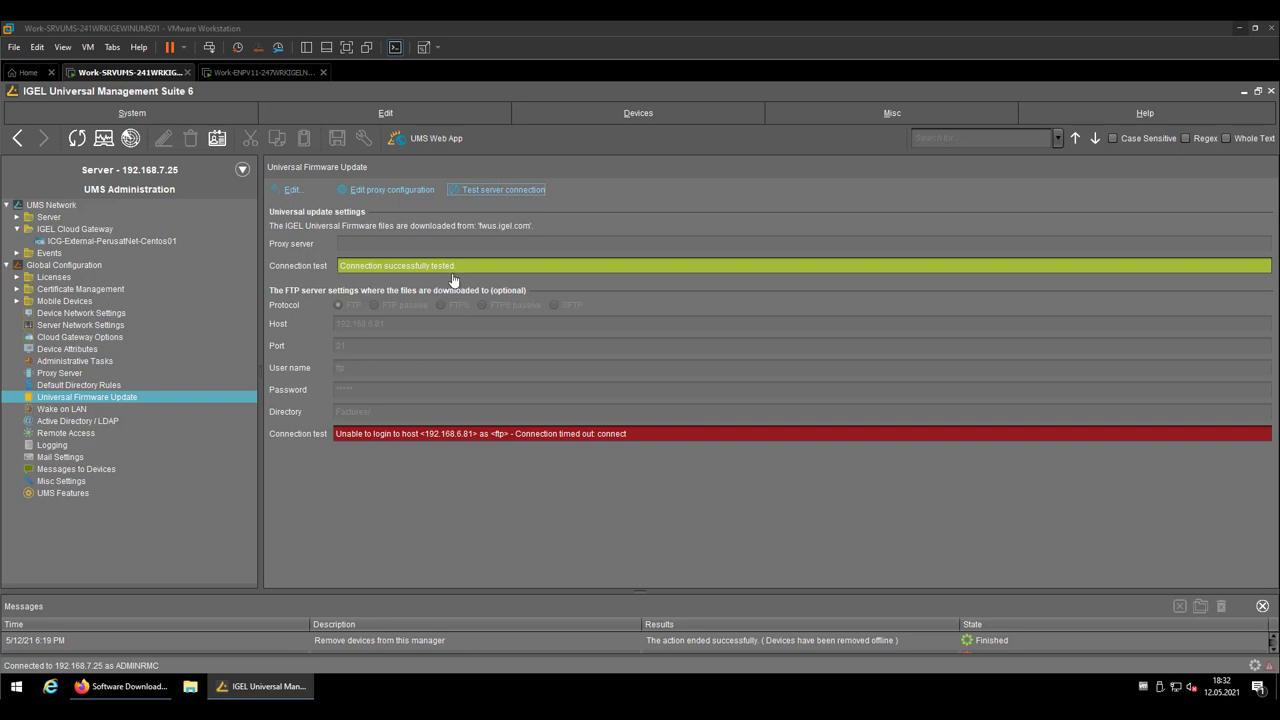
pyautogui.moveTo(395, 195)
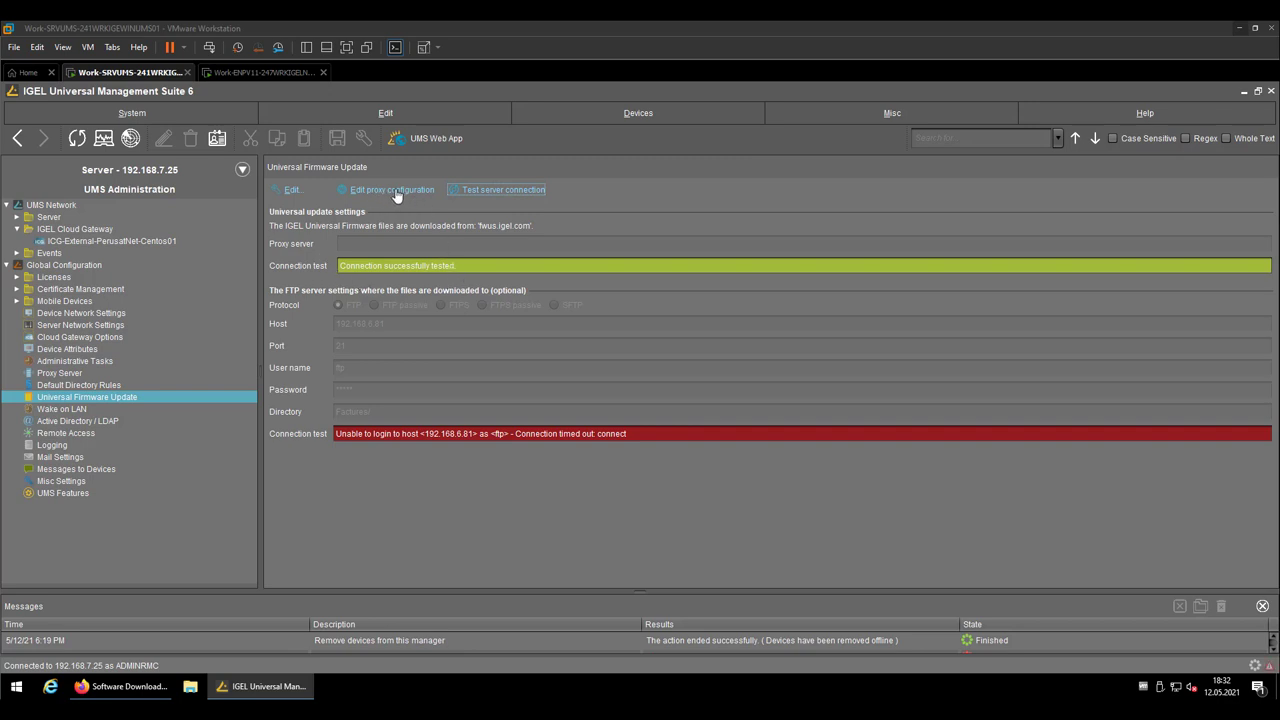
pyautogui.moveTo(415, 270)
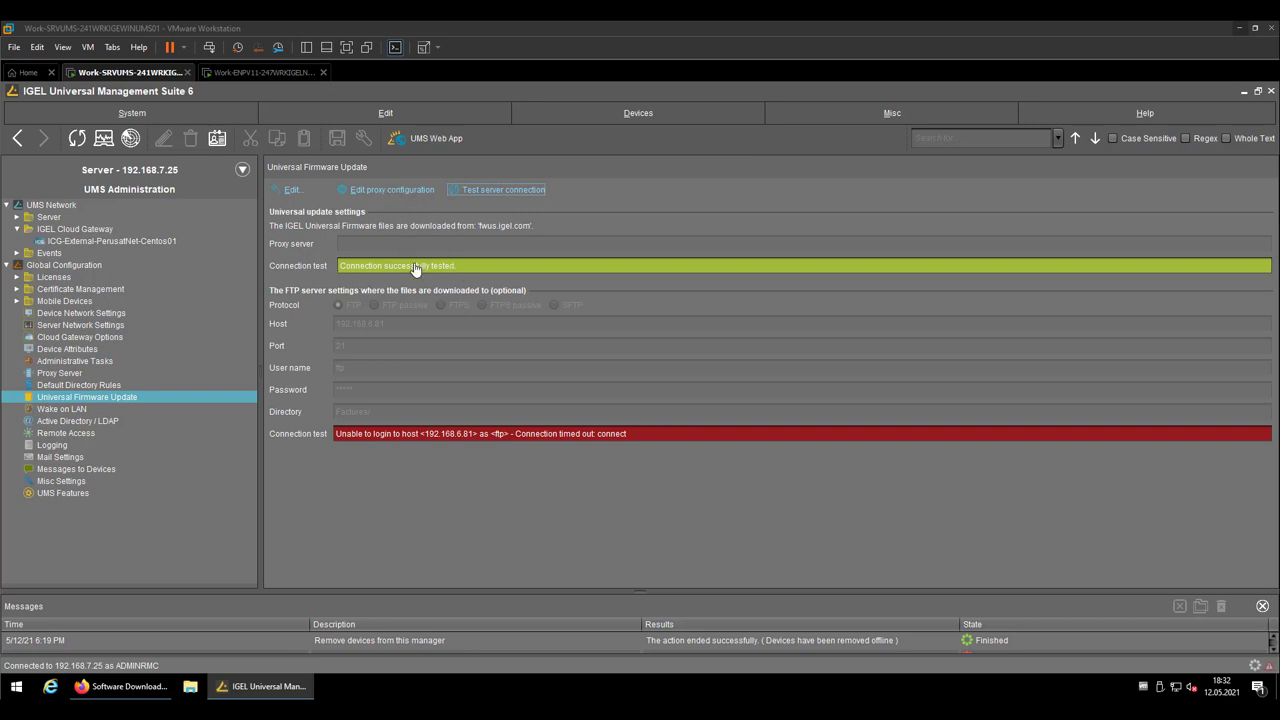
pyautogui.moveTo(473, 290)
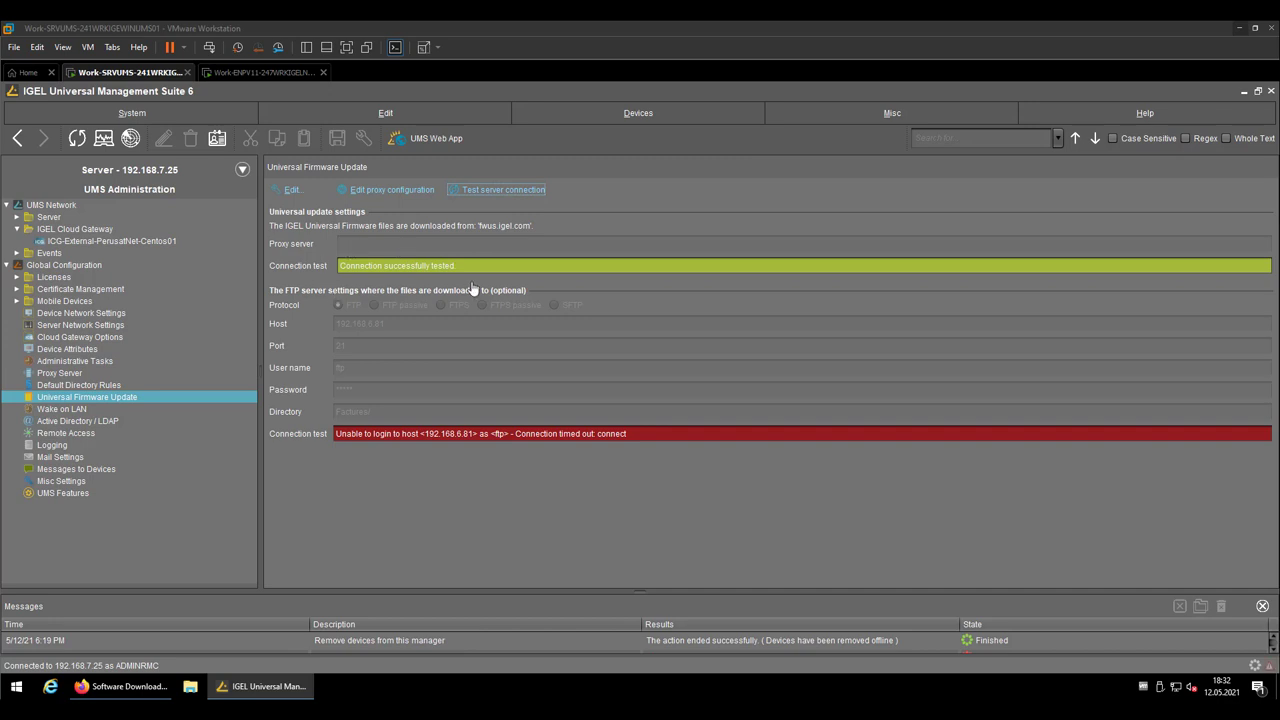
pyautogui.moveTo(483, 289)
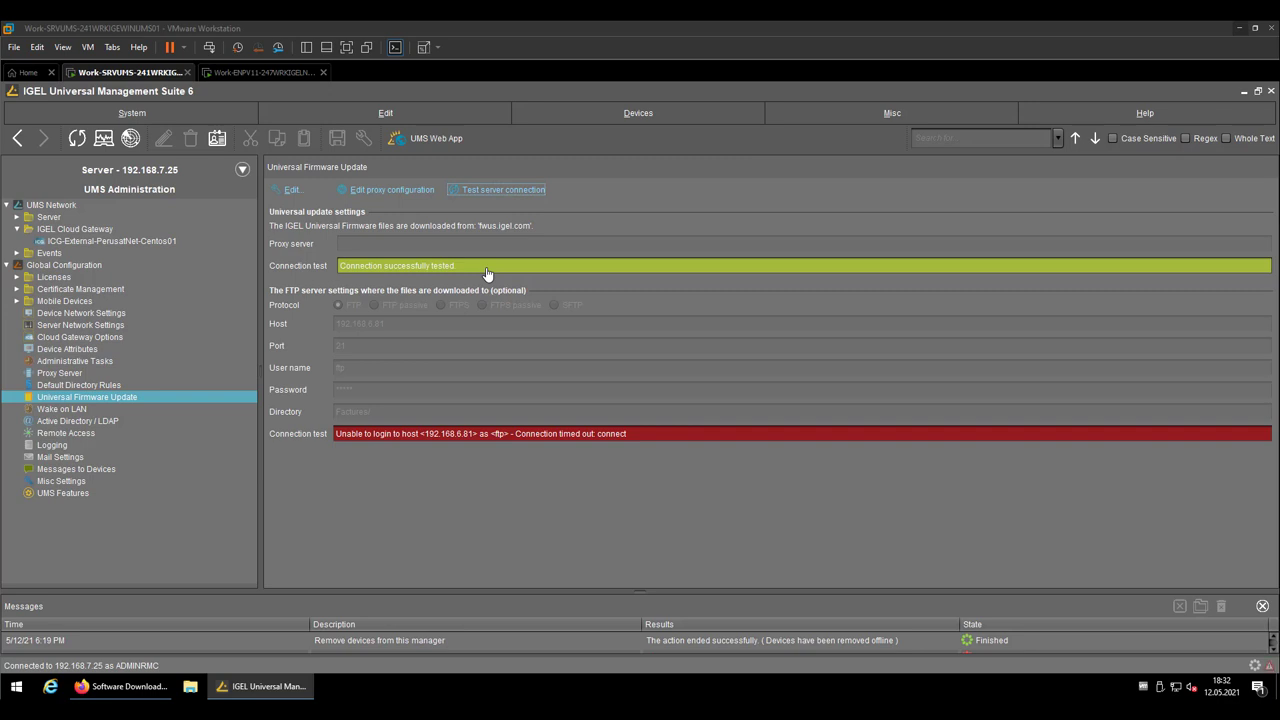
pyautogui.moveTo(417, 359)
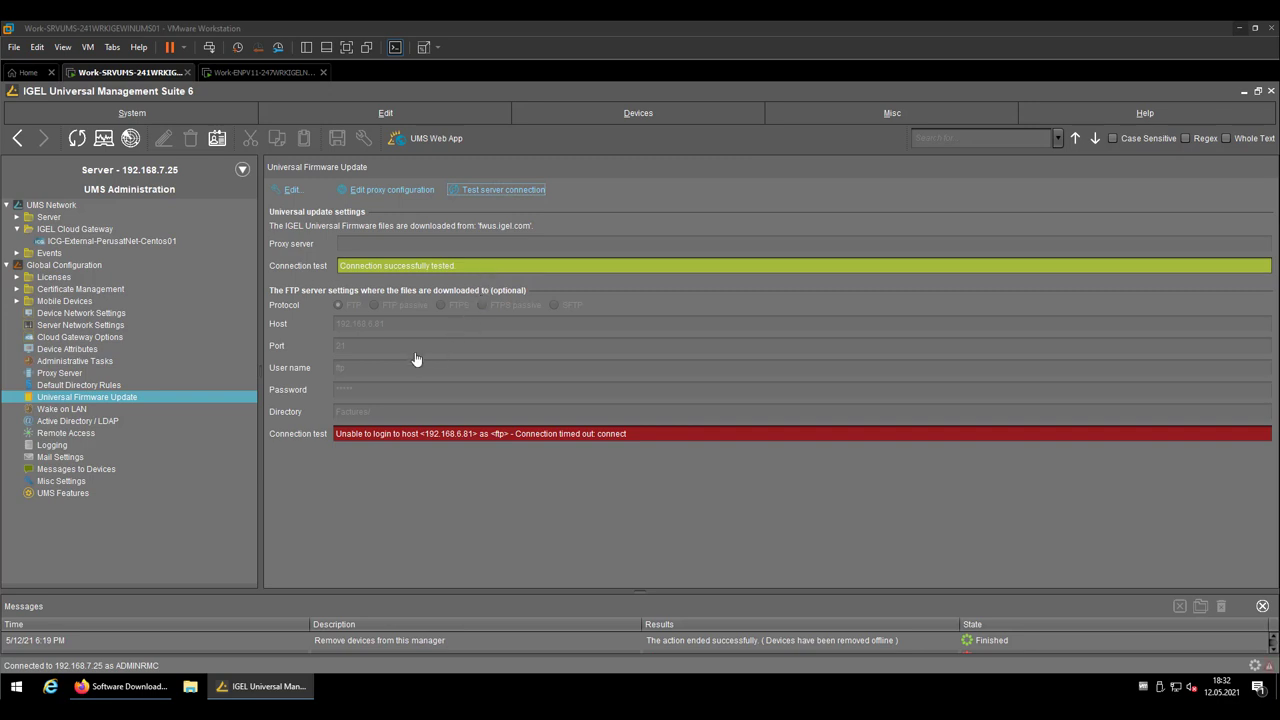
pyautogui.moveTo(529, 471)
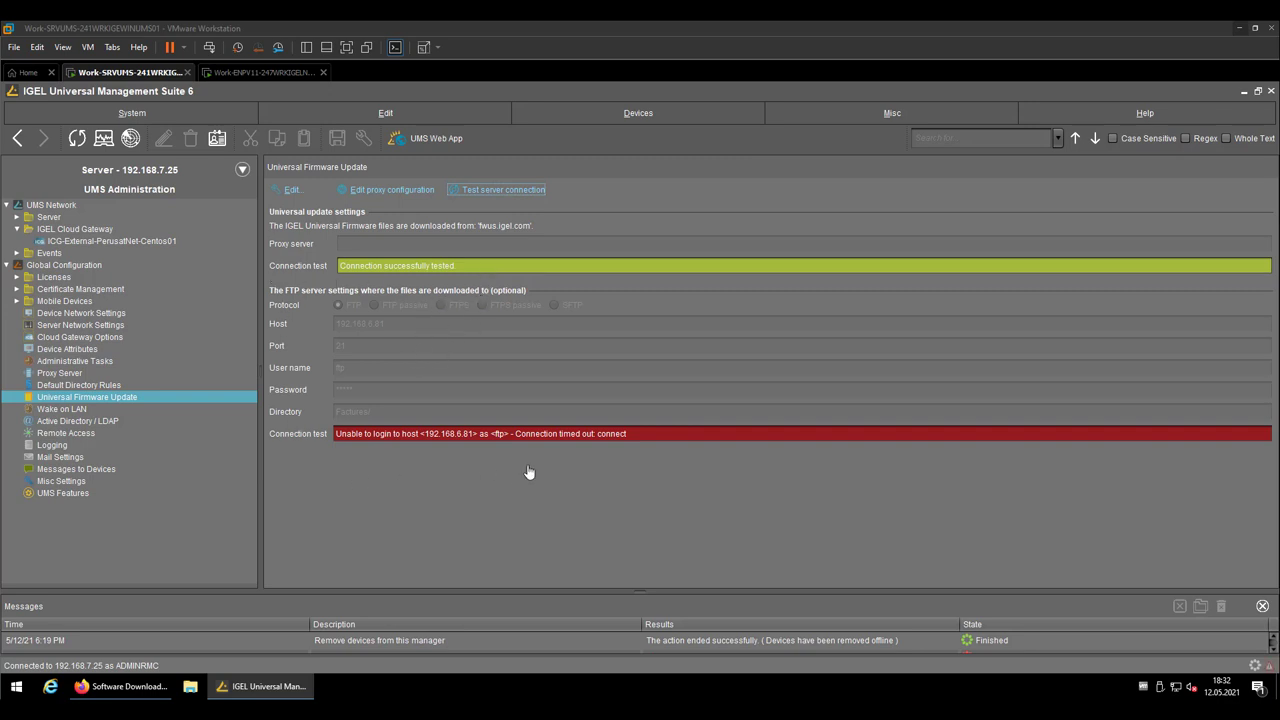
pyautogui.moveTo(393, 362)
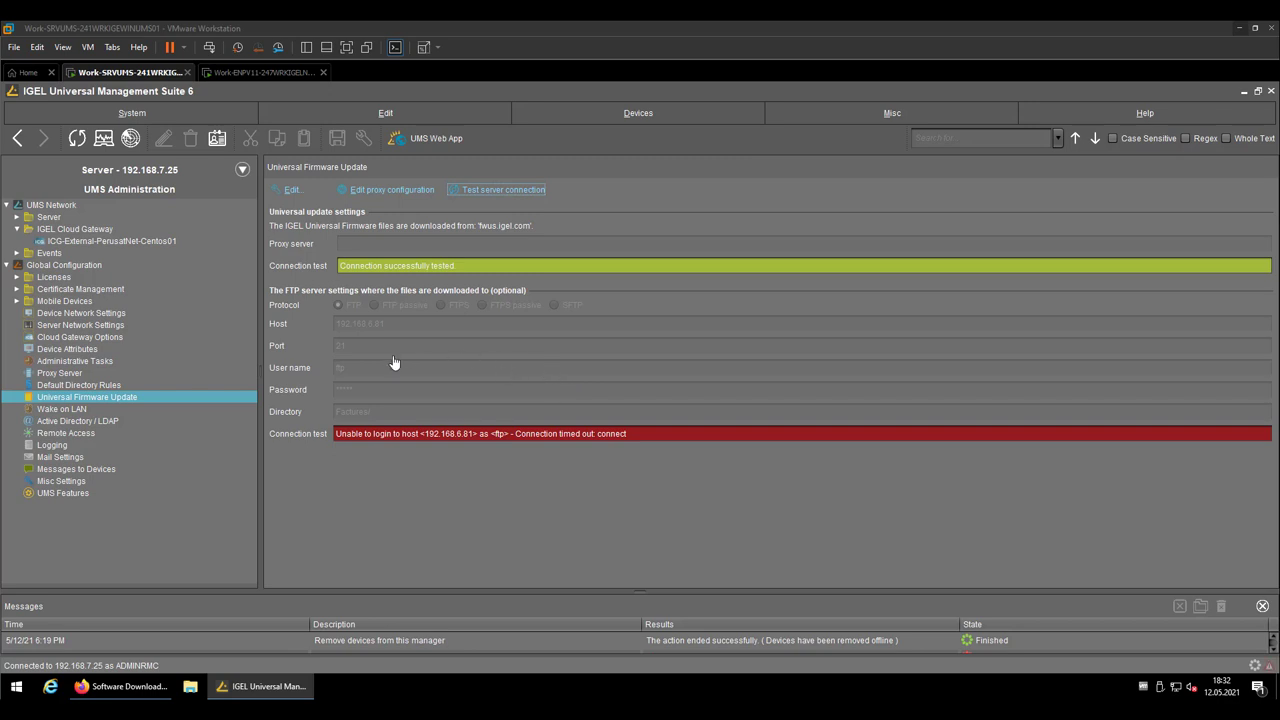
pyautogui.moveTo(394, 374)
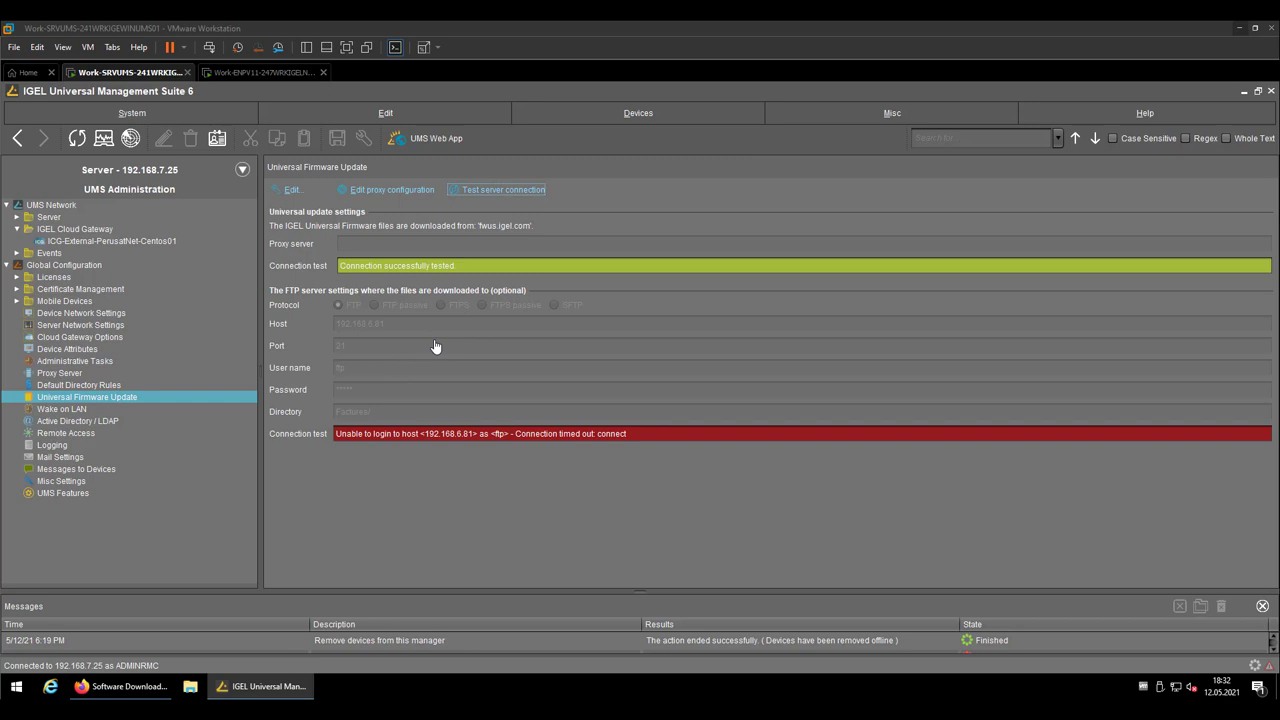
pyautogui.moveTo(303, 441)
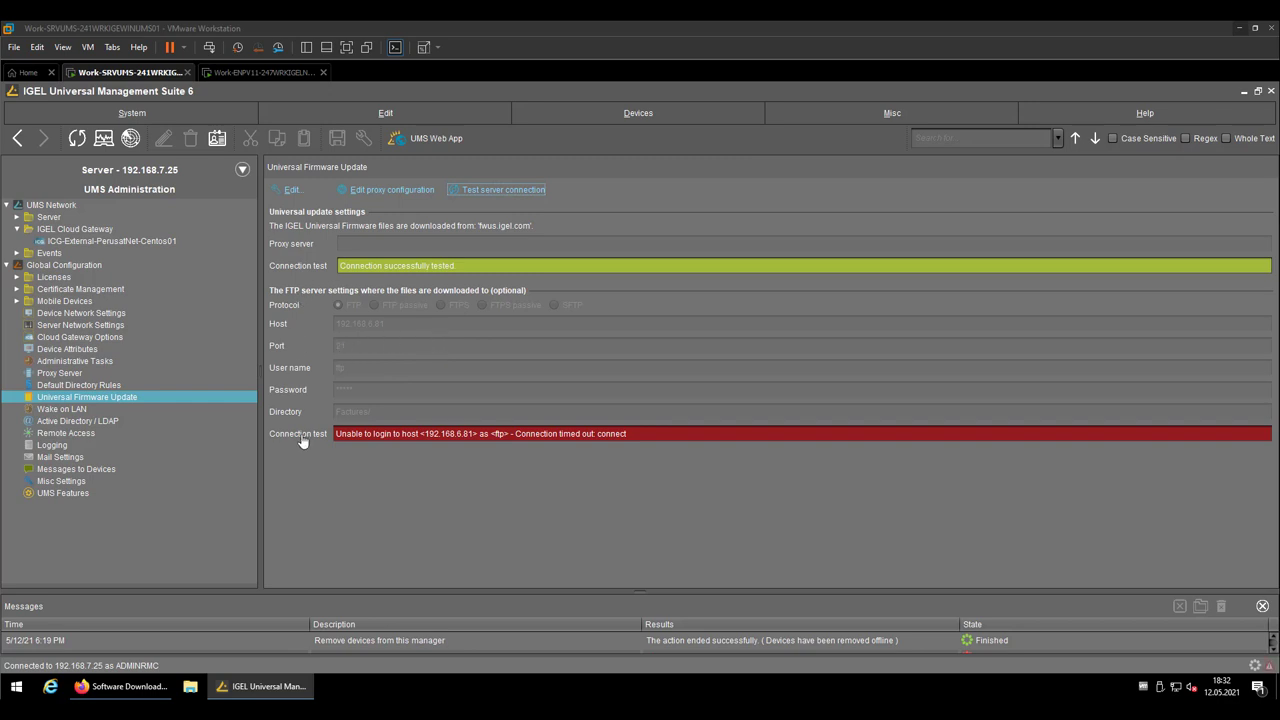
pyautogui.moveTo(147, 690)
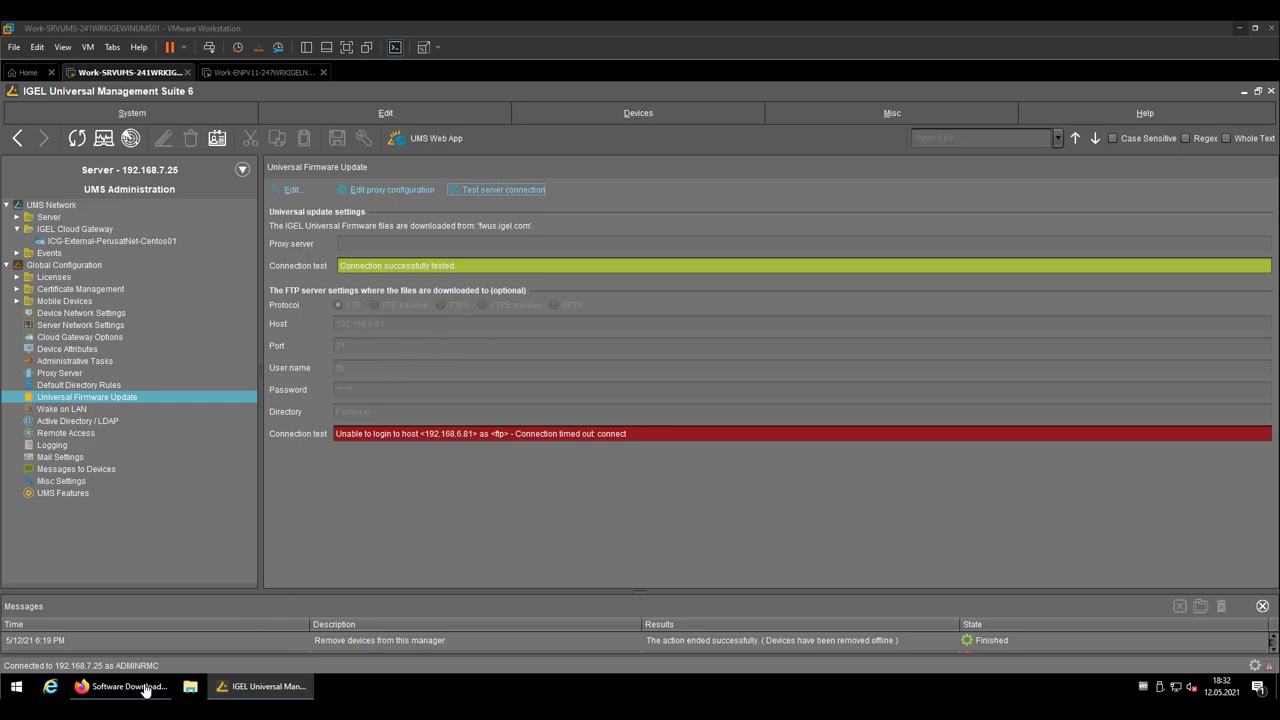
# Expand OS 11 on IGEL's Firefox downloads page and request lxos_11.05.120_public.zip
pyautogui.click(120, 686)
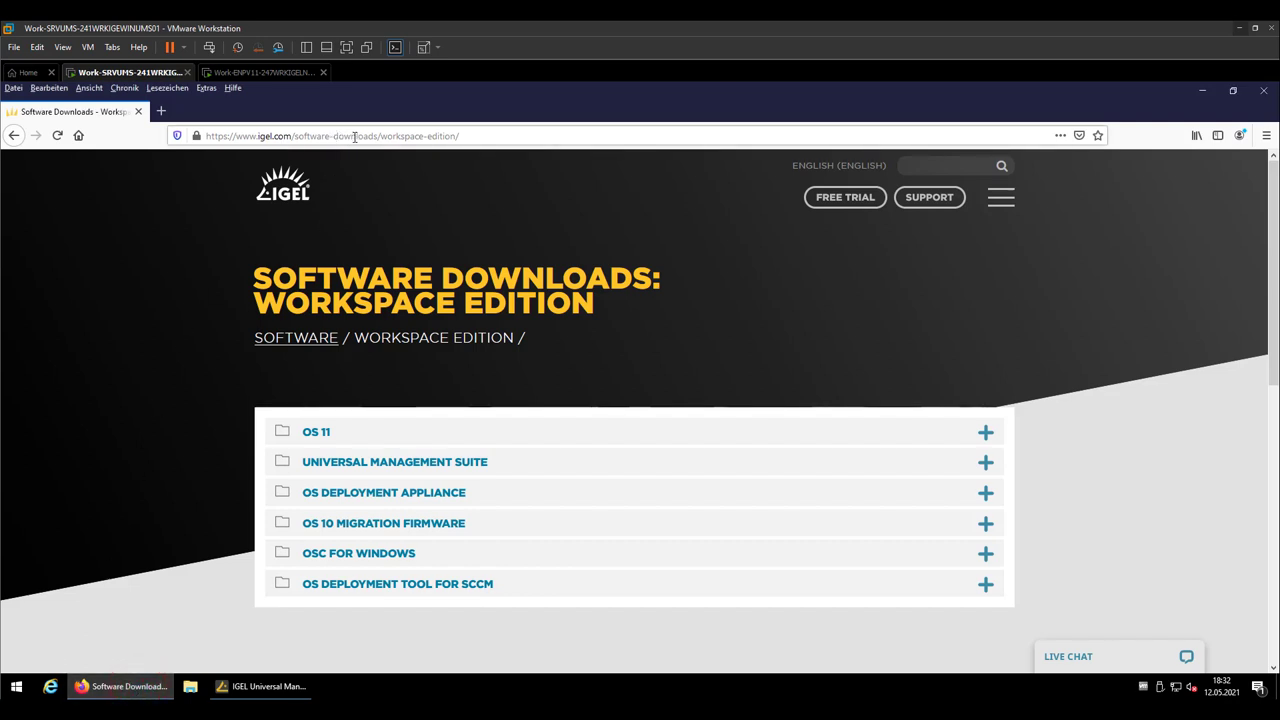
pyautogui.moveTo(336, 429)
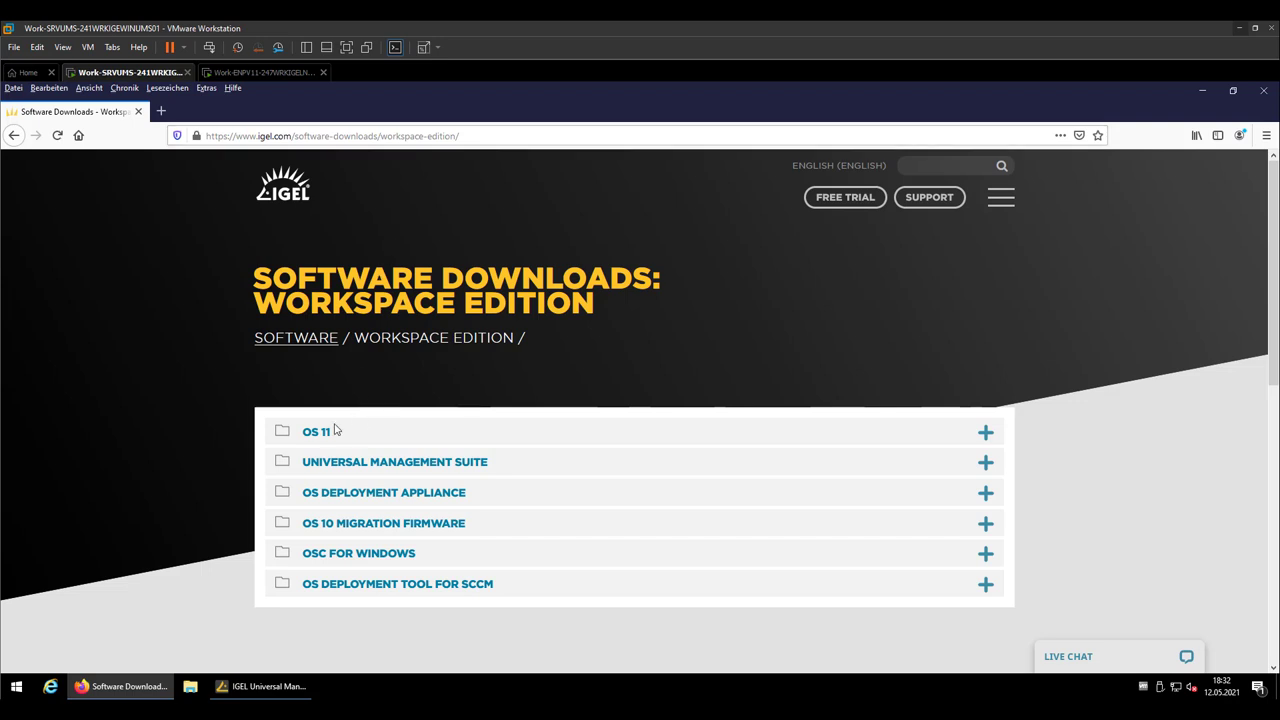
pyautogui.click(316, 431)
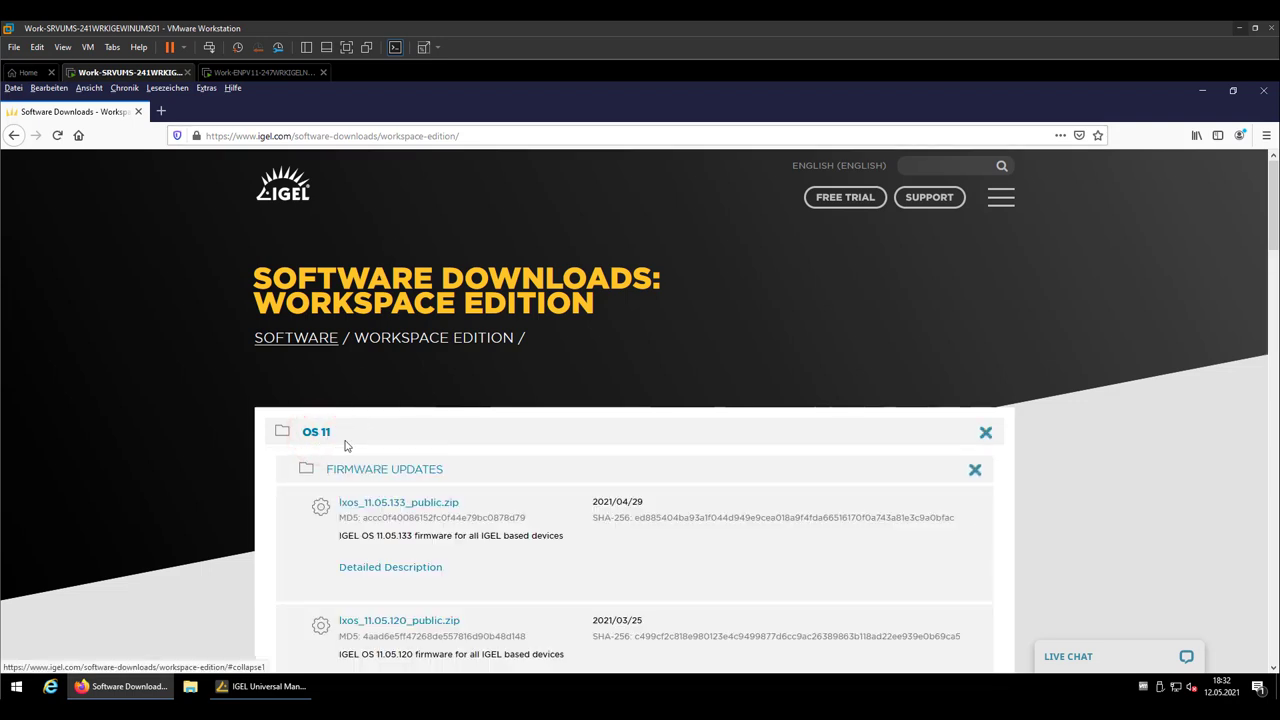
pyautogui.scroll(-3)
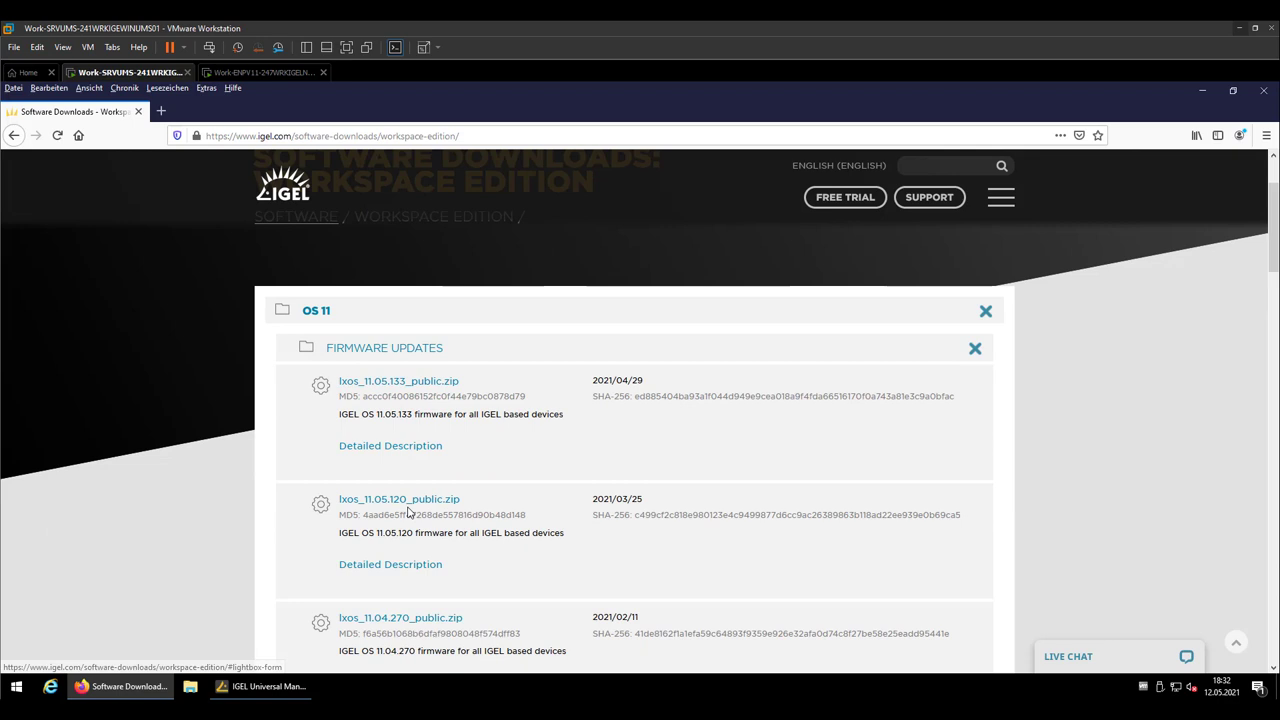
pyautogui.scroll(-3)
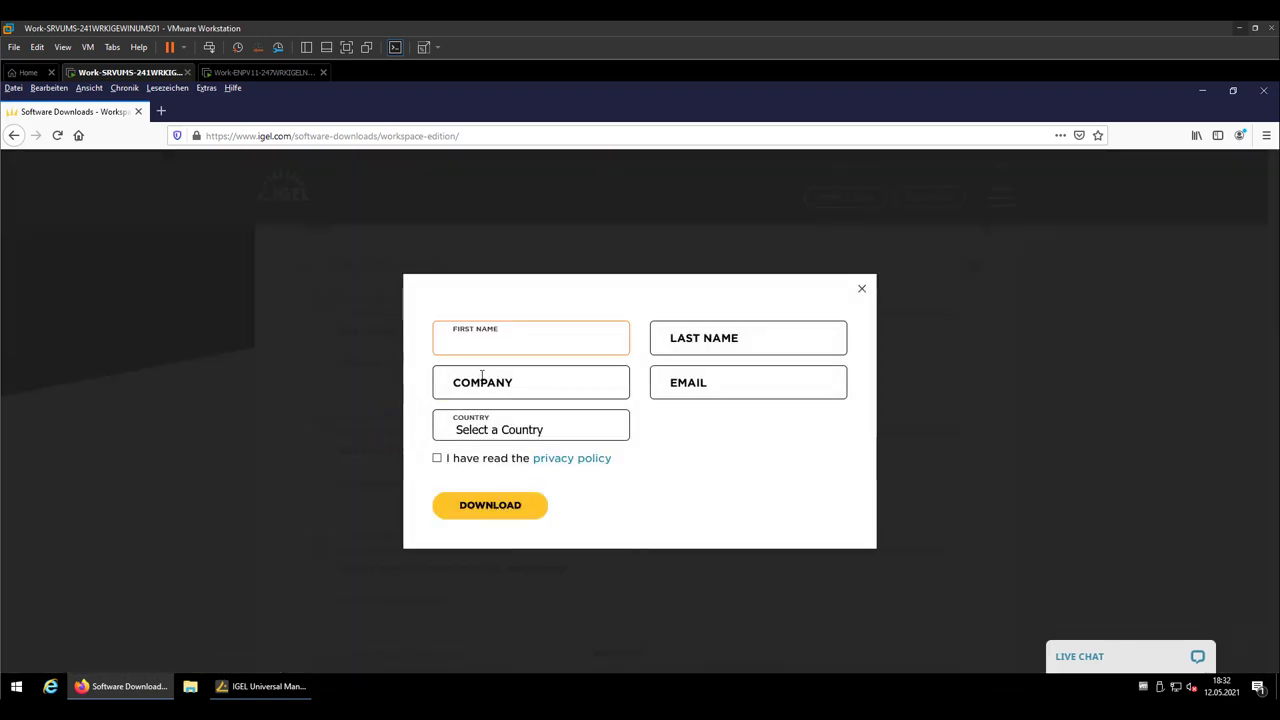
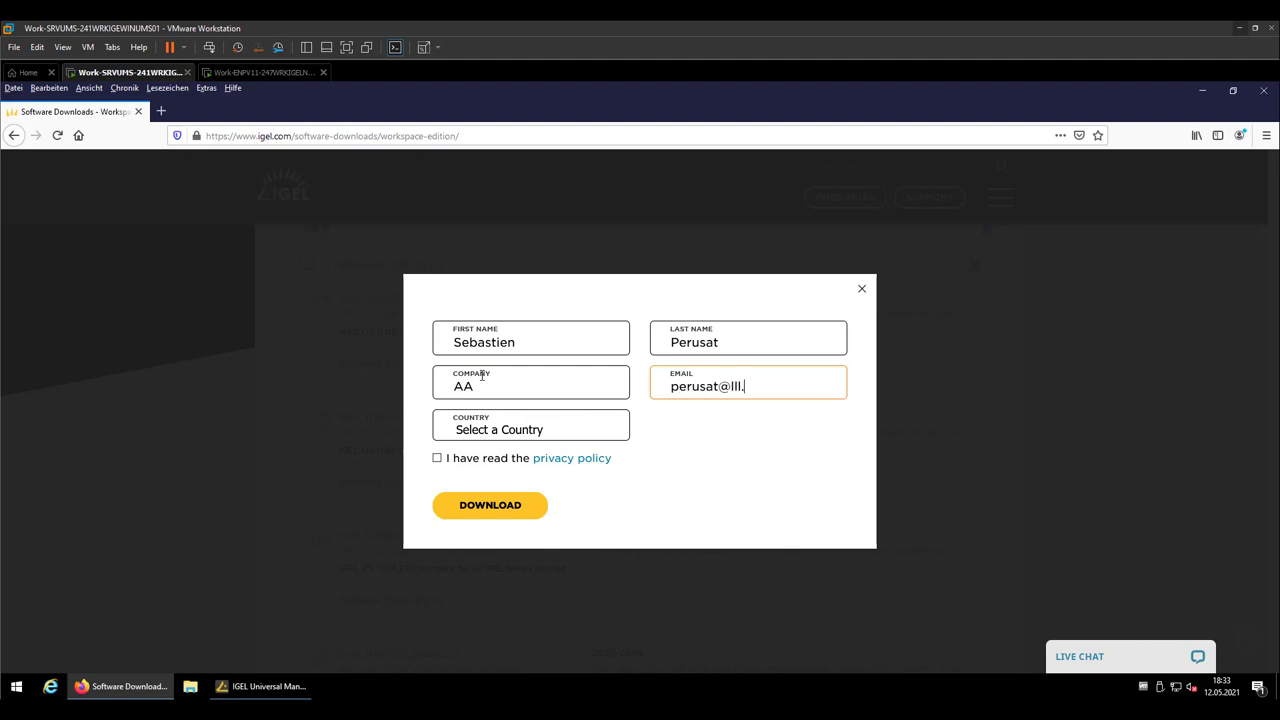
pyautogui.click(437, 458)
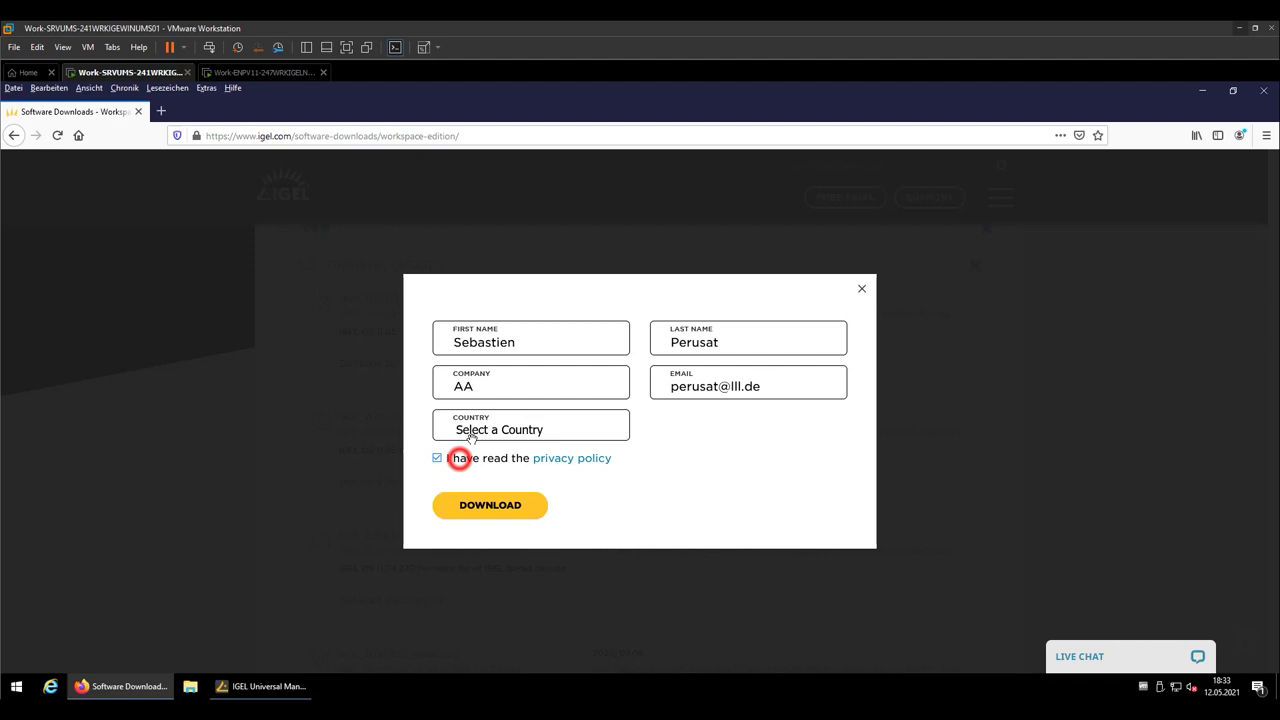
pyautogui.click(530, 429)
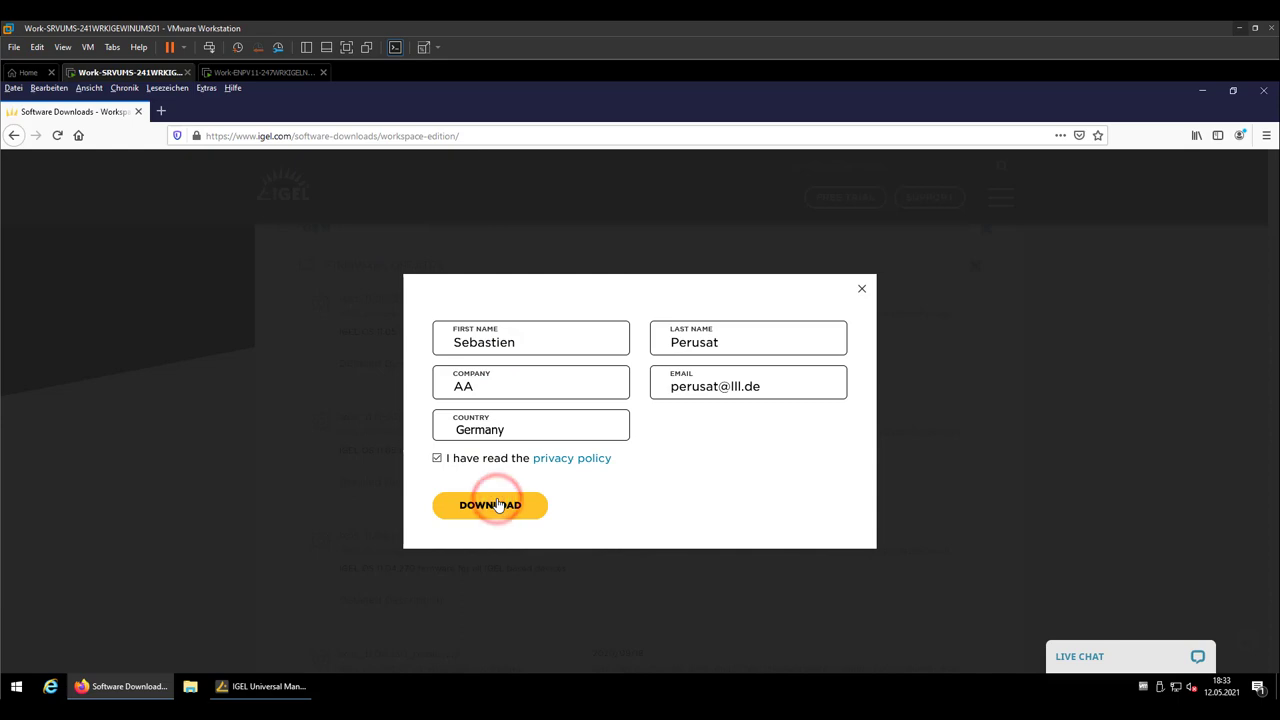
# Accept the disclaimer, EULA and export control note, then save lxos_11.05.120_public.zip
pyautogui.click(490, 505)
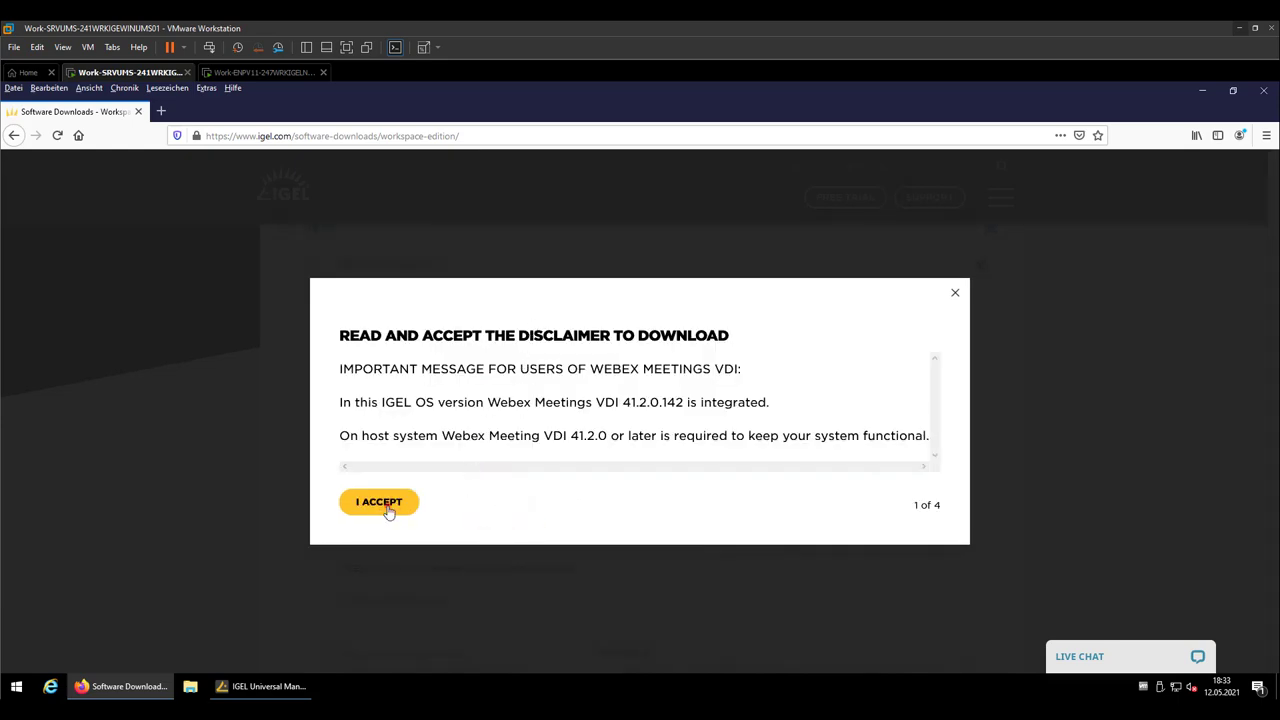
pyautogui.click(378, 501)
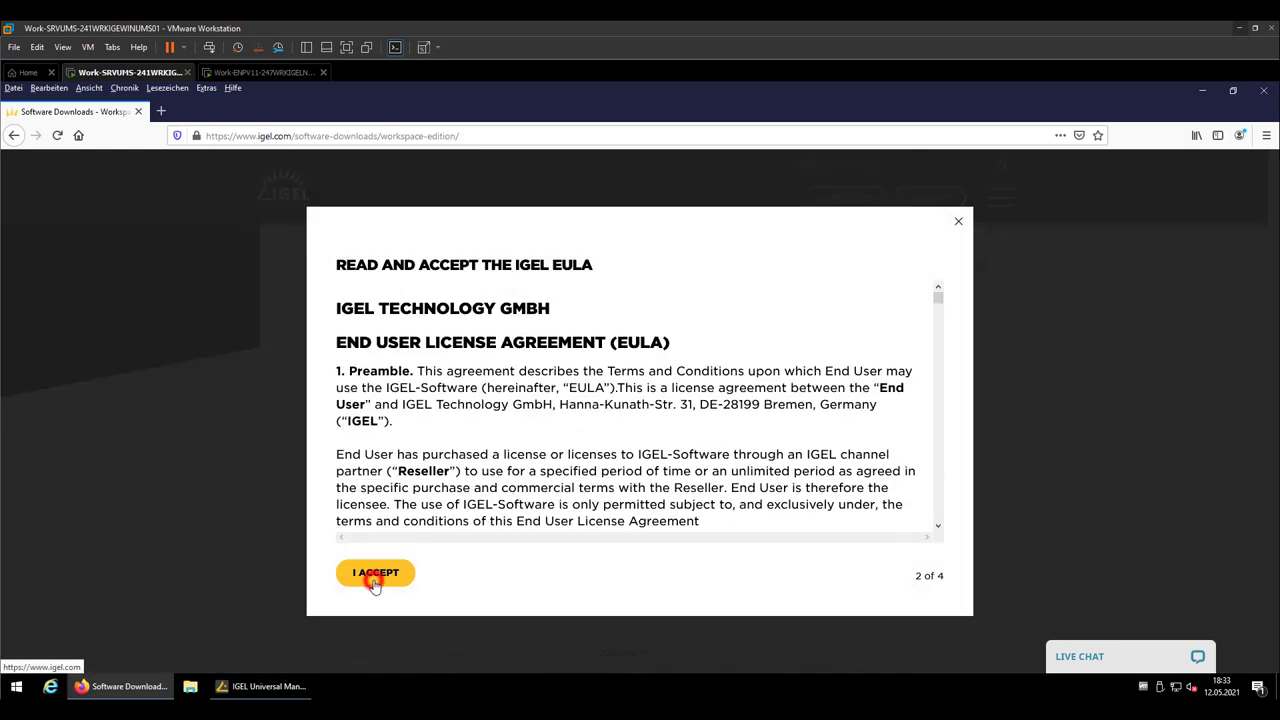
pyautogui.click(375, 572)
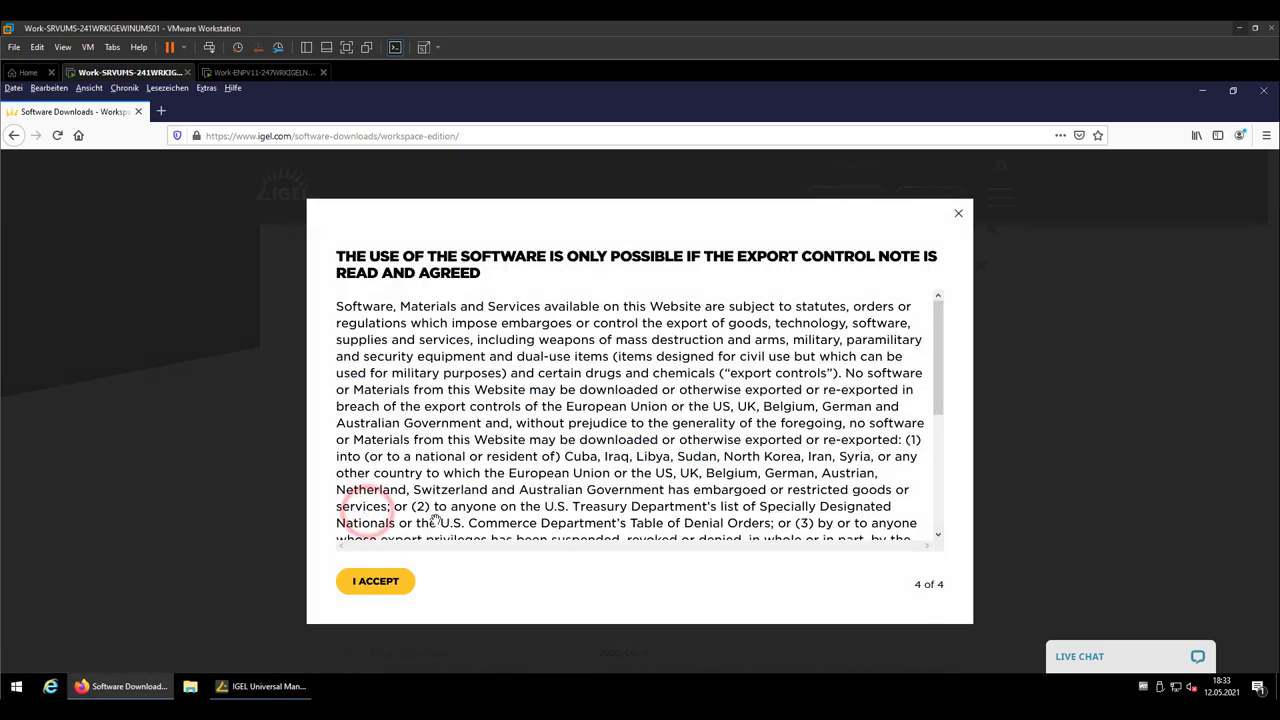
pyautogui.click(375, 581)
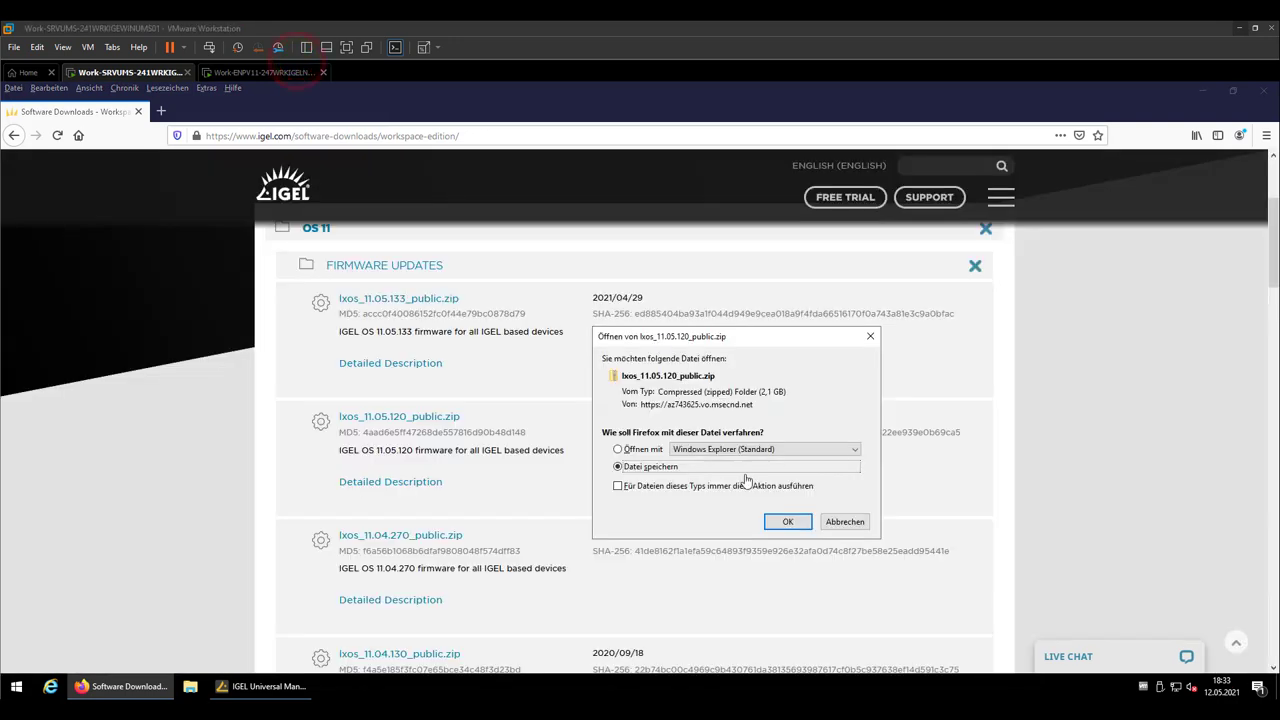
pyautogui.click(787, 521)
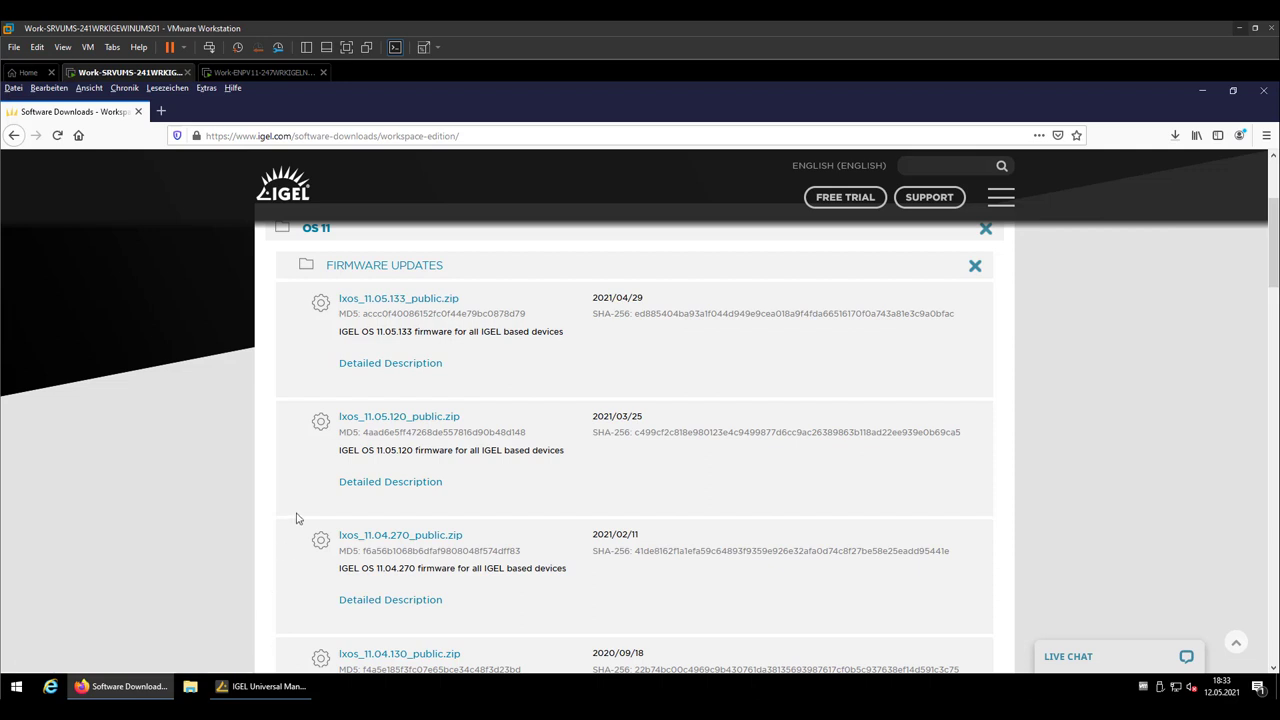
pyautogui.moveTo(313, 453)
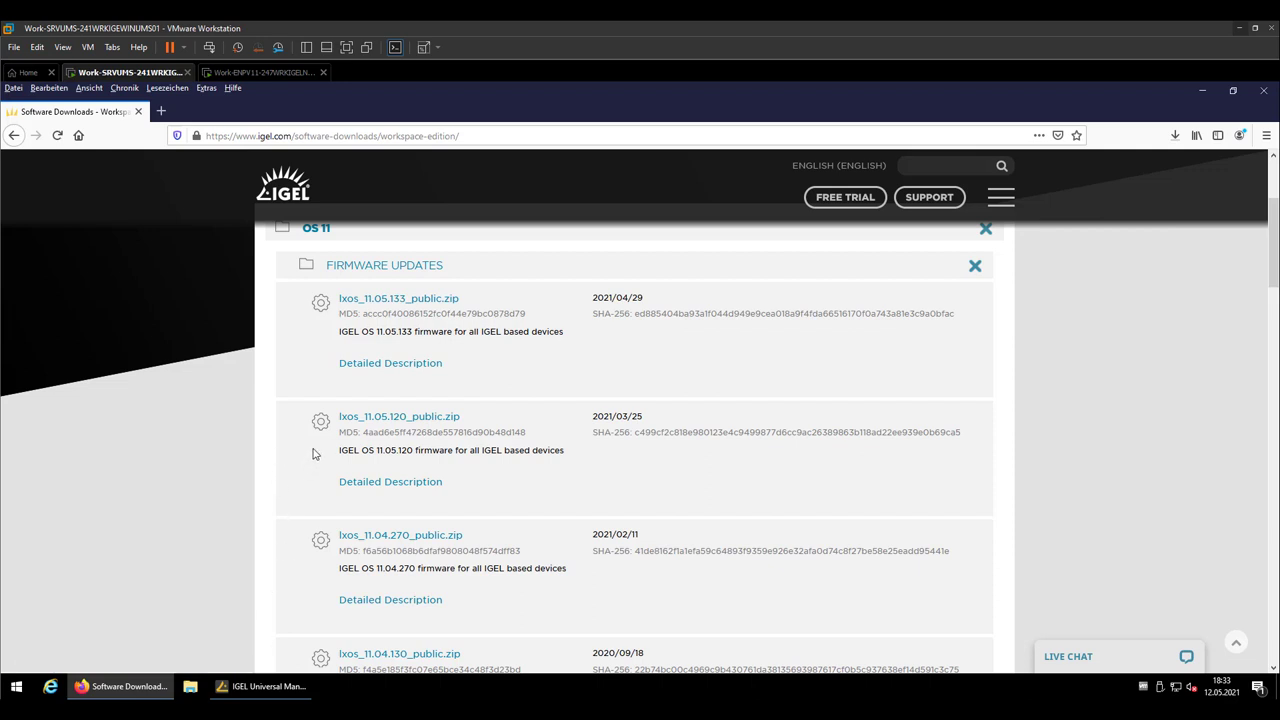
pyautogui.moveTo(240, 587)
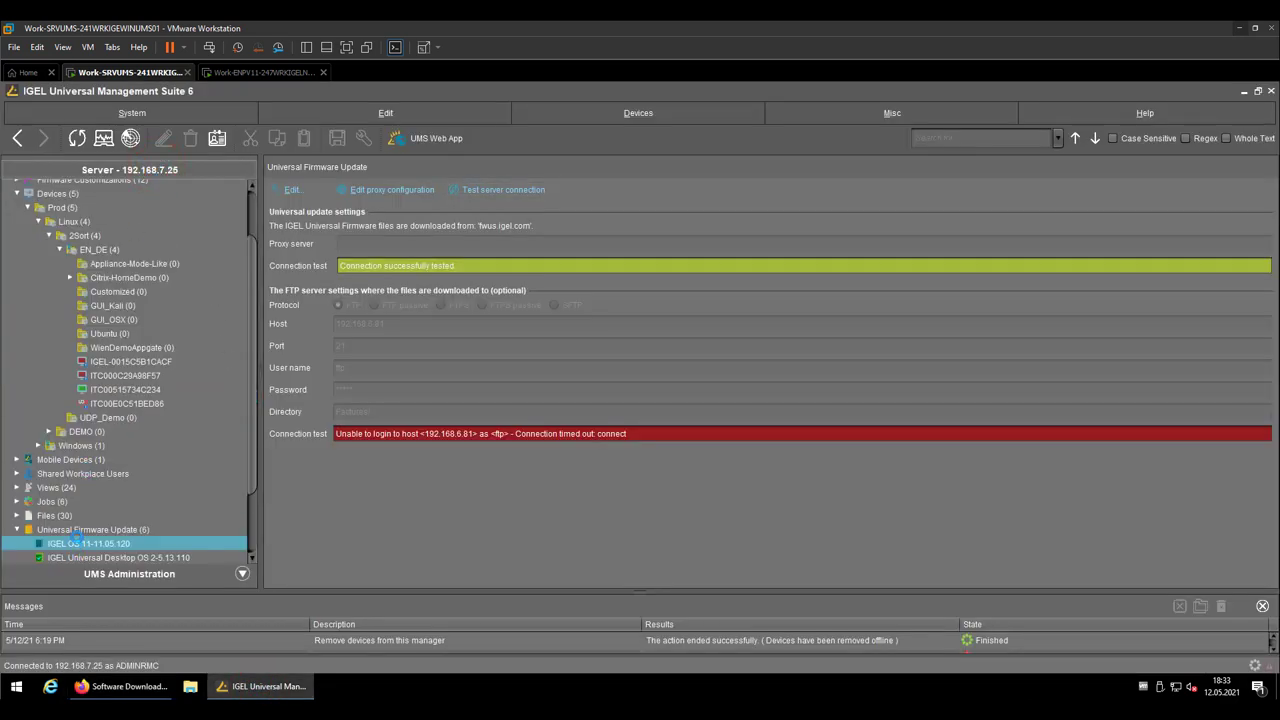
# View IGEL OS 11-11.05.120 details, then find the 2.1 GB zip in Downloads
pyautogui.click(88, 543)
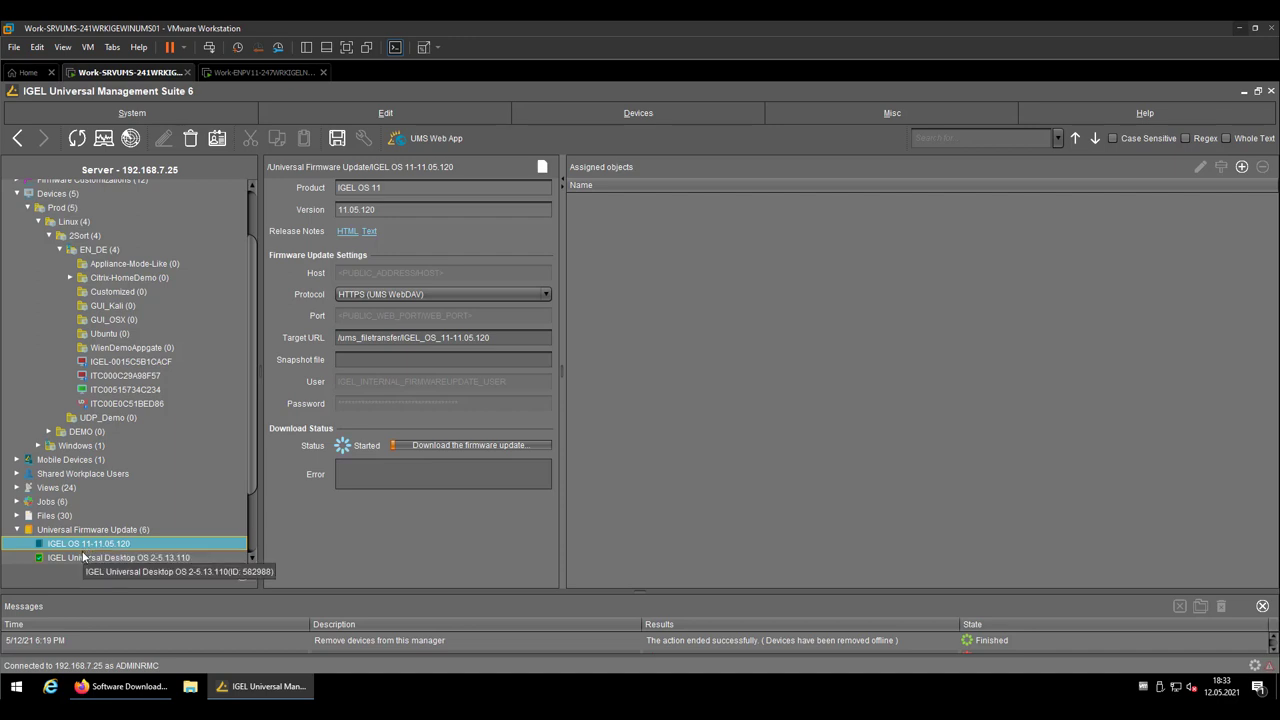
pyautogui.moveTo(82, 560)
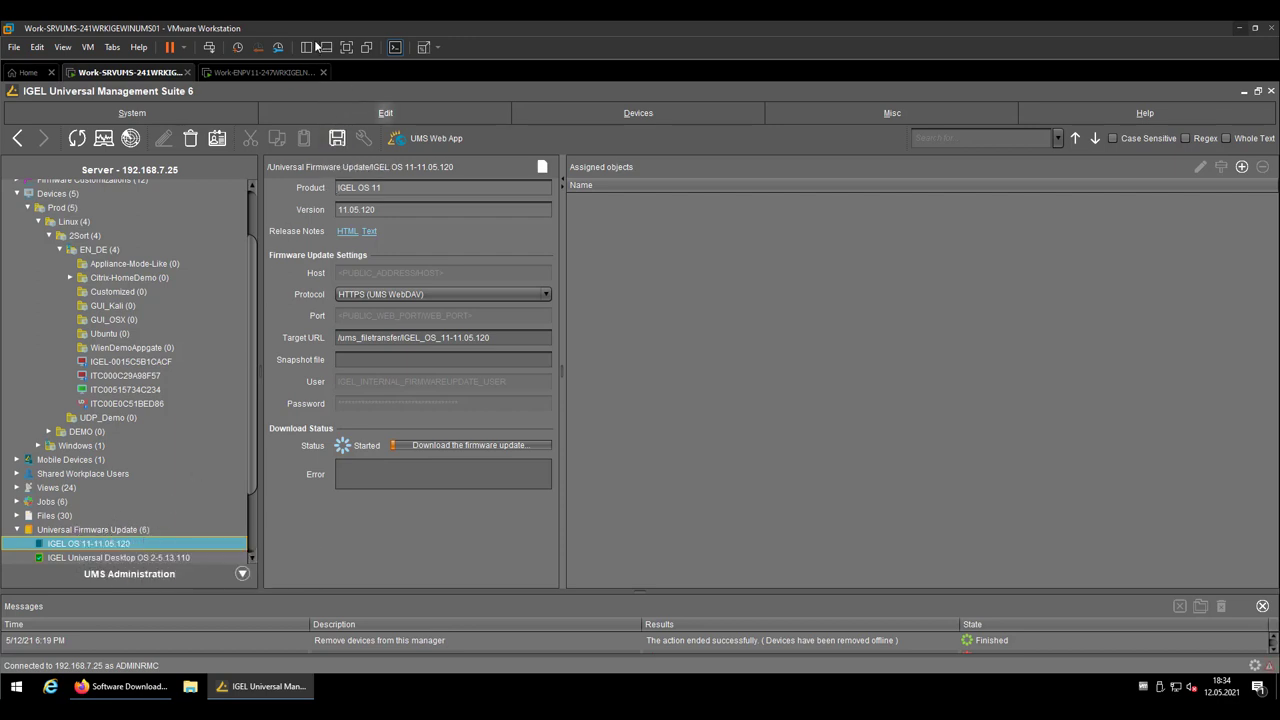
pyautogui.click(219, 686)
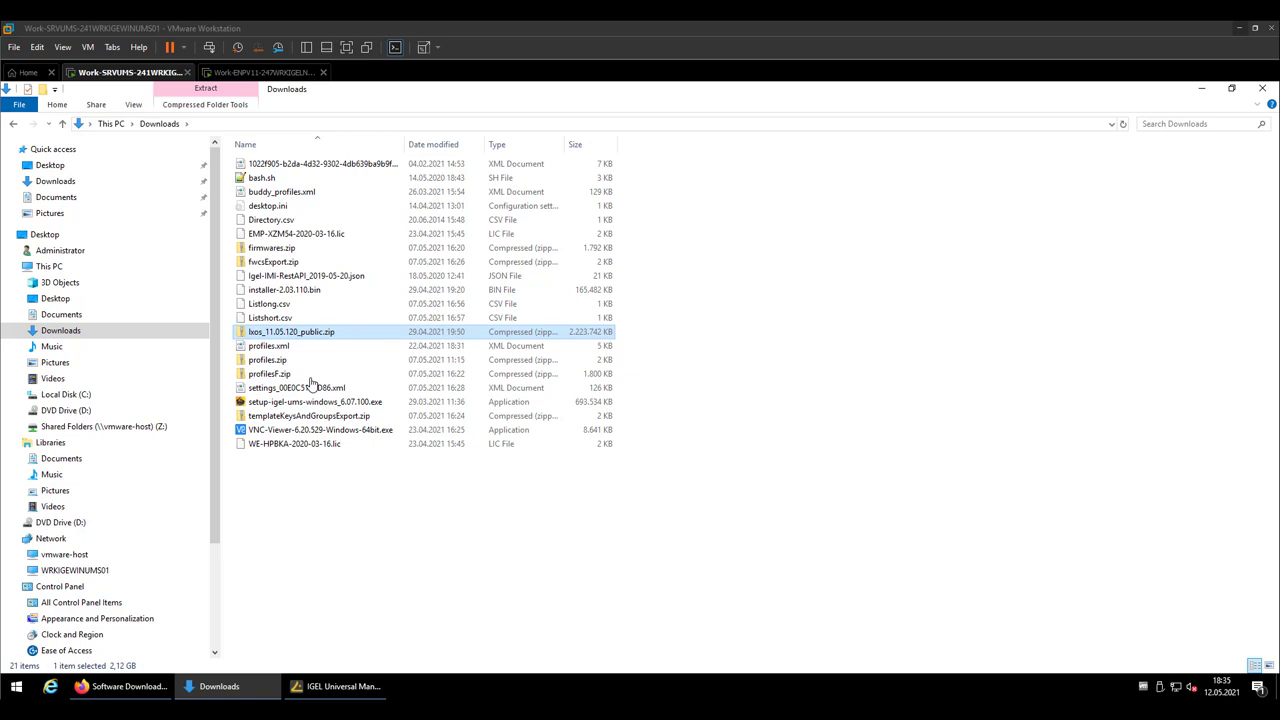
# Back in UMS, choose Firmware archive (zip file) import from Universal Firmware Update
pyautogui.click(335, 686)
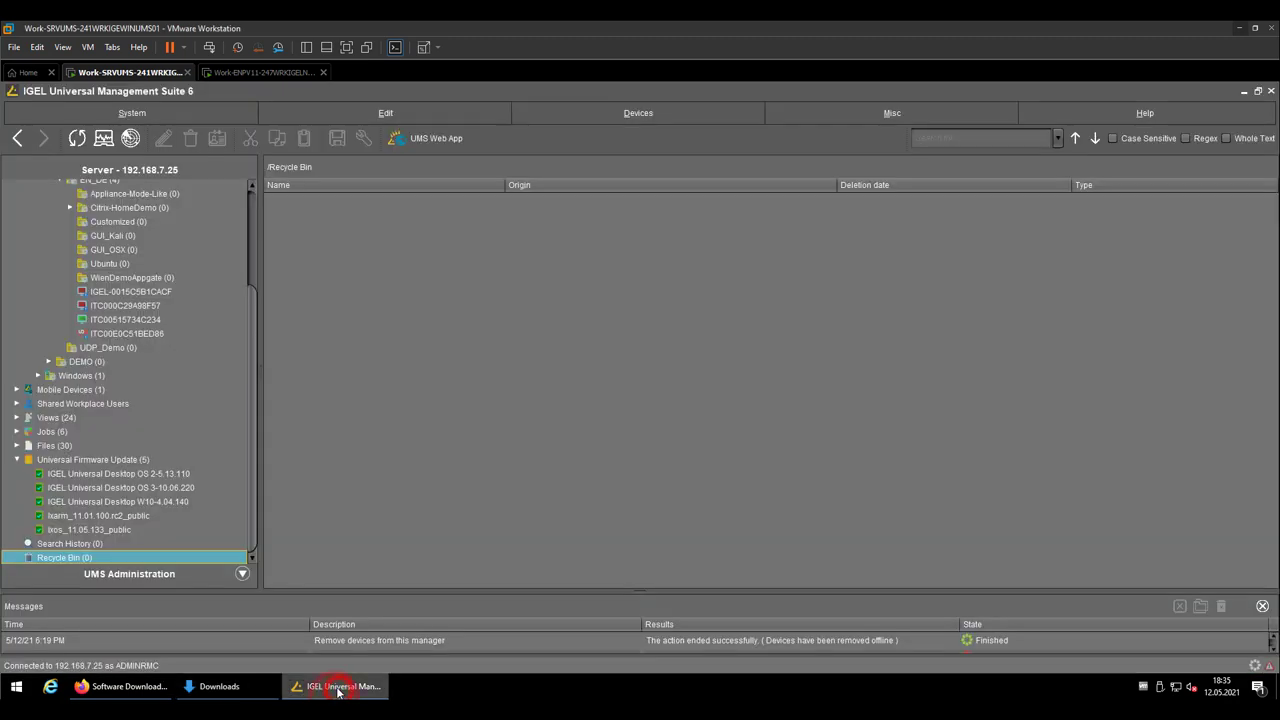
pyautogui.rightClick(93, 459)
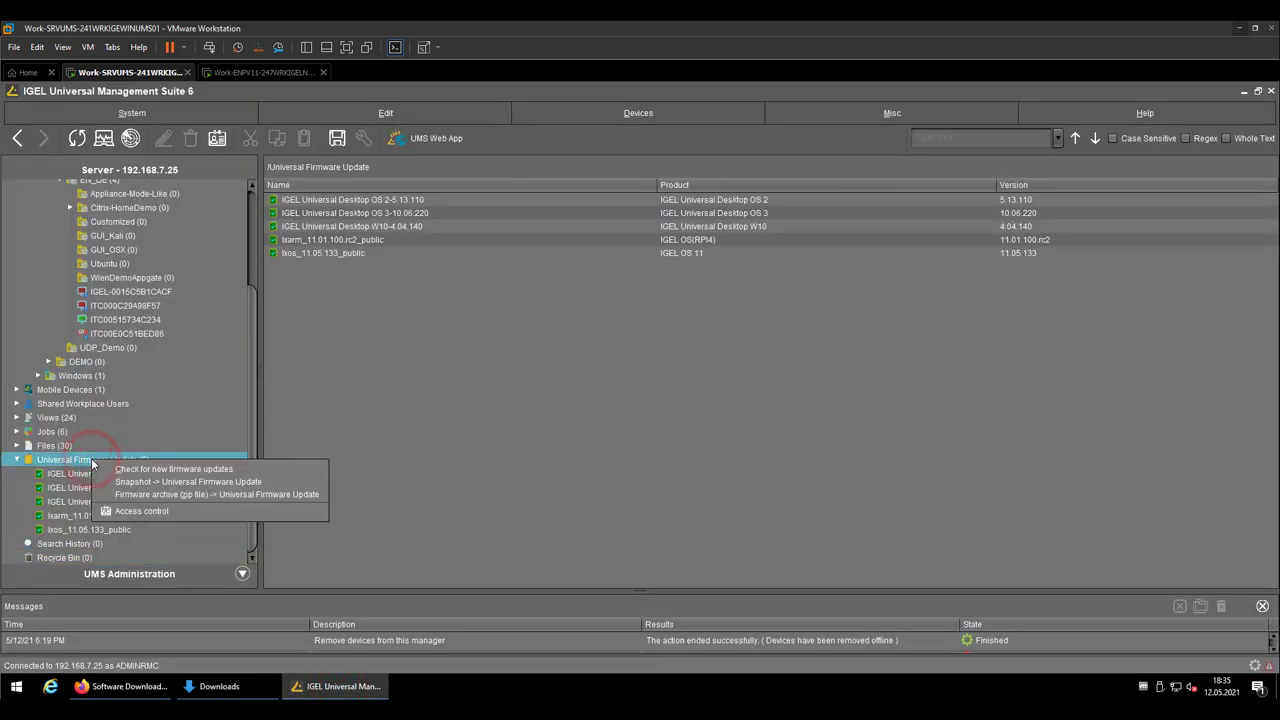
pyautogui.moveTo(290, 494)
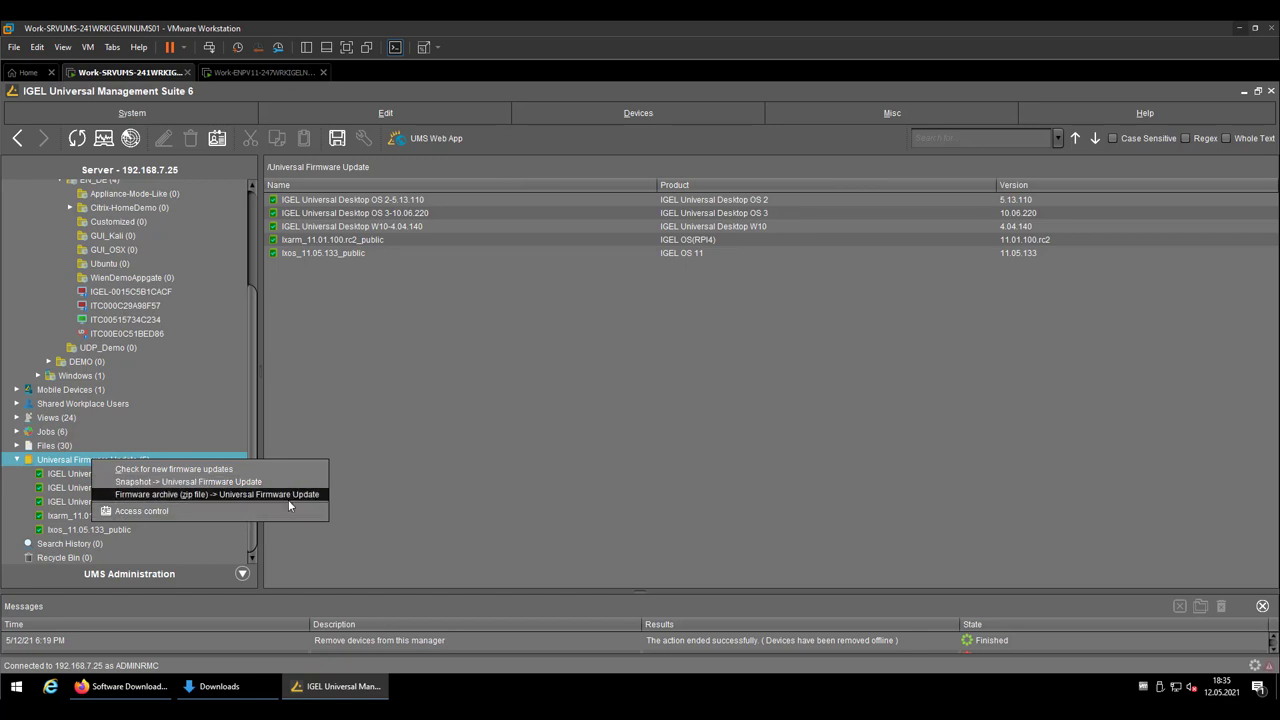
pyautogui.moveTo(217, 494)
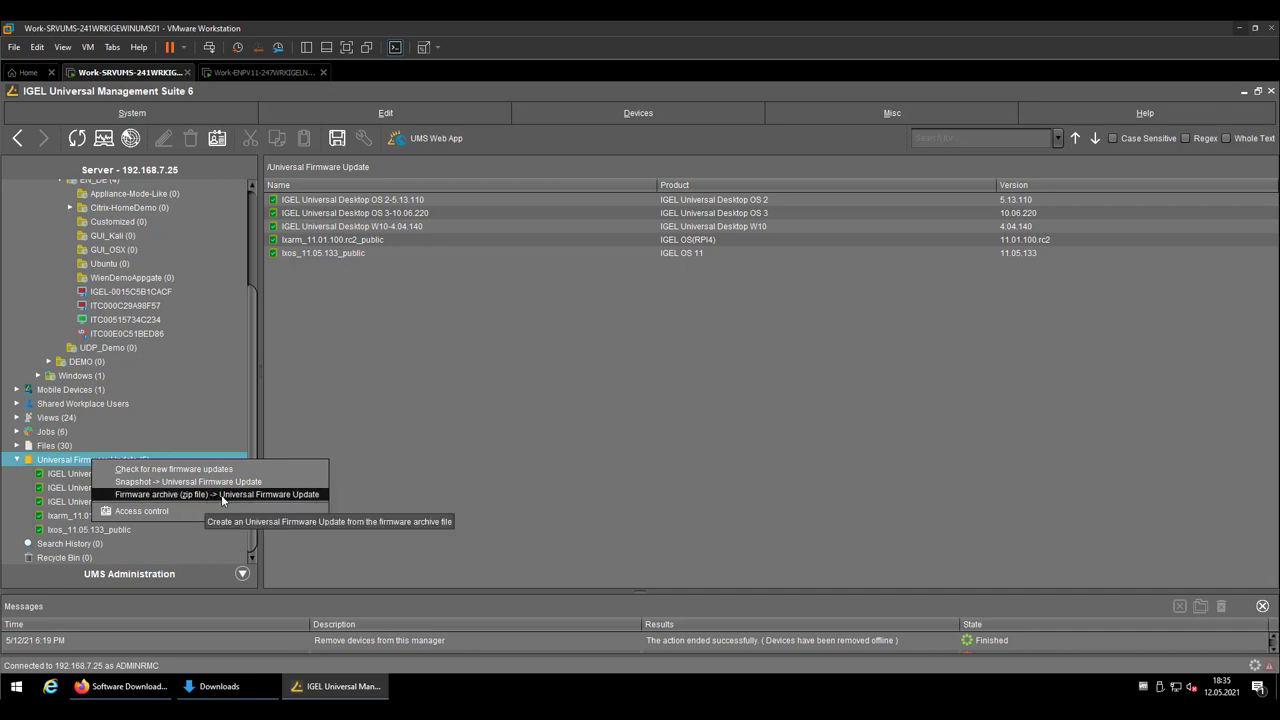
pyautogui.click(216, 494)
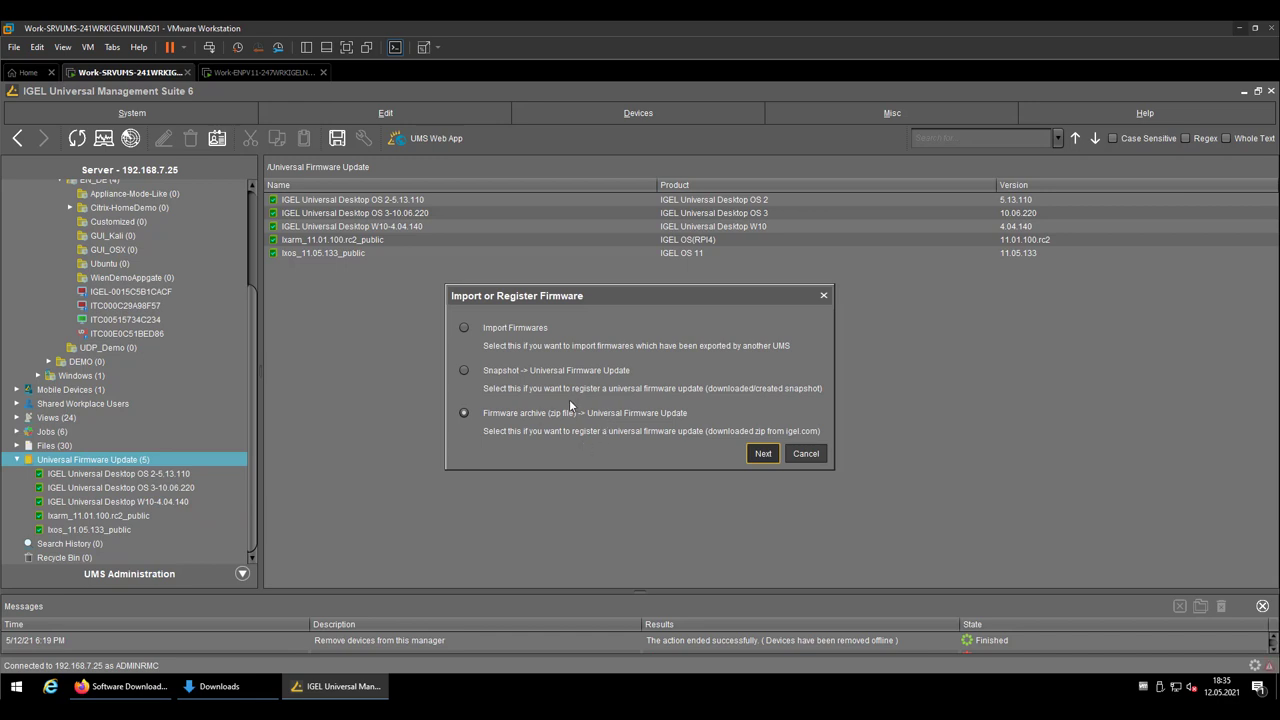
pyautogui.moveTo(532, 420)
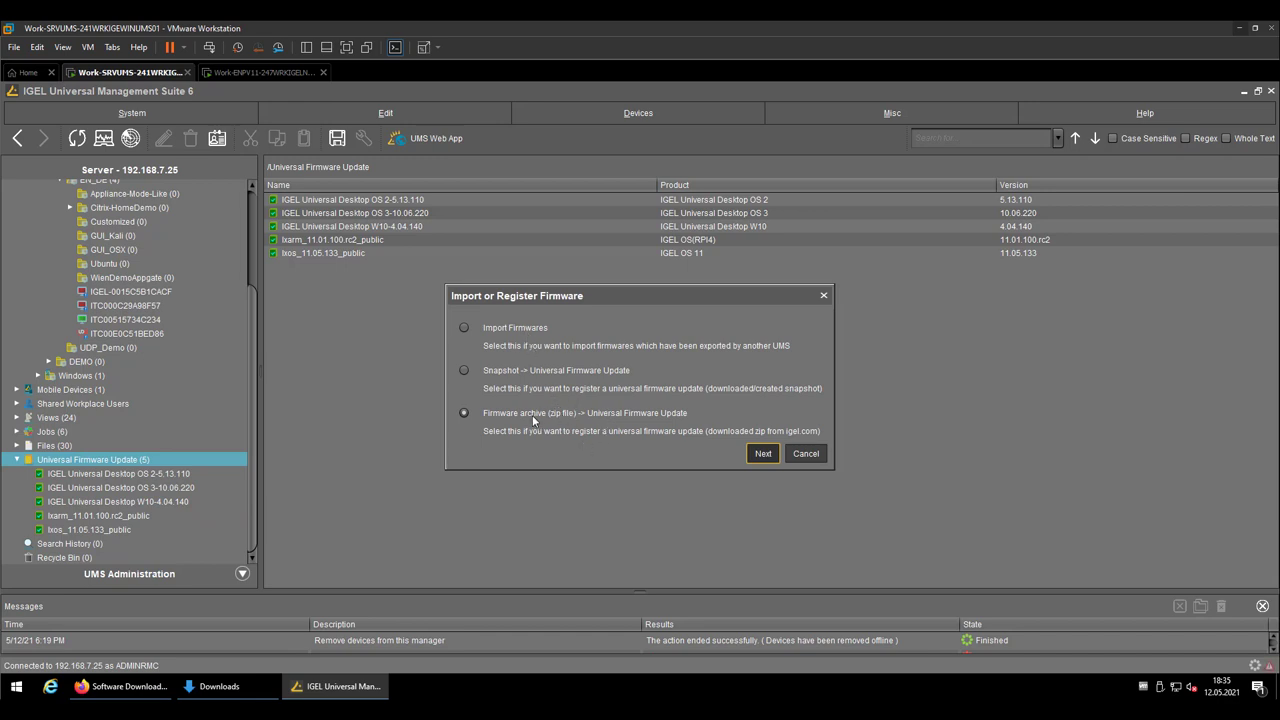
# Pick lxos_11.05.120_public.zip, target the /ums_filetransfer/ WebDAV folder, and start uploading
pyautogui.click(763, 453)
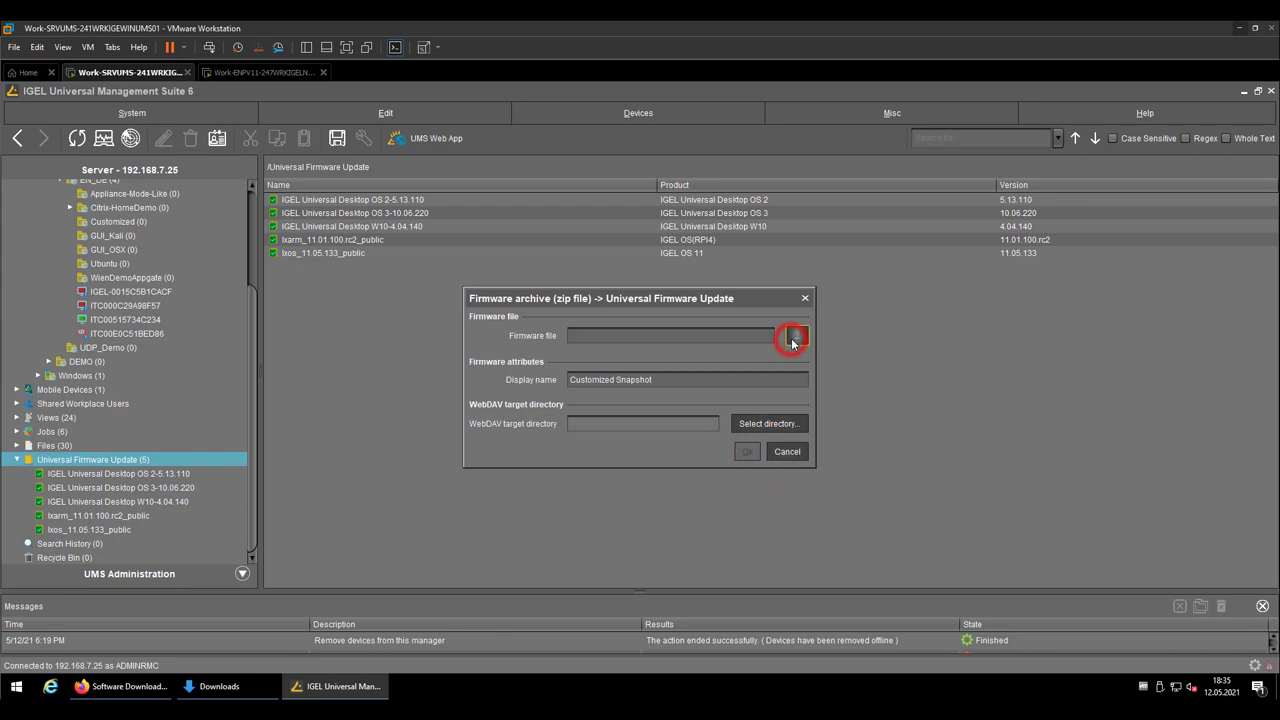
pyautogui.click(793, 335)
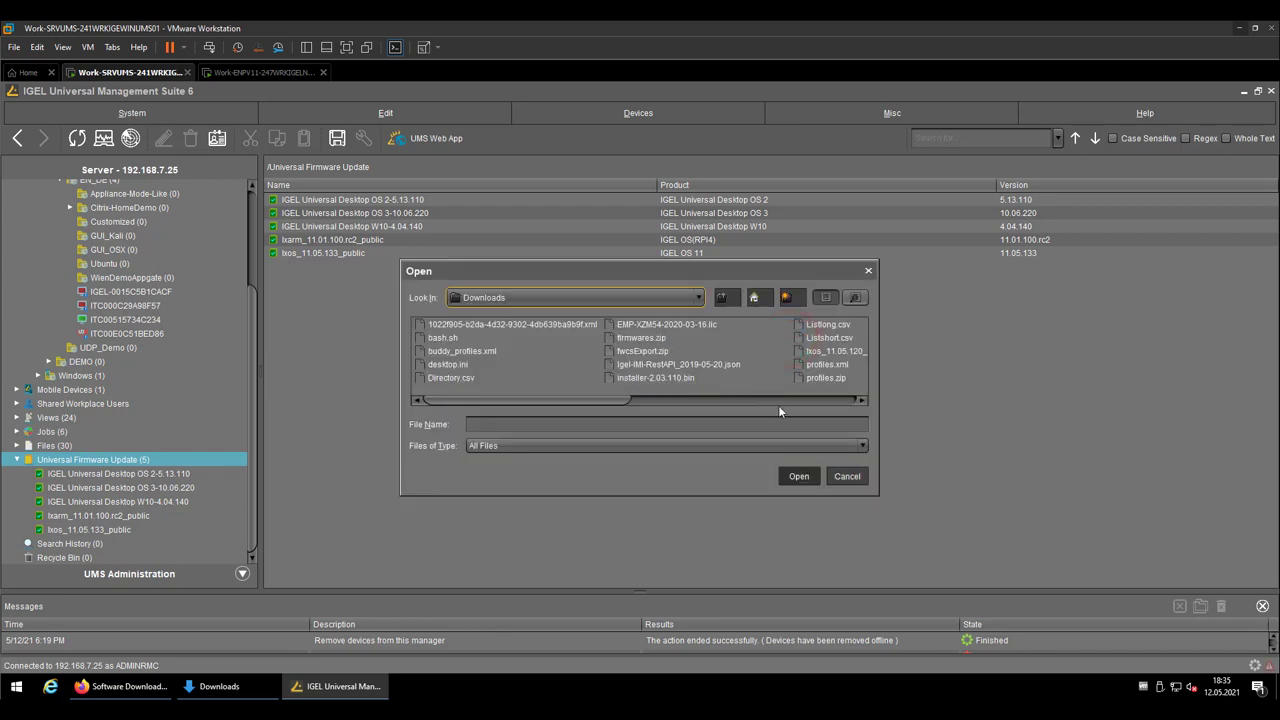
pyautogui.click(742, 351)
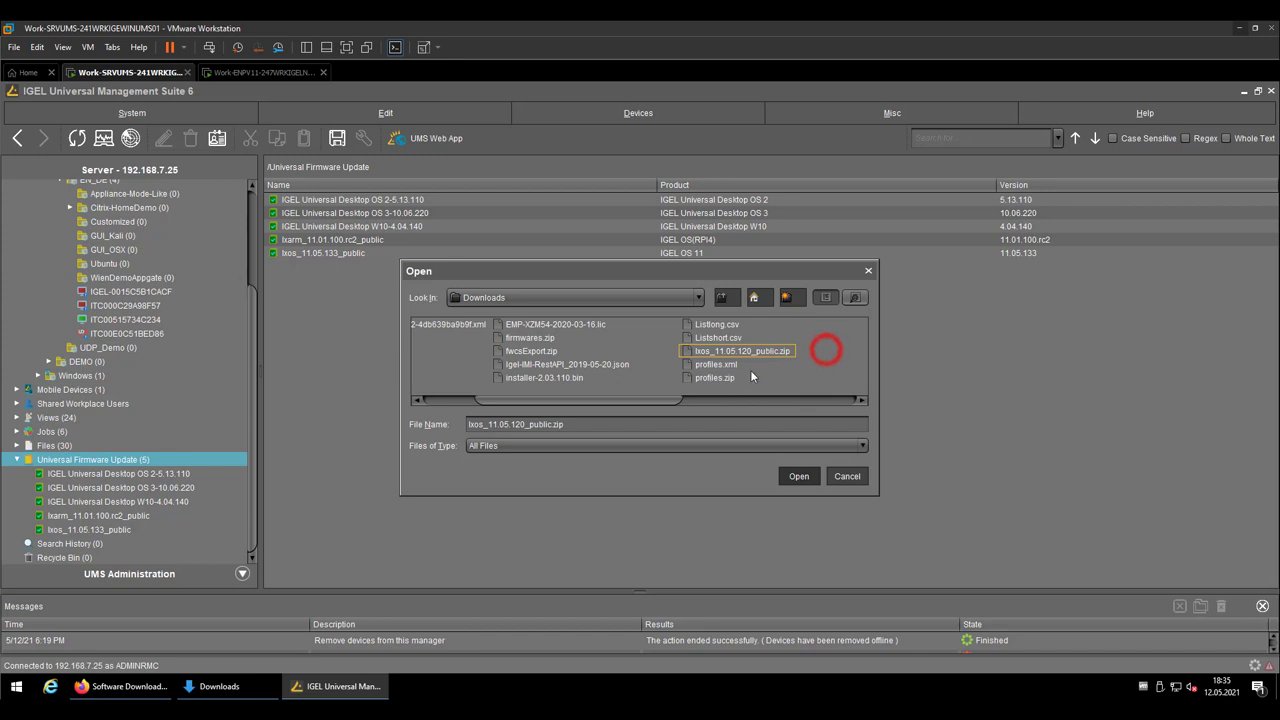
pyautogui.click(798, 475)
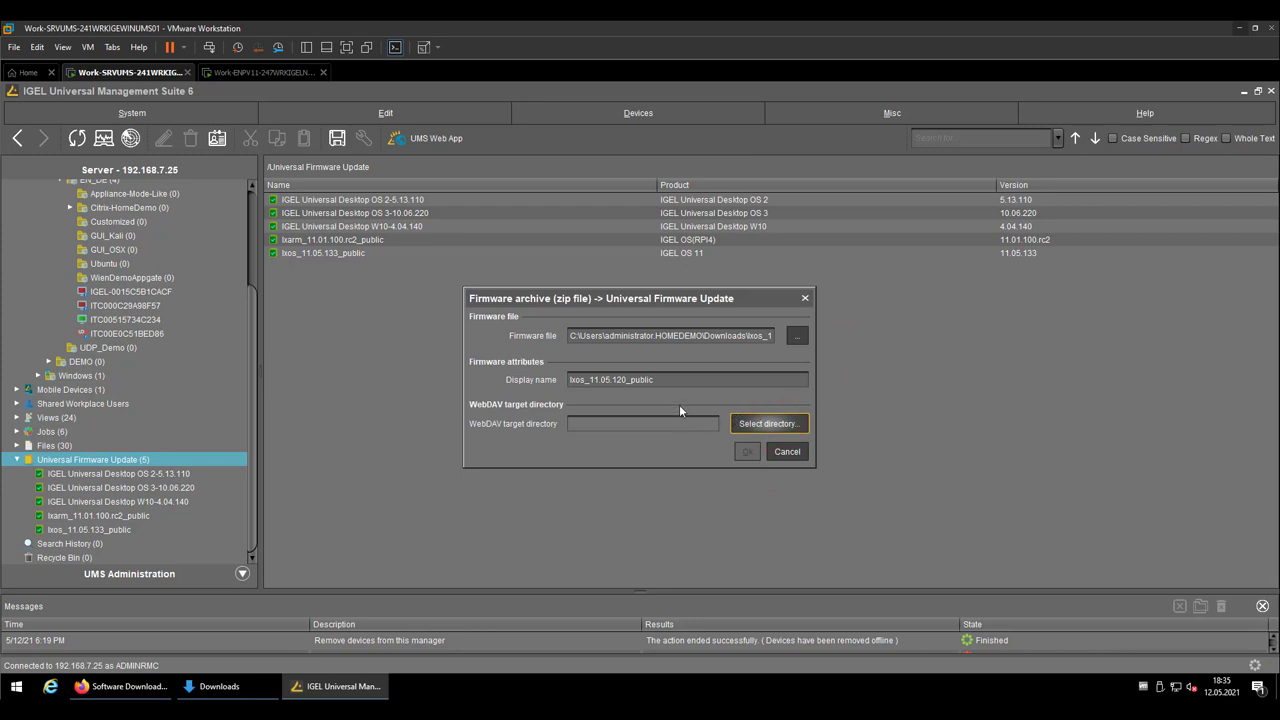
pyautogui.click(767, 423)
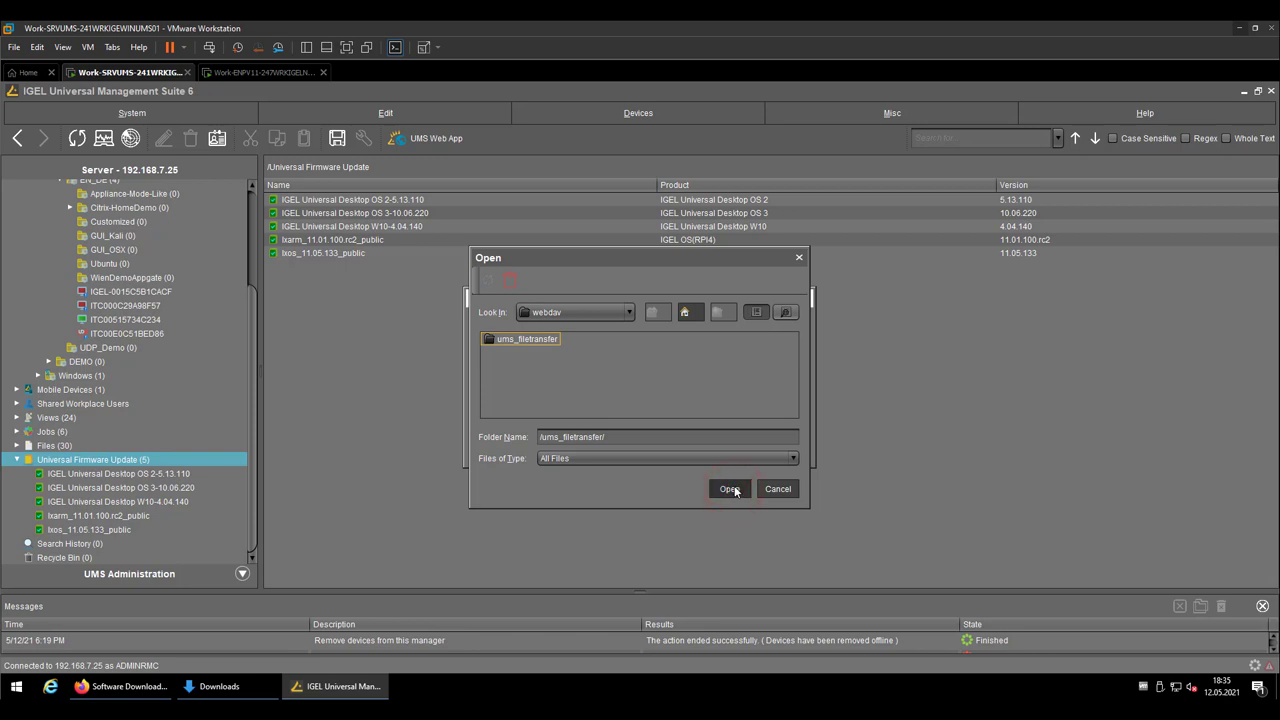
pyautogui.click(730, 489)
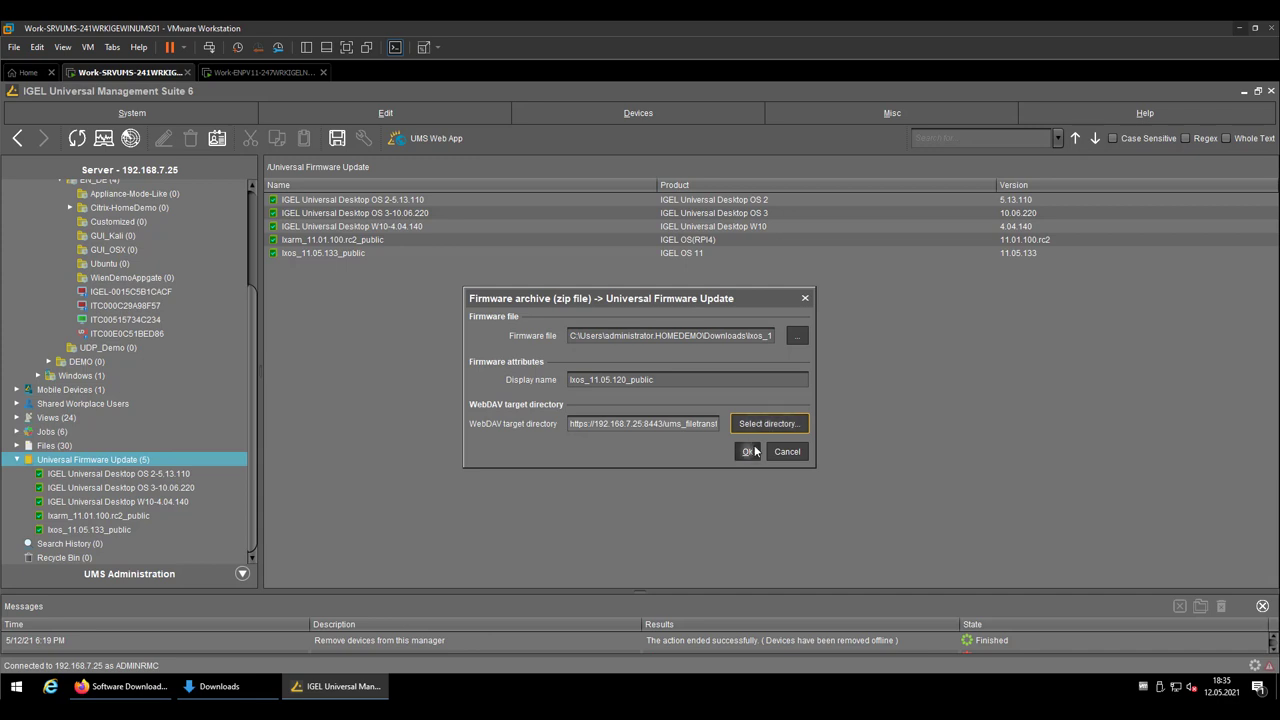
pyautogui.click(748, 451)
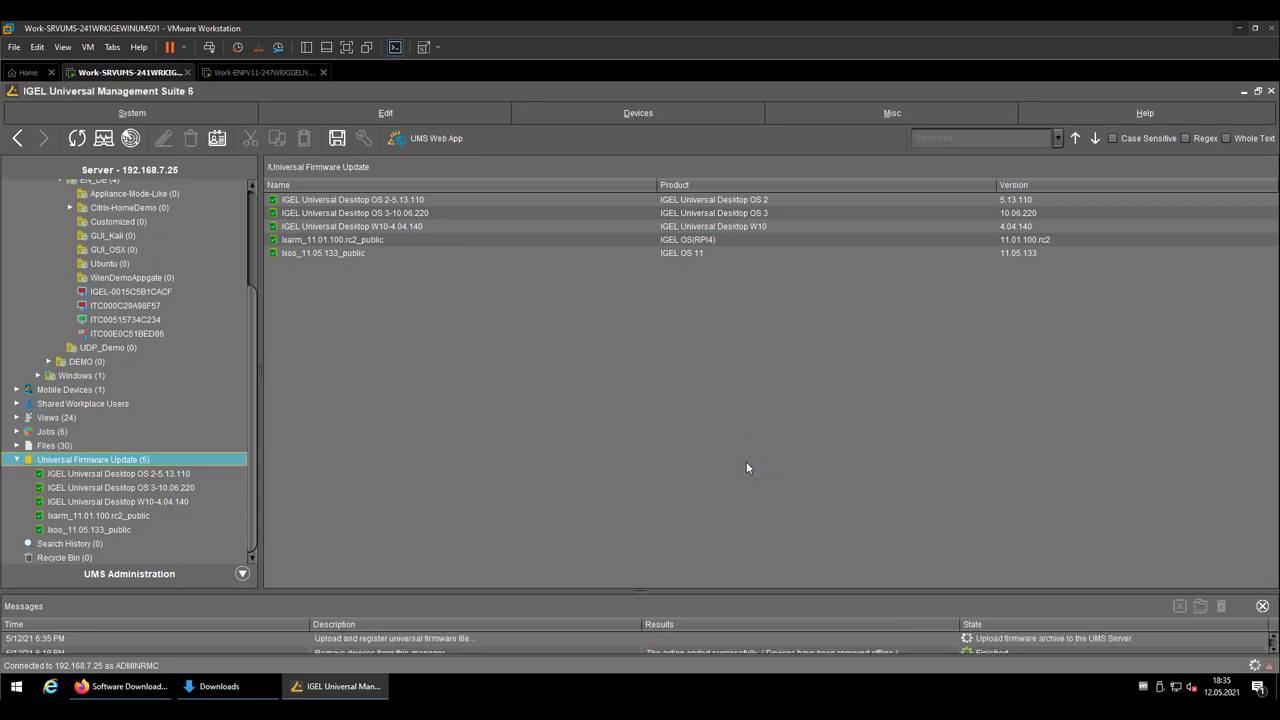
pyautogui.moveTo(740, 466)
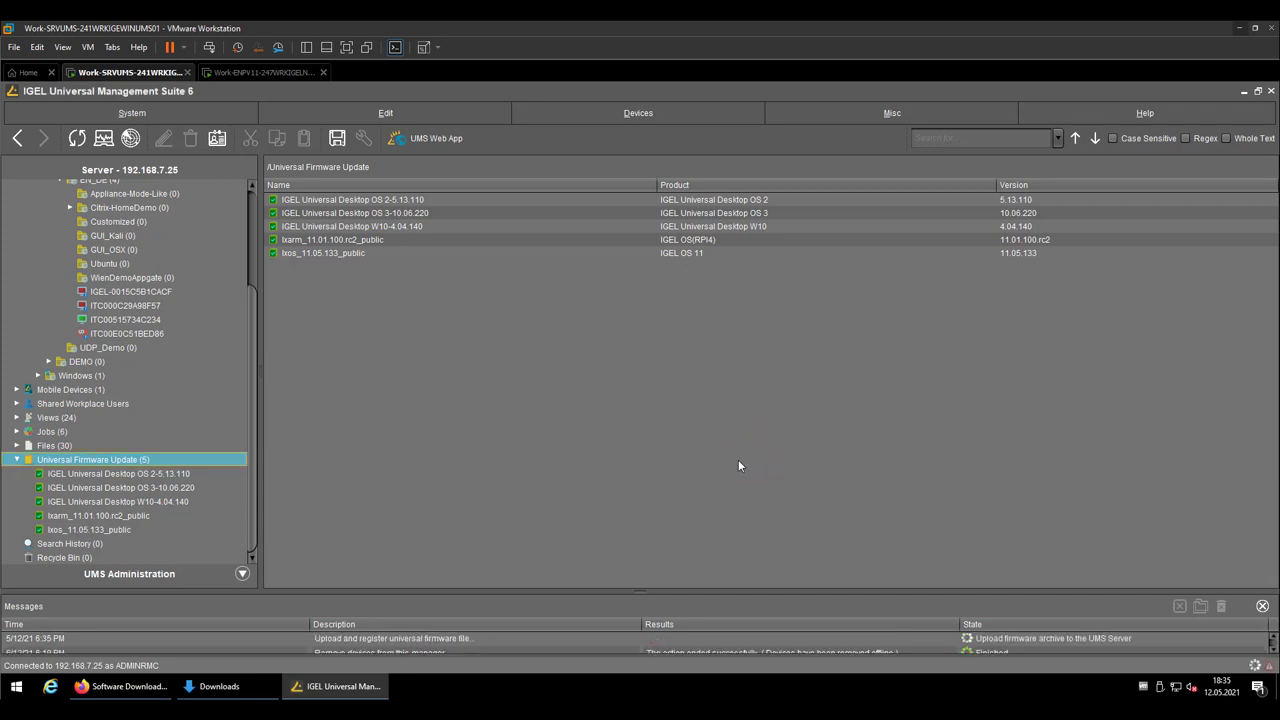
pyautogui.moveTo(677, 447)
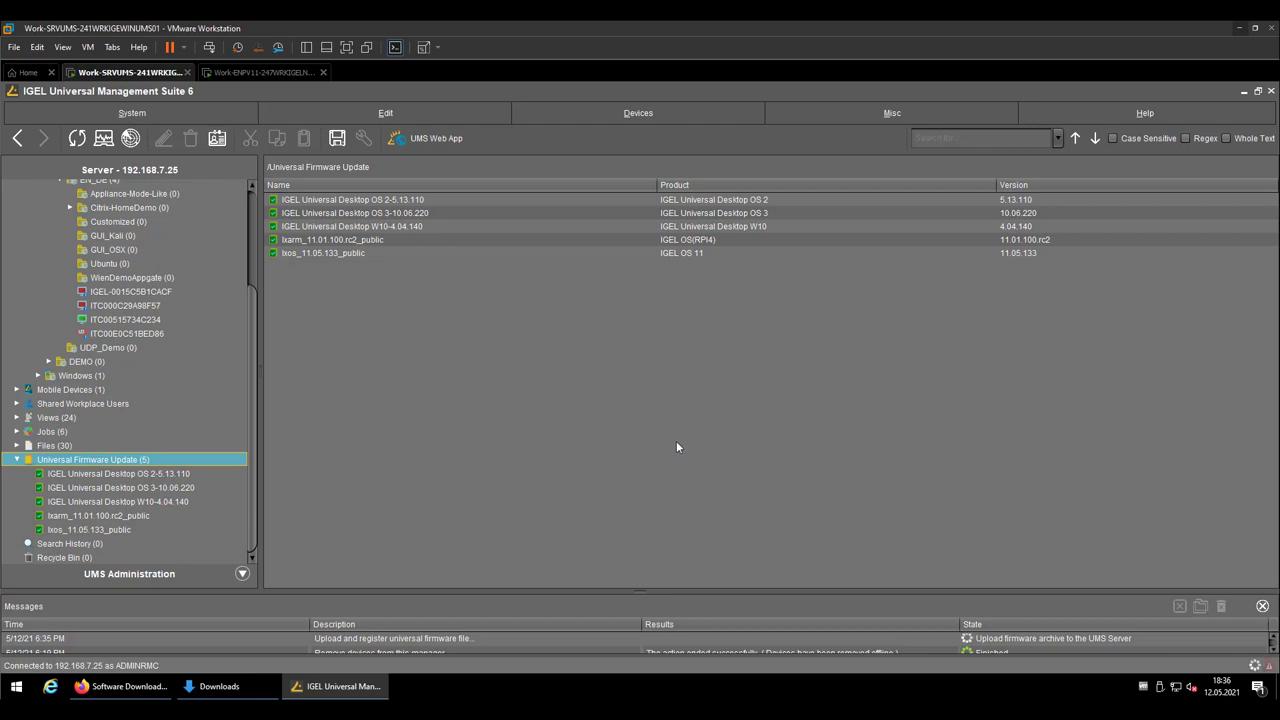
pyautogui.moveTo(424, 528)
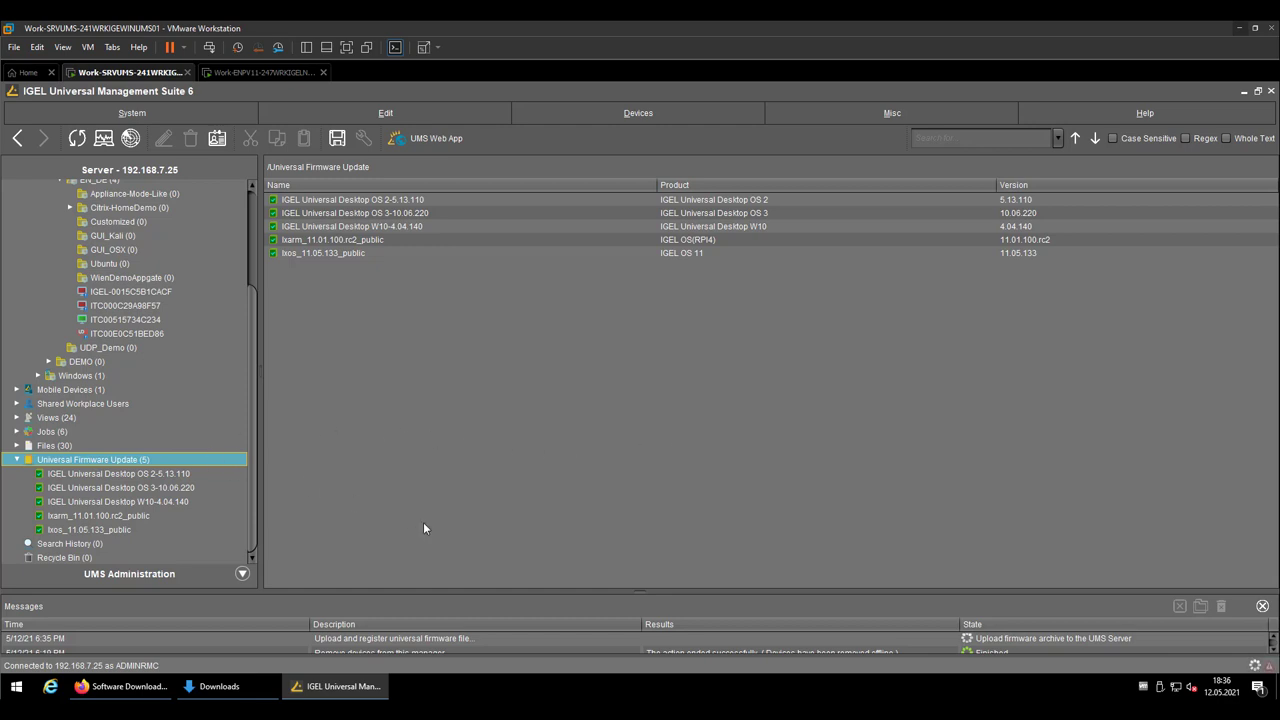
pyautogui.moveTo(514, 542)
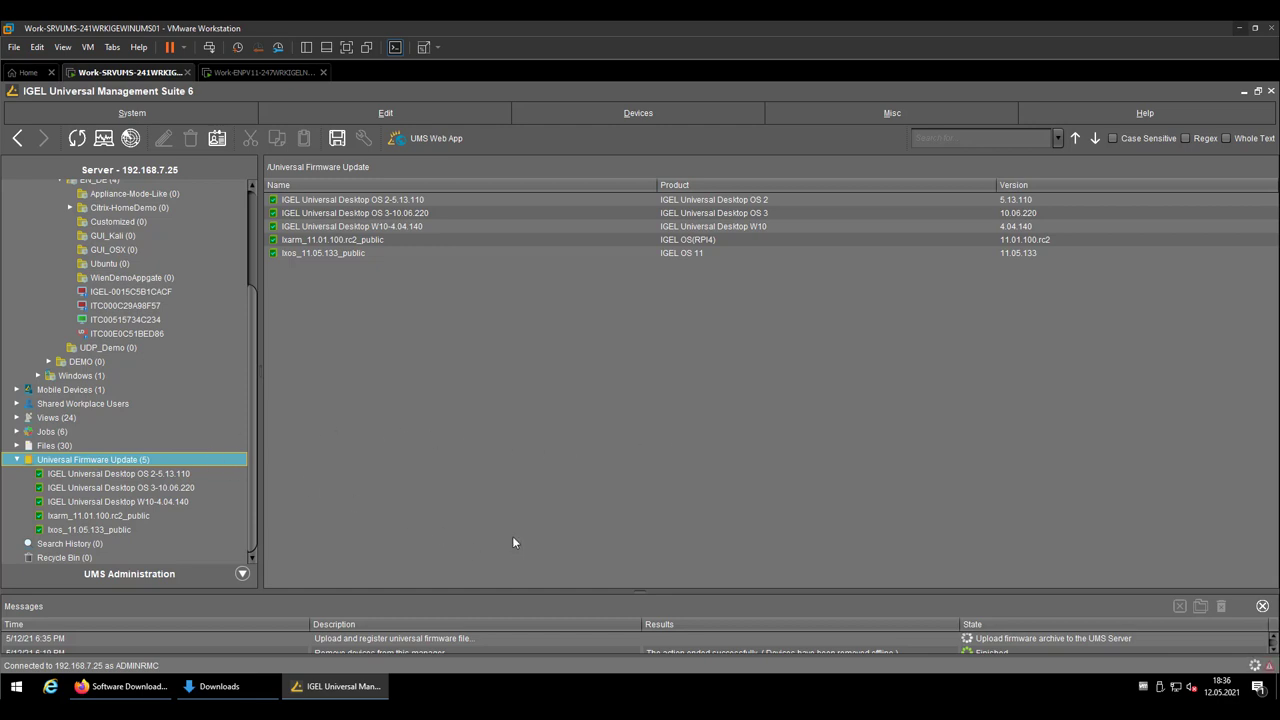
pyautogui.moveTo(374, 162)
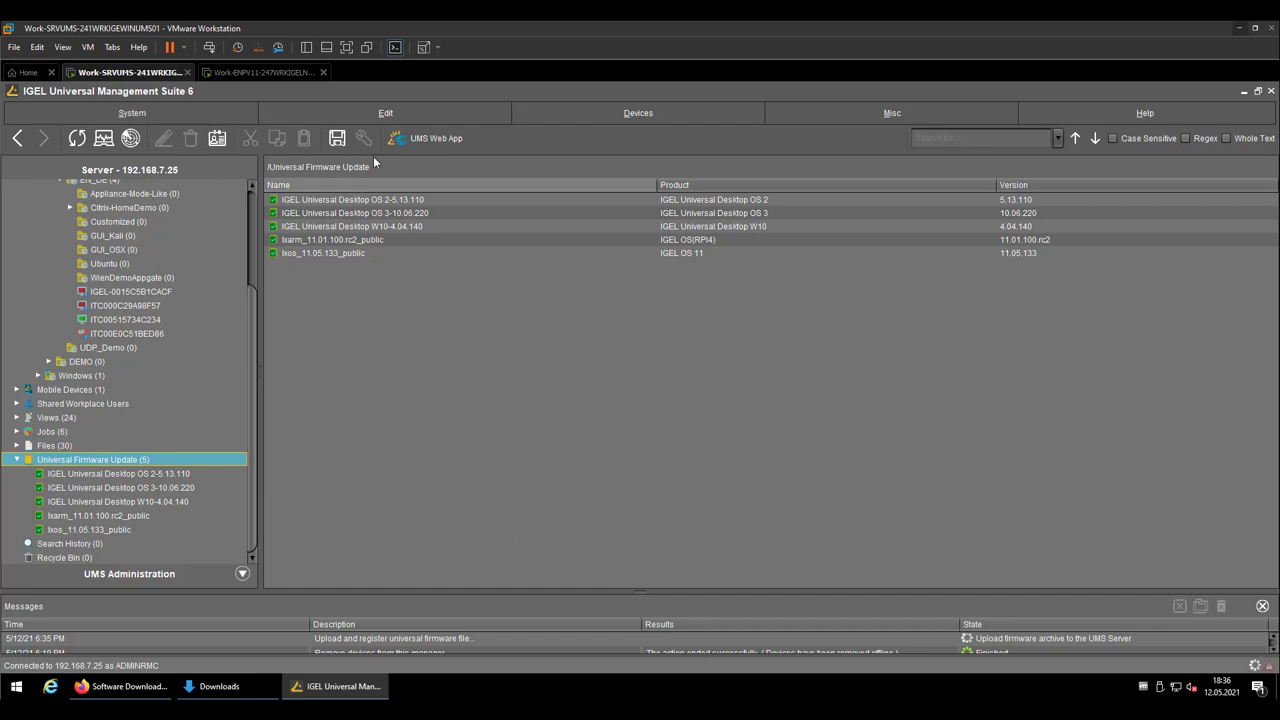
# Select the newly registered lxos_11.05.120_public firmware entry to view its settings
pyautogui.click(88, 529)
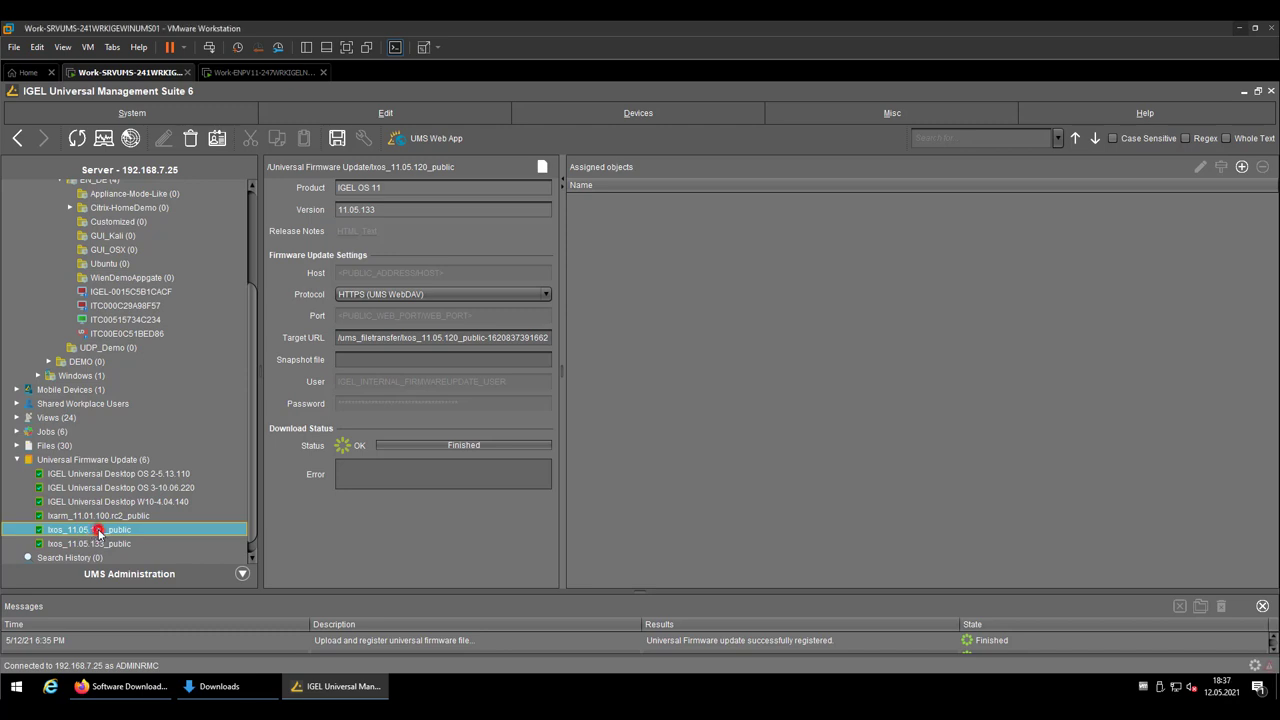
# Open the ixos_11.05.120_public firmware settings and its download Protocol list to choose plain HTTPS
pyautogui.click(90, 529)
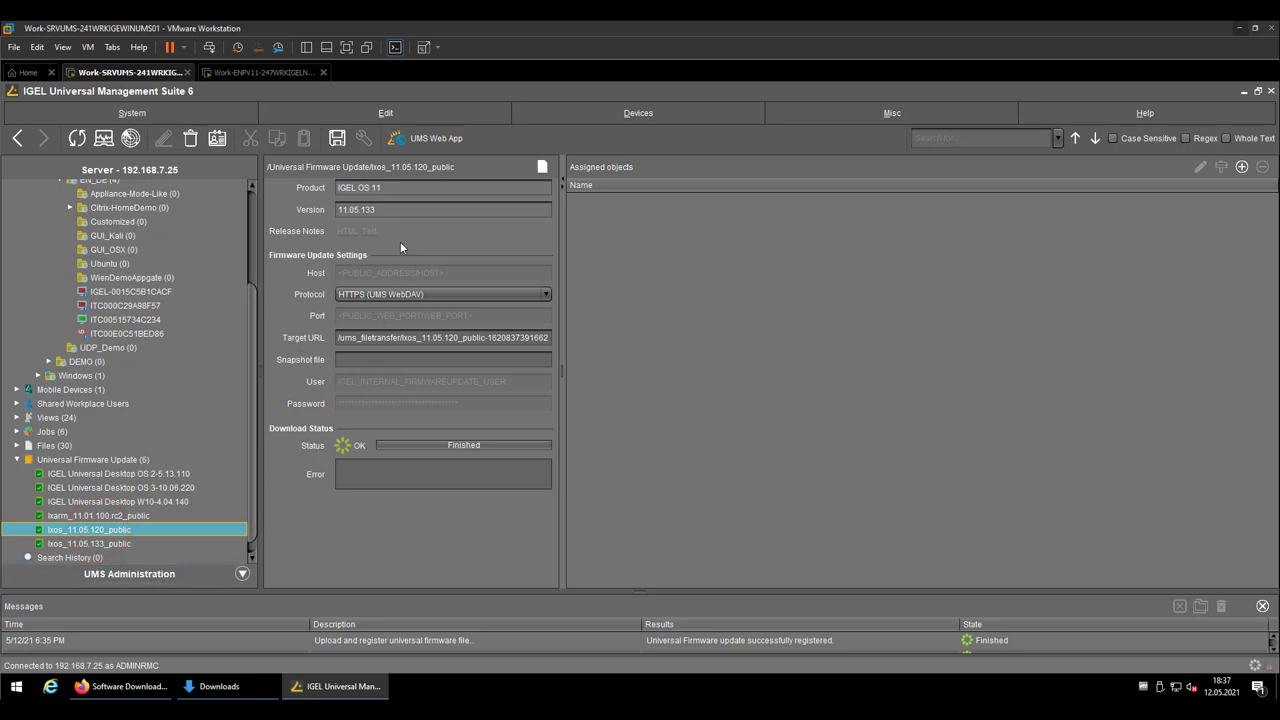
pyautogui.moveTo(354, 287)
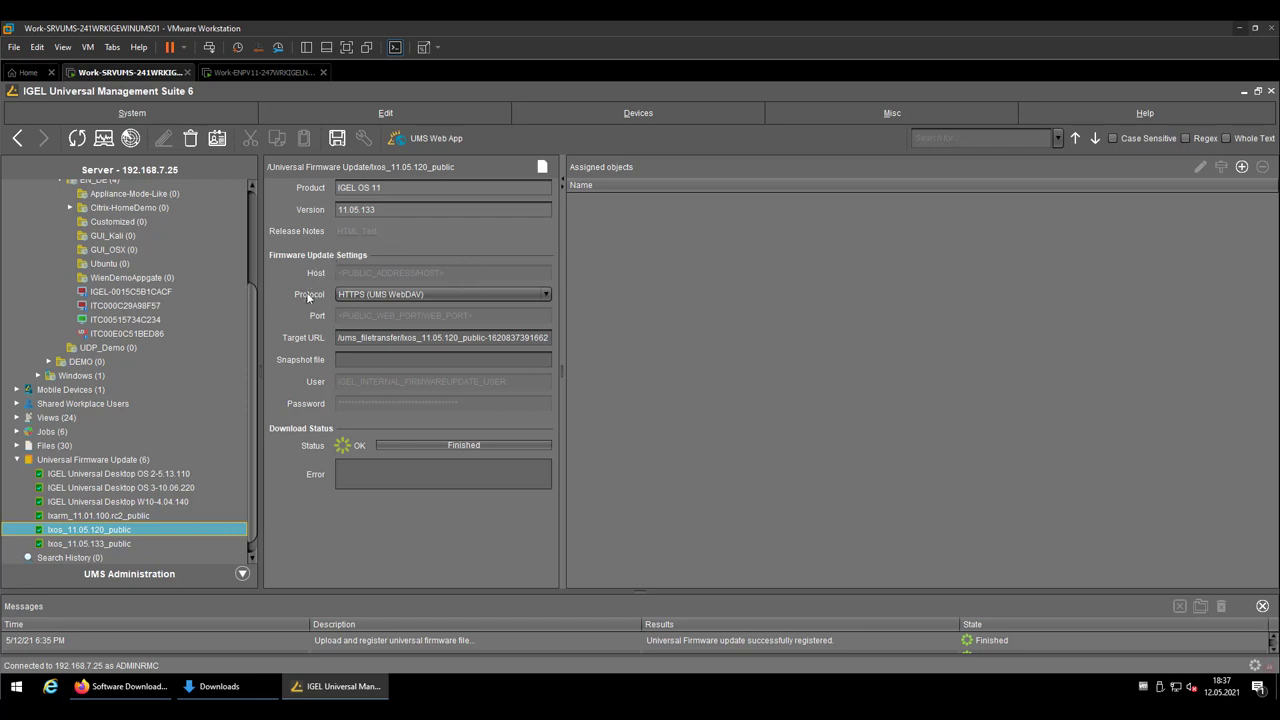
pyautogui.moveTo(309, 432)
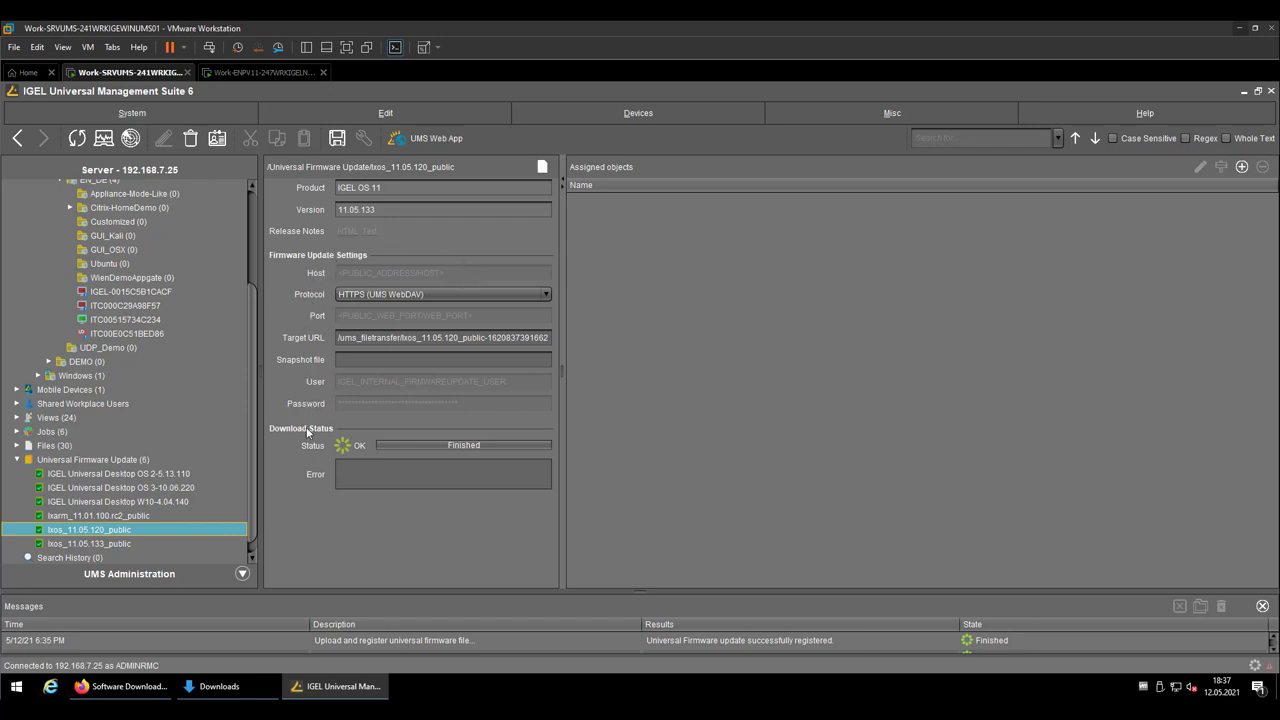
pyautogui.moveTo(330, 268)
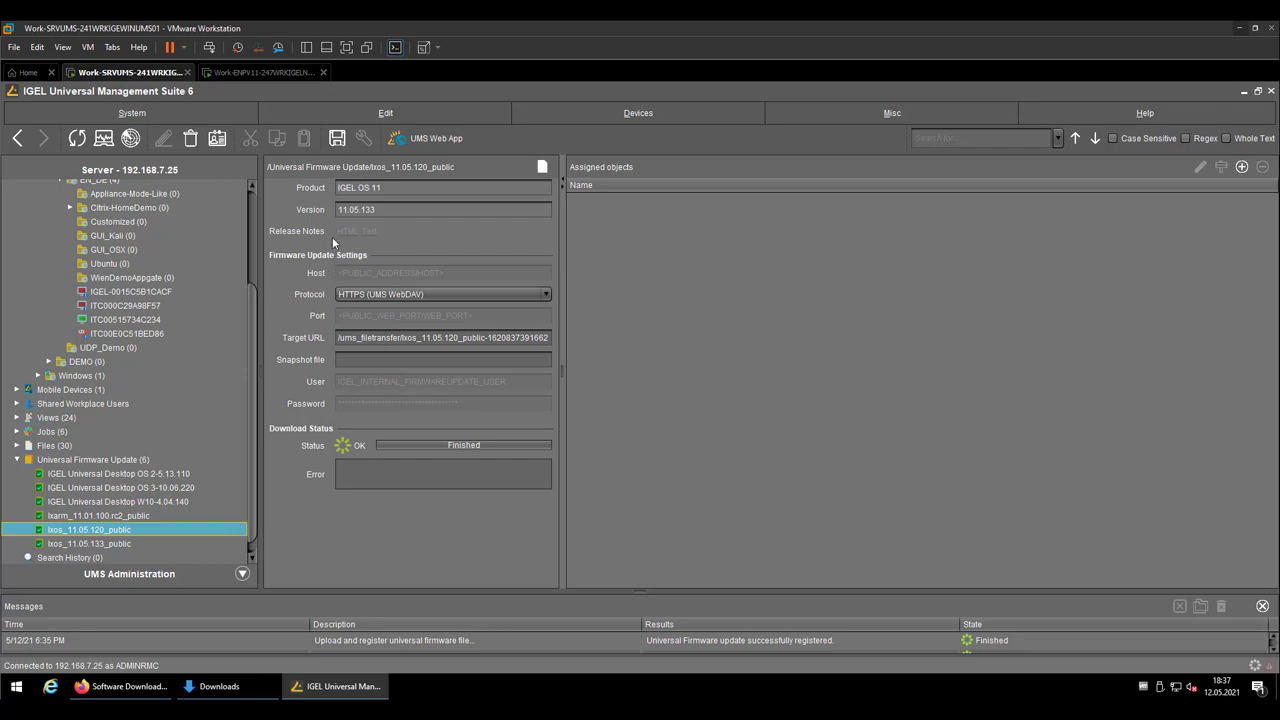
pyautogui.moveTo(76, 638)
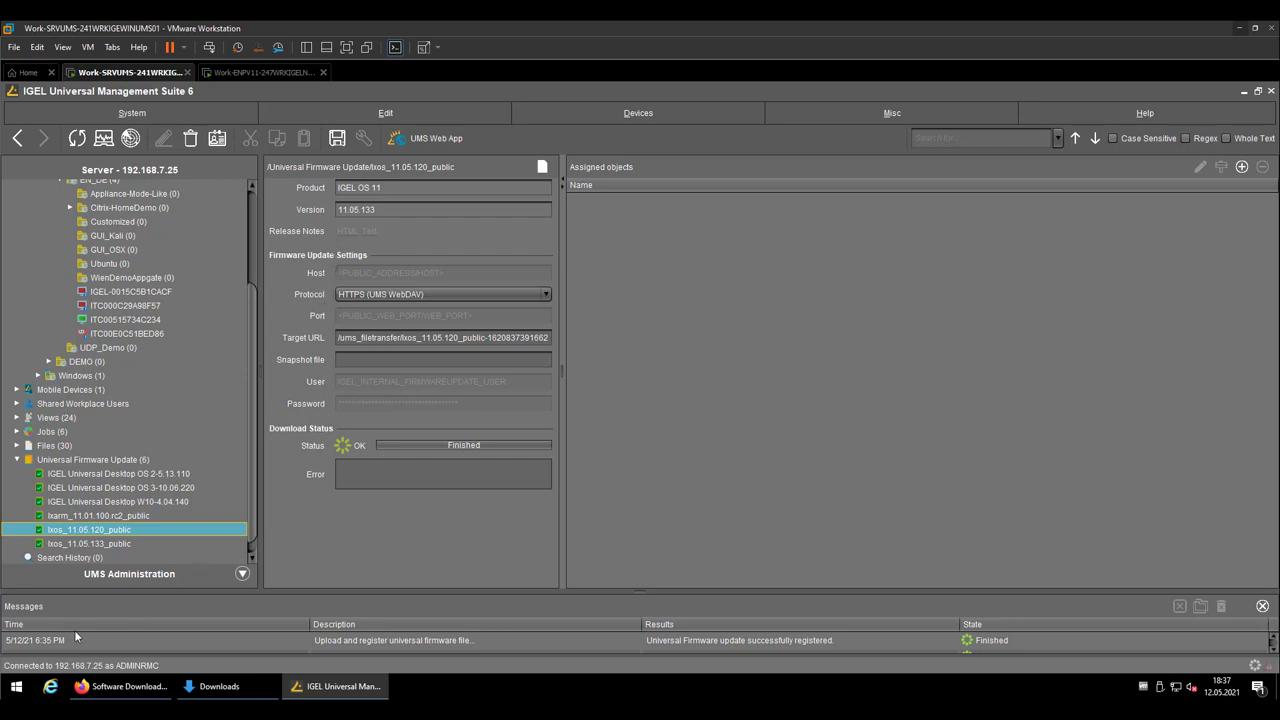
pyautogui.moveTo(58, 653)
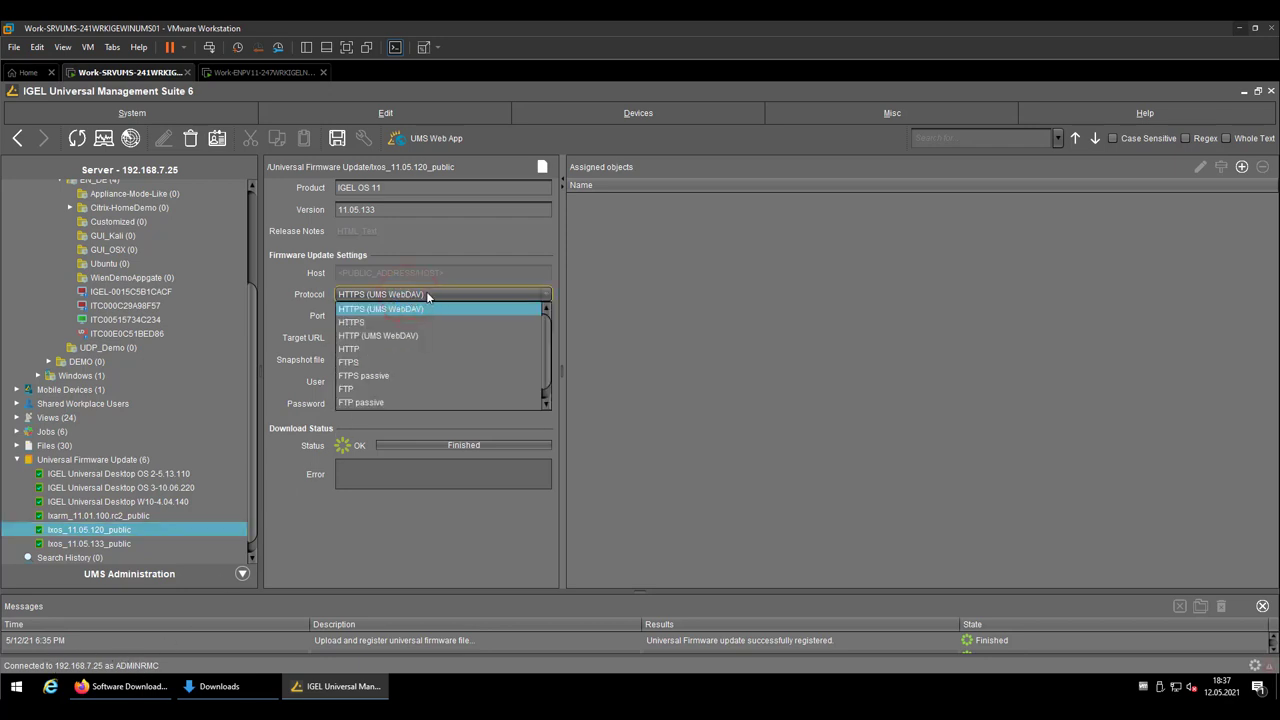
pyautogui.click(351, 322)
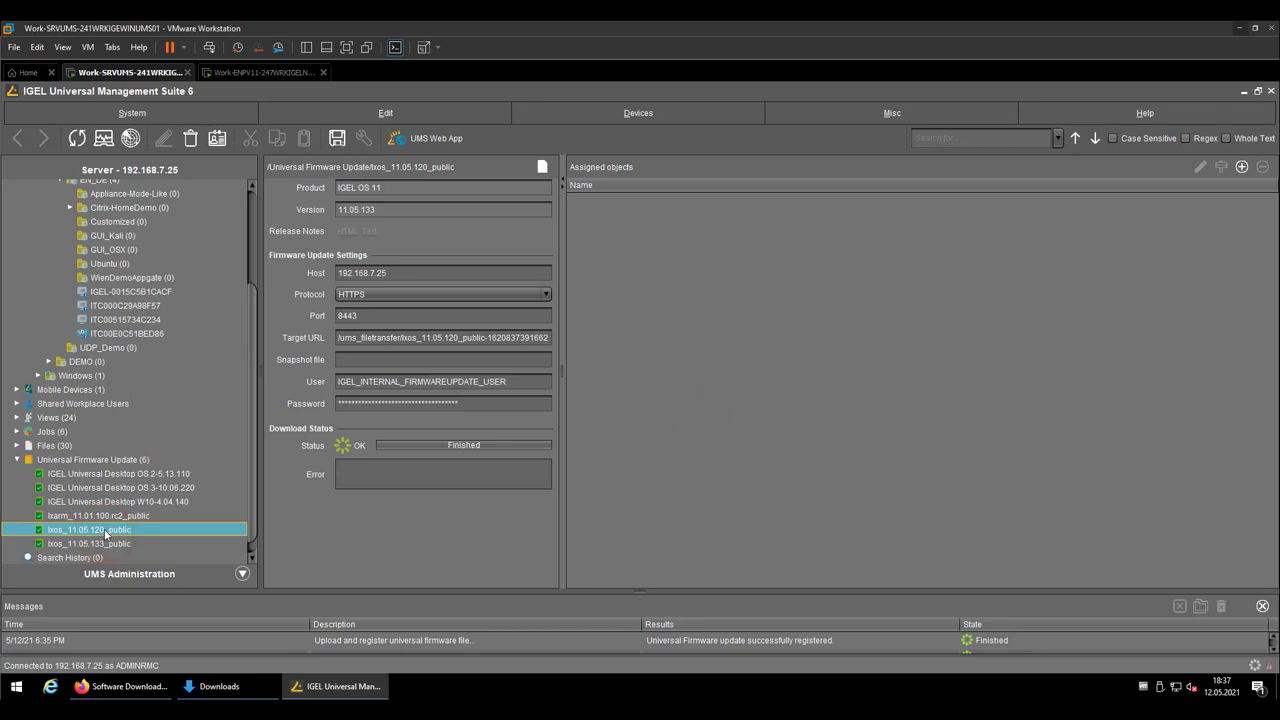
# Assign ixos_11.05.120_public to ITC00515734C234 effective Now, then view that client's details
pyautogui.click(124, 319)
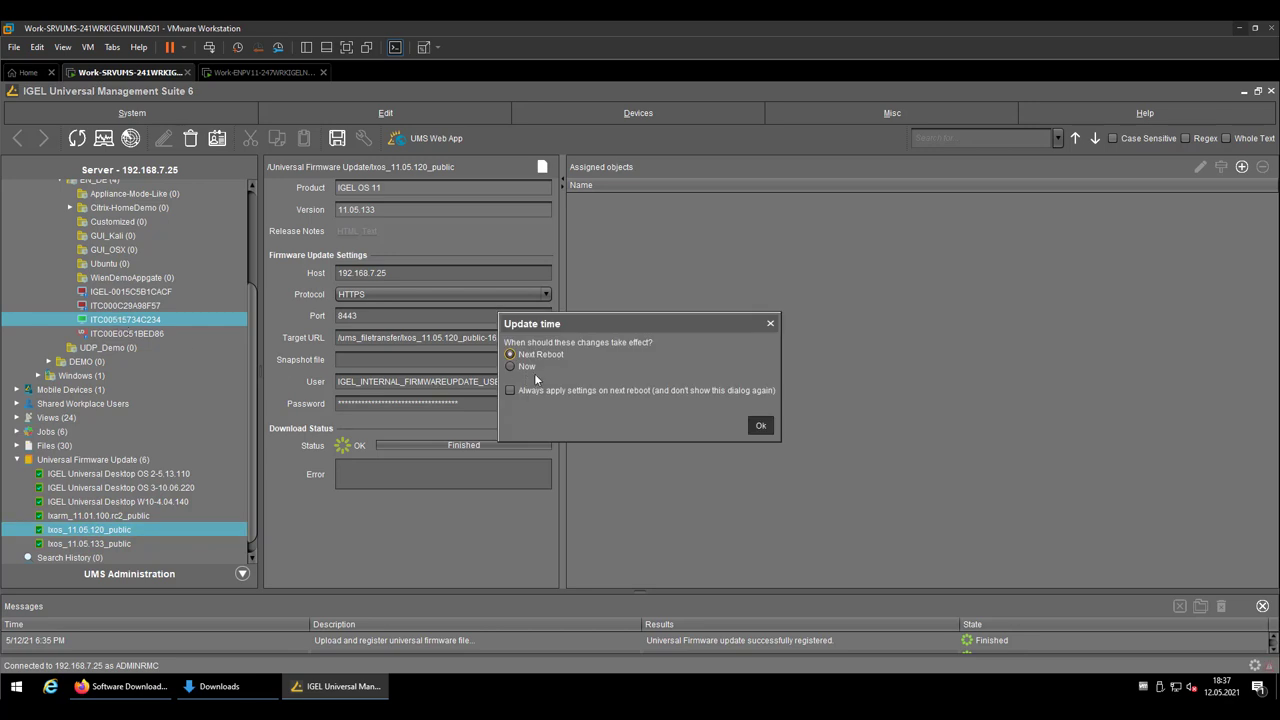
pyautogui.click(511, 366)
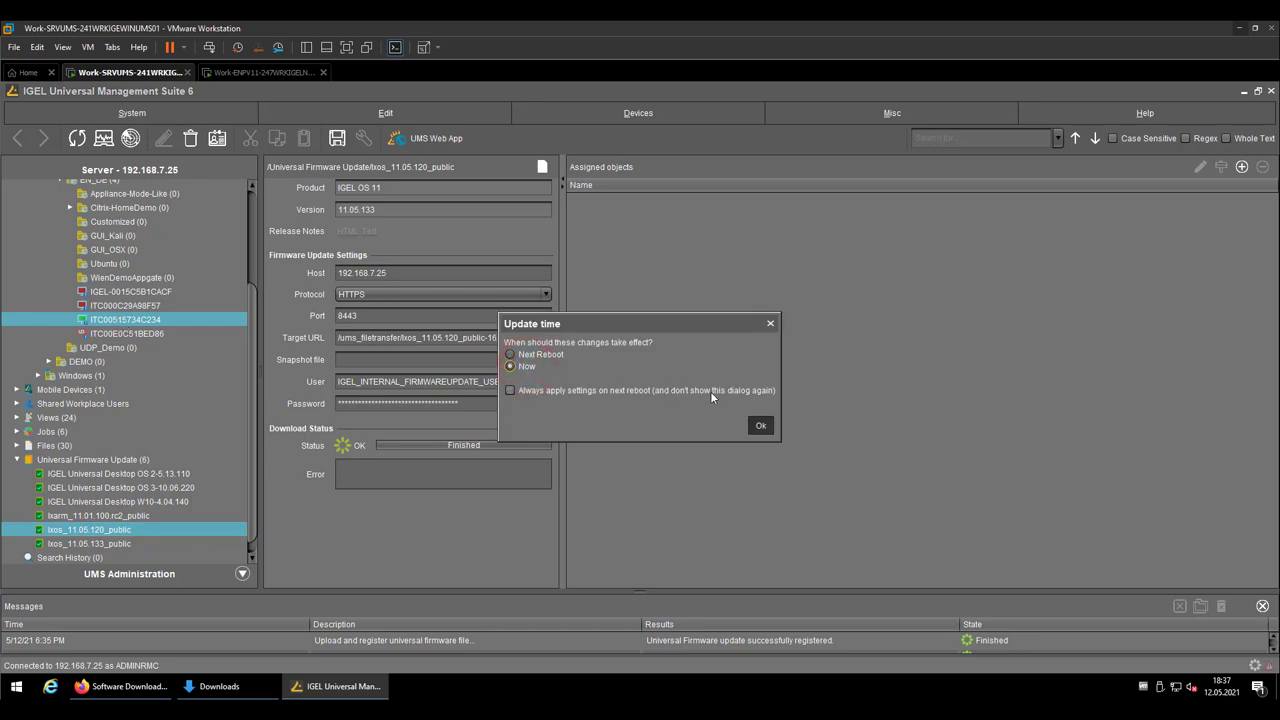
pyautogui.click(760, 425)
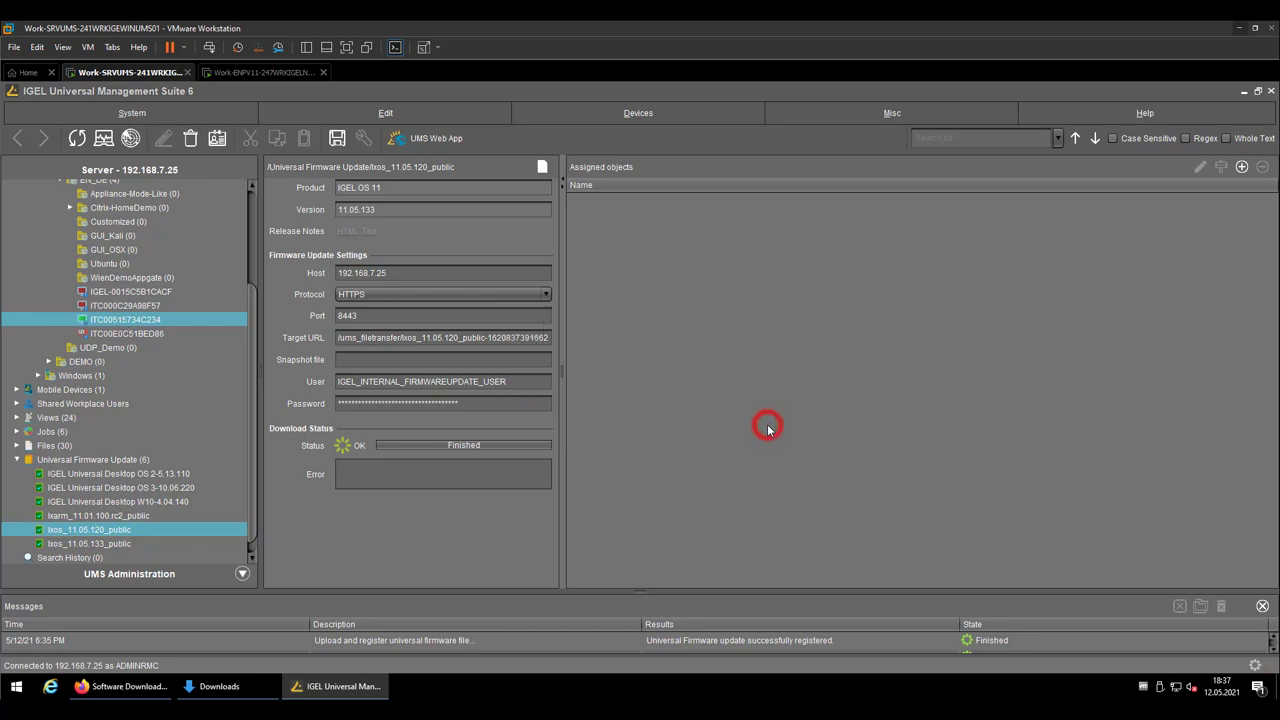
pyautogui.click(124, 319)
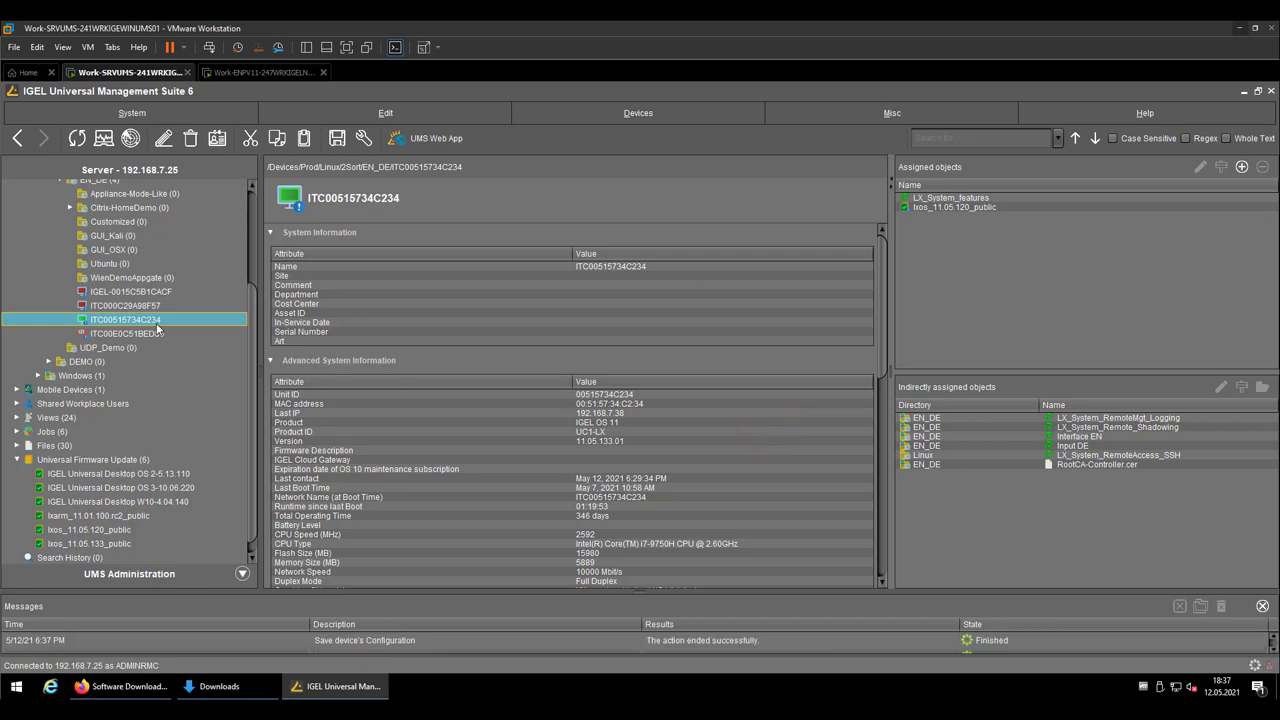
pyautogui.moveTo(124, 319)
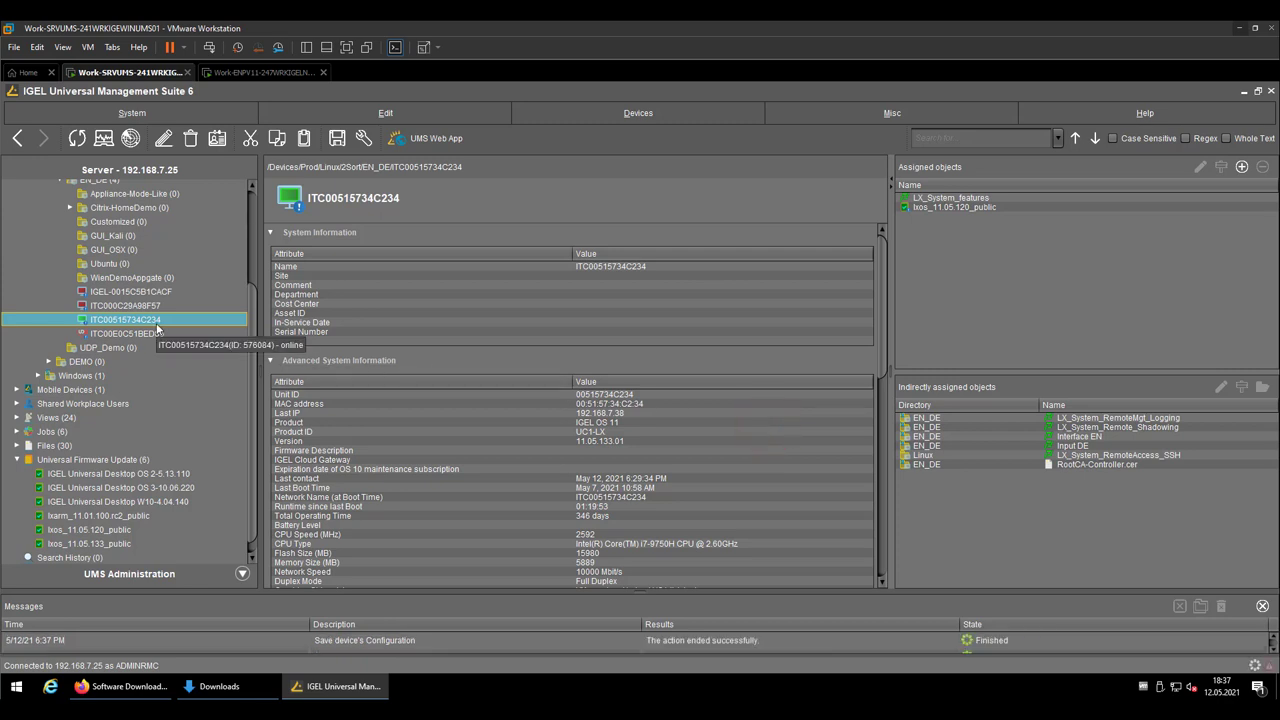
pyautogui.rightClick(124, 319)
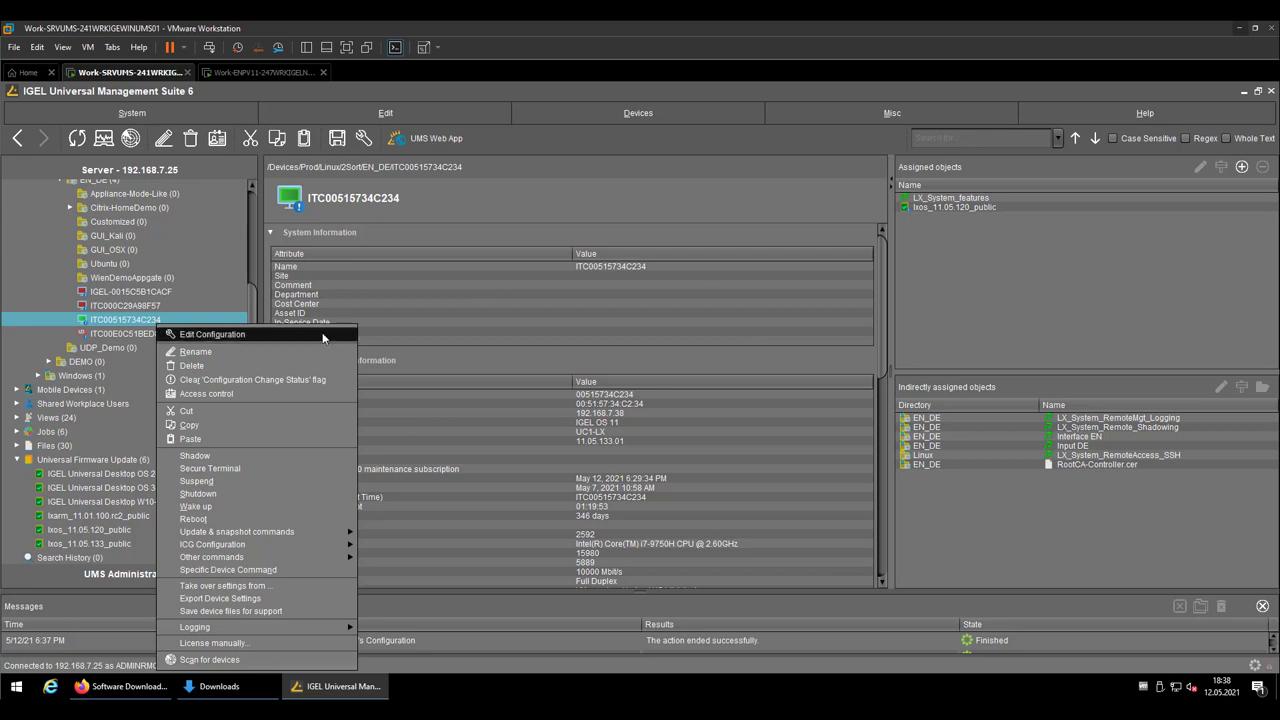
pyautogui.moveTo(237, 531)
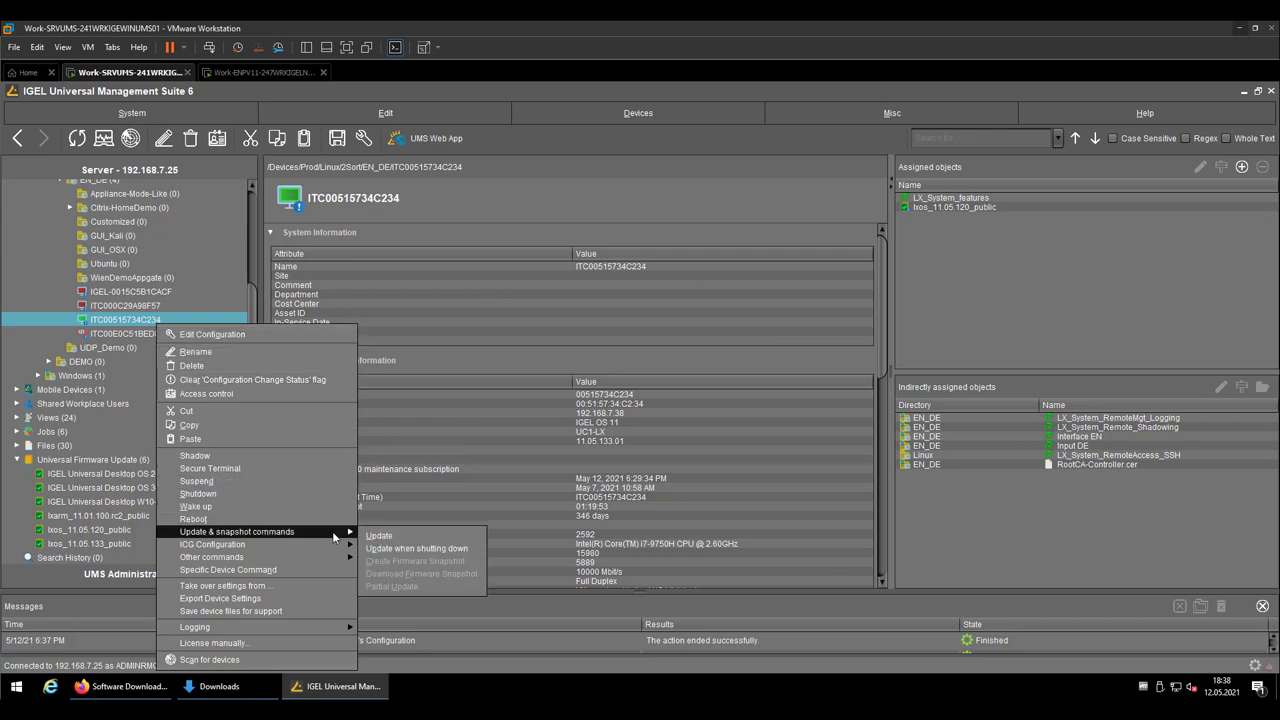
pyautogui.moveTo(380, 535)
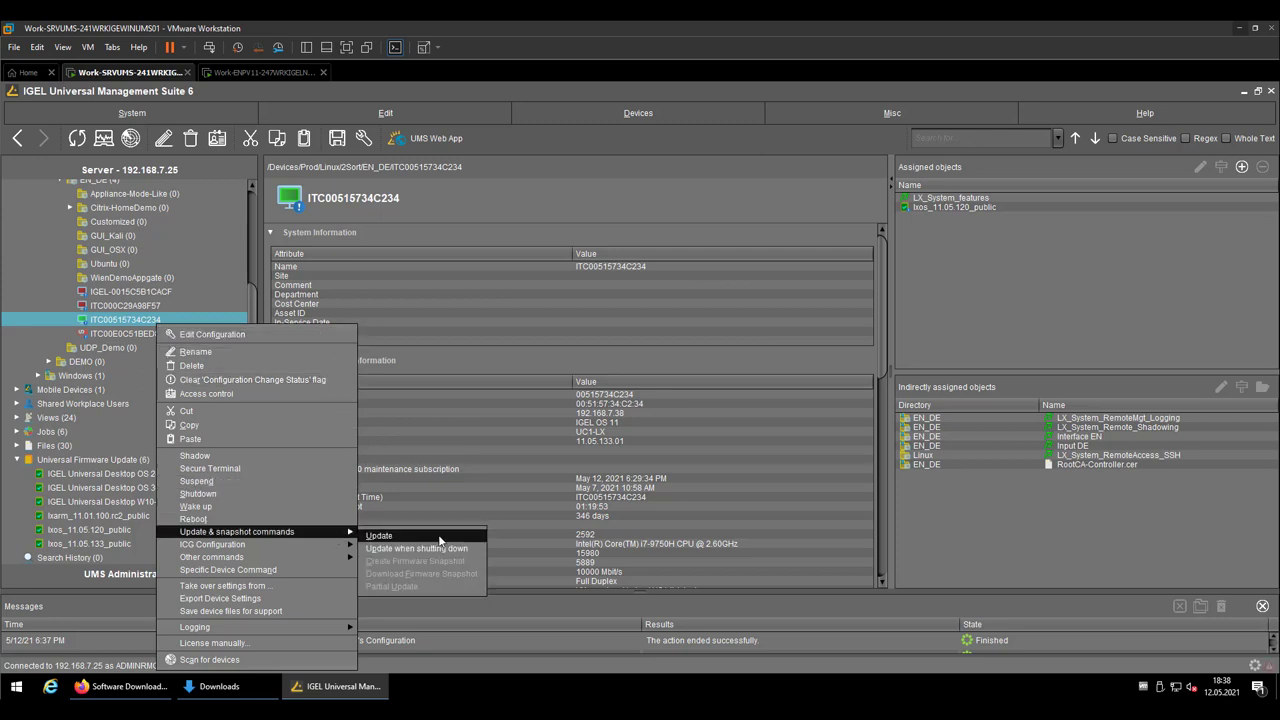
pyautogui.moveTo(379, 536)
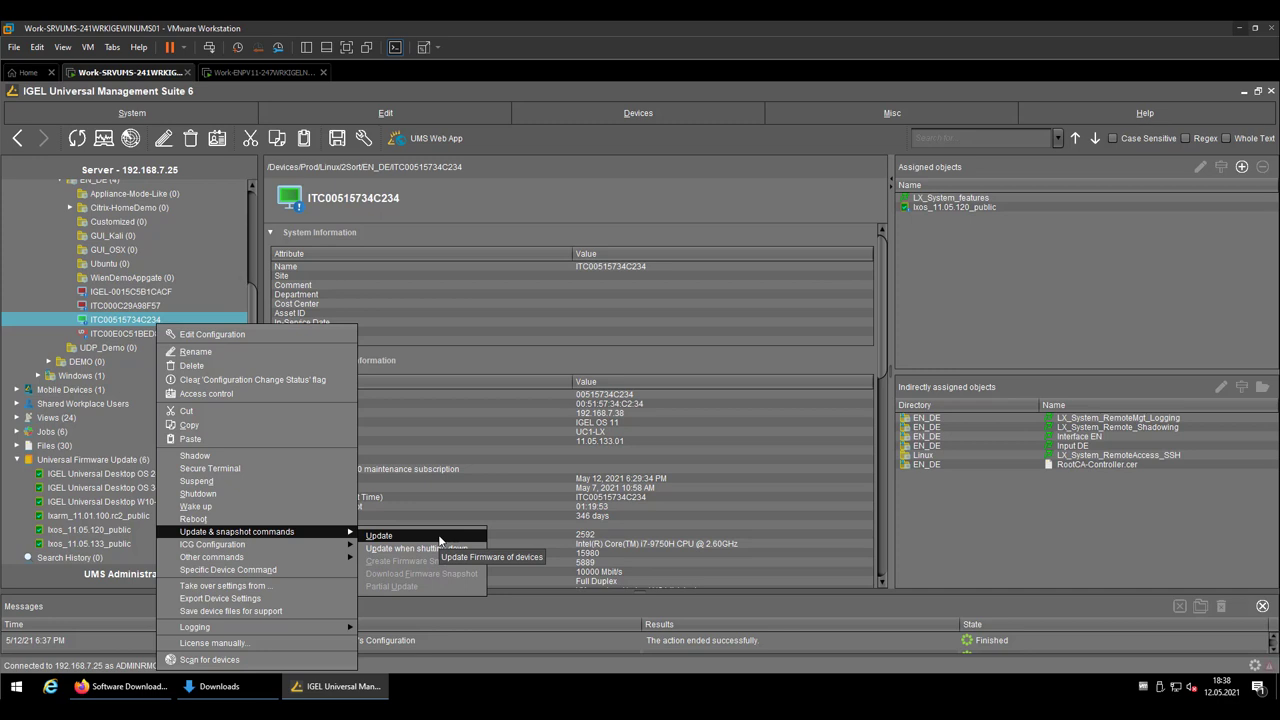
pyautogui.moveTo(455, 540)
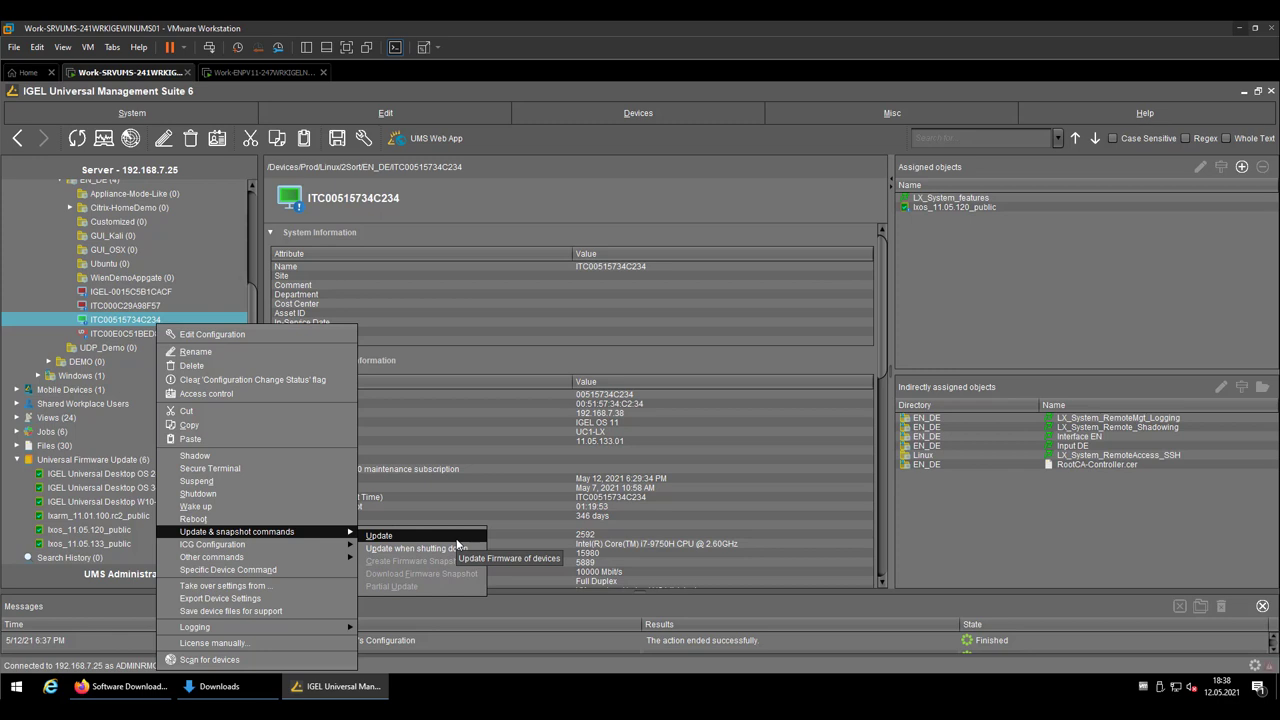
pyautogui.moveTo(460, 548)
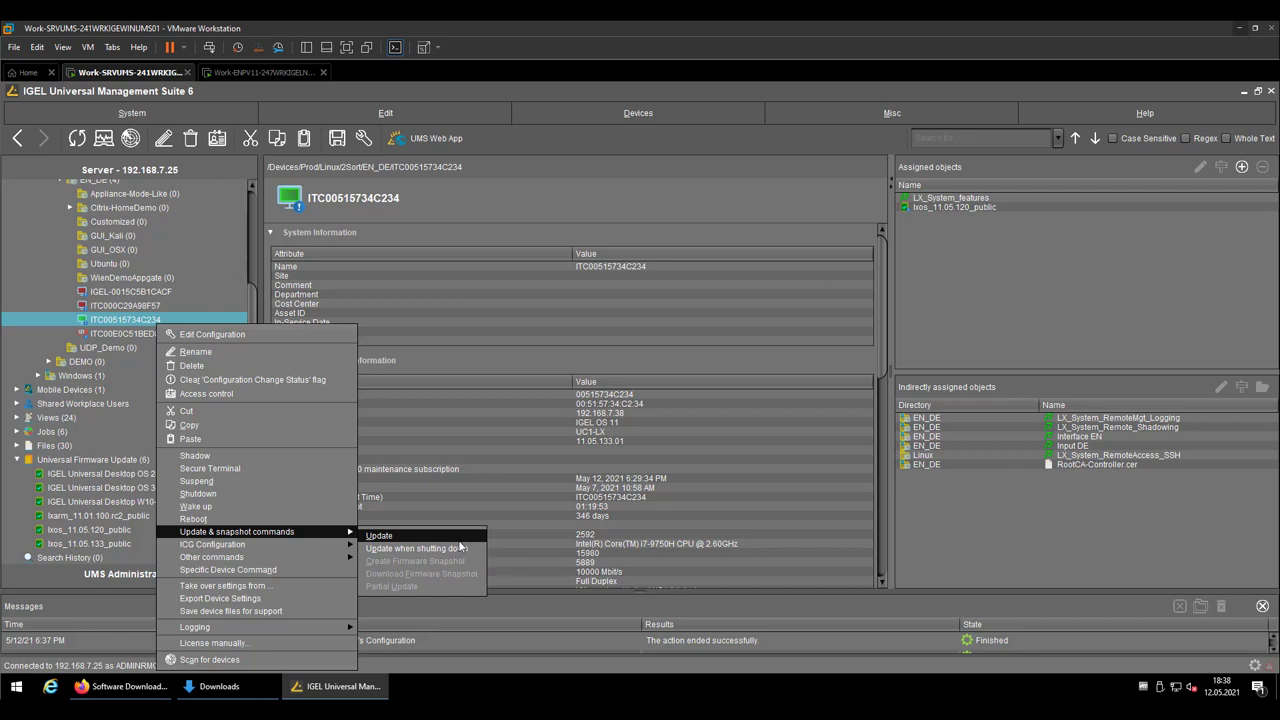
pyautogui.moveTo(417, 548)
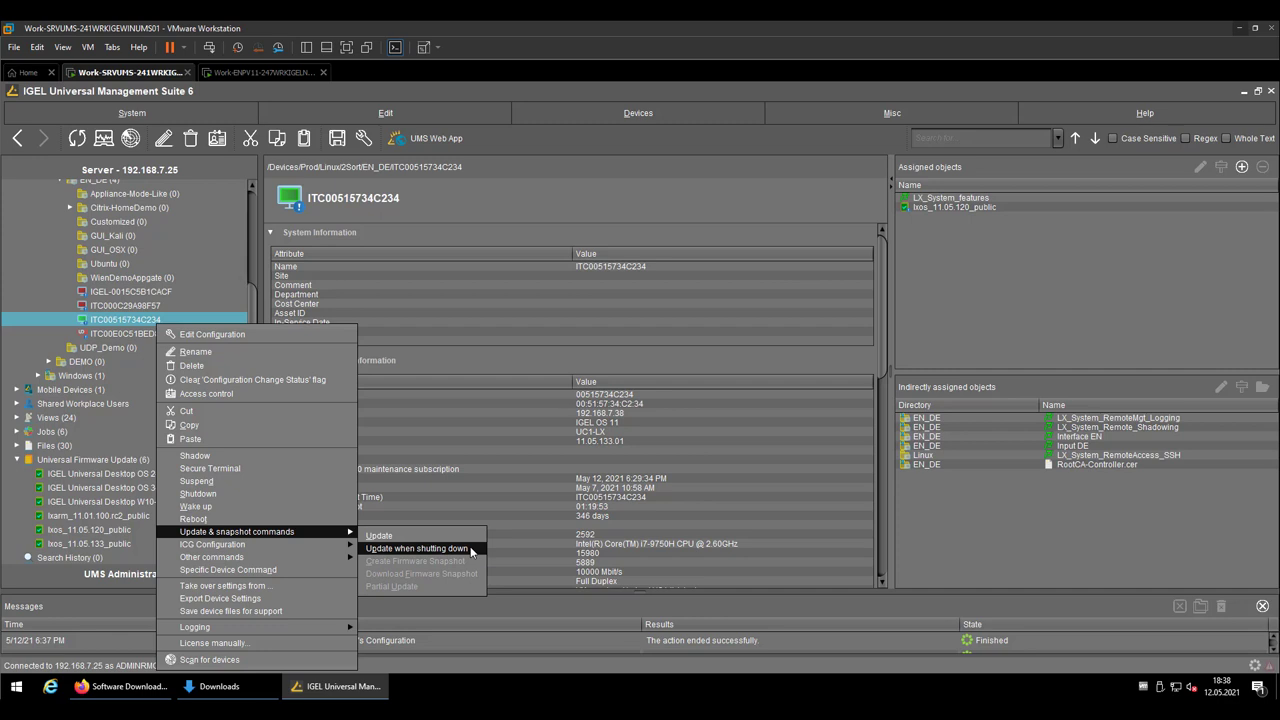
pyautogui.moveTo(416, 548)
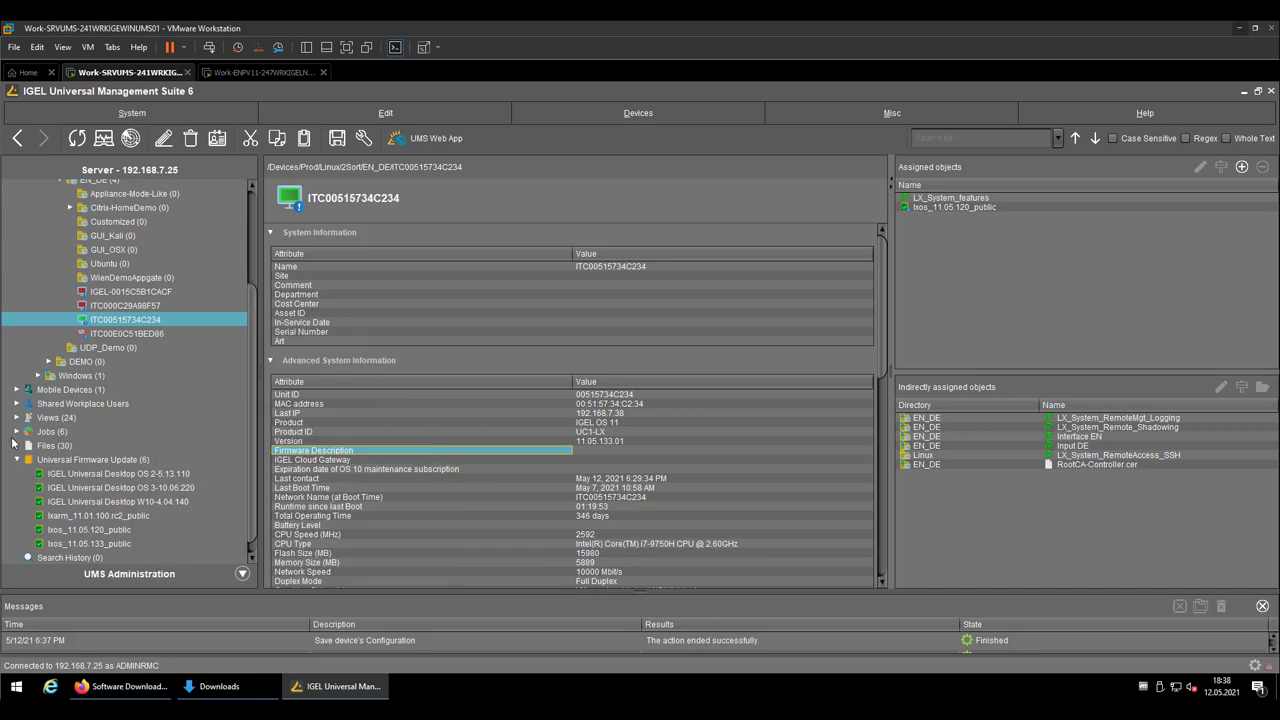
# Expand the Jobs folder to show the Linux folder and Flash_install job
pyautogui.click(25, 431)
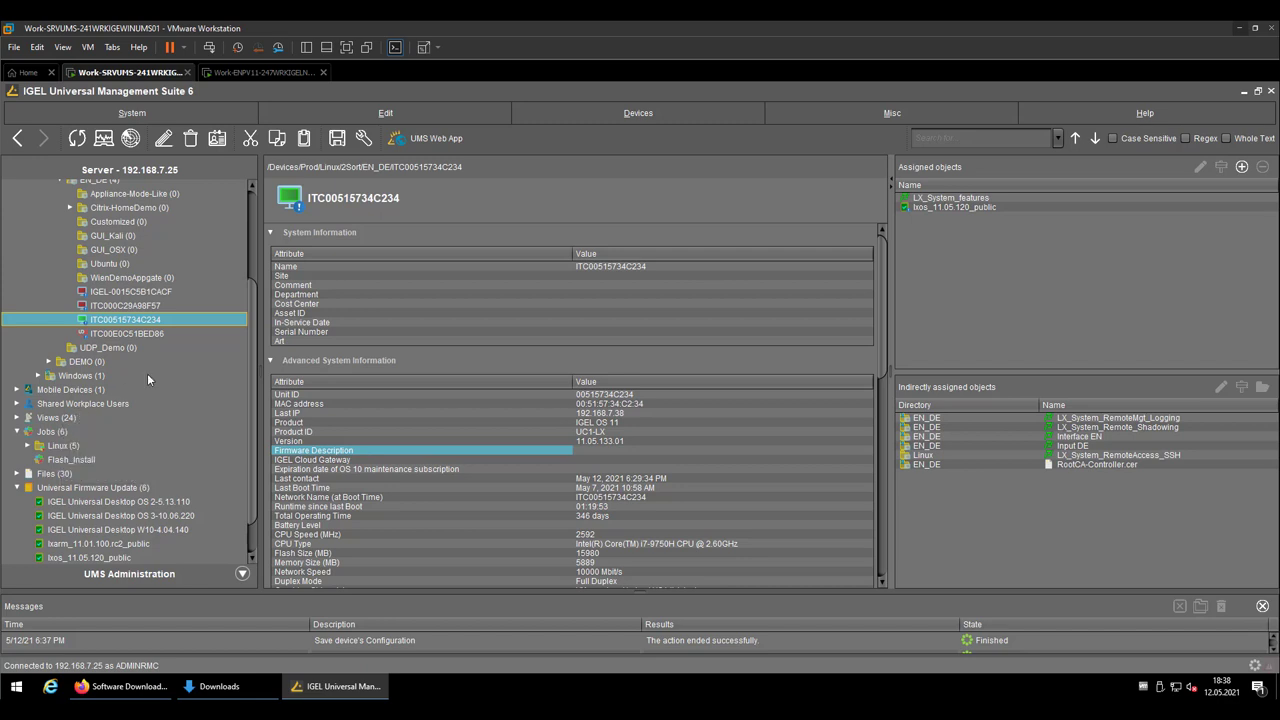
pyautogui.moveTo(186, 319)
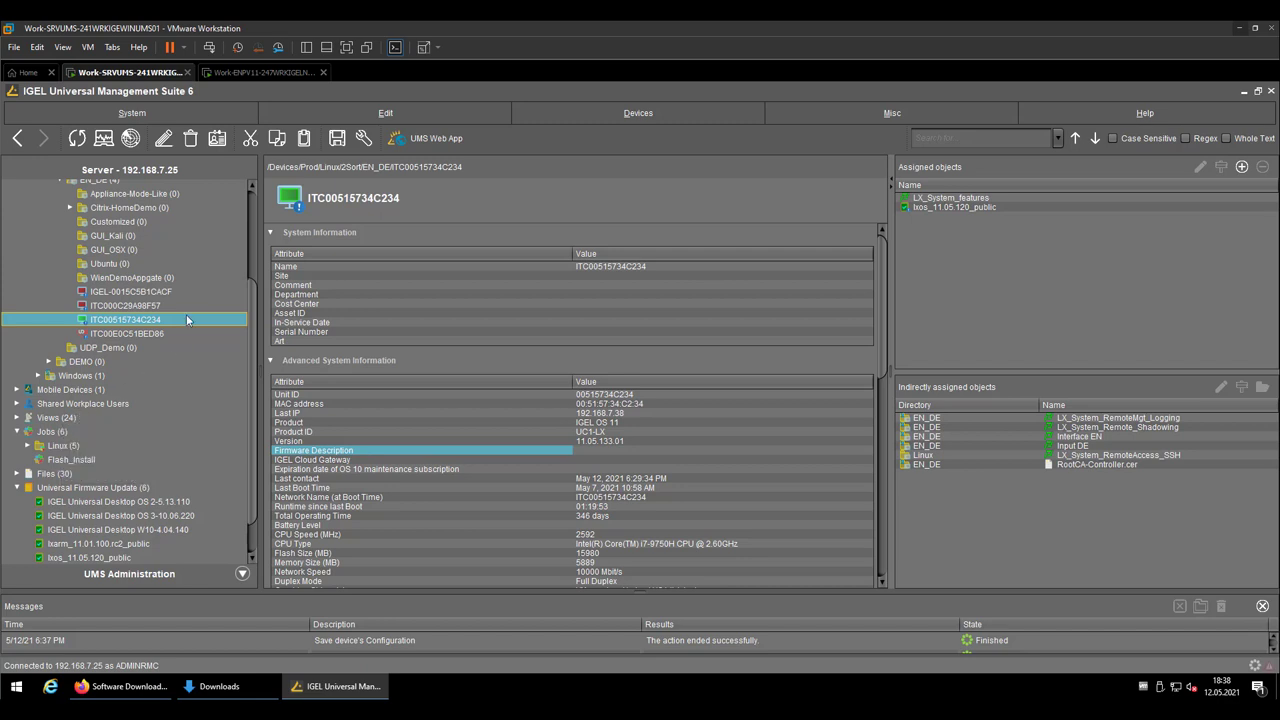